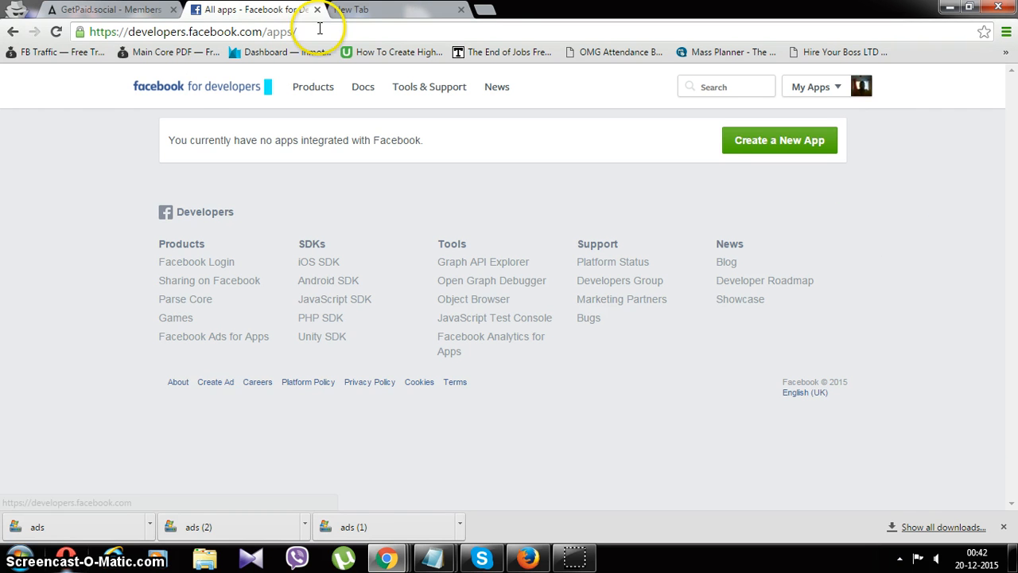
Step: Create a new app named prosharing with namespace prosharing in the Business category
{"action": "left_click", "coordinate": [191, 32]}
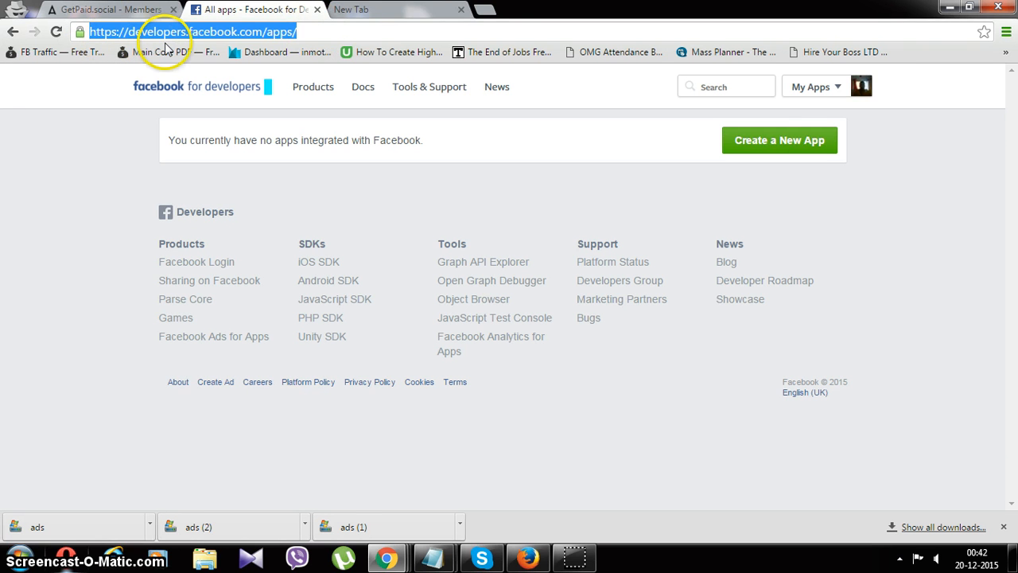
{"action": "mouse_move", "coordinate": [328, 31]}
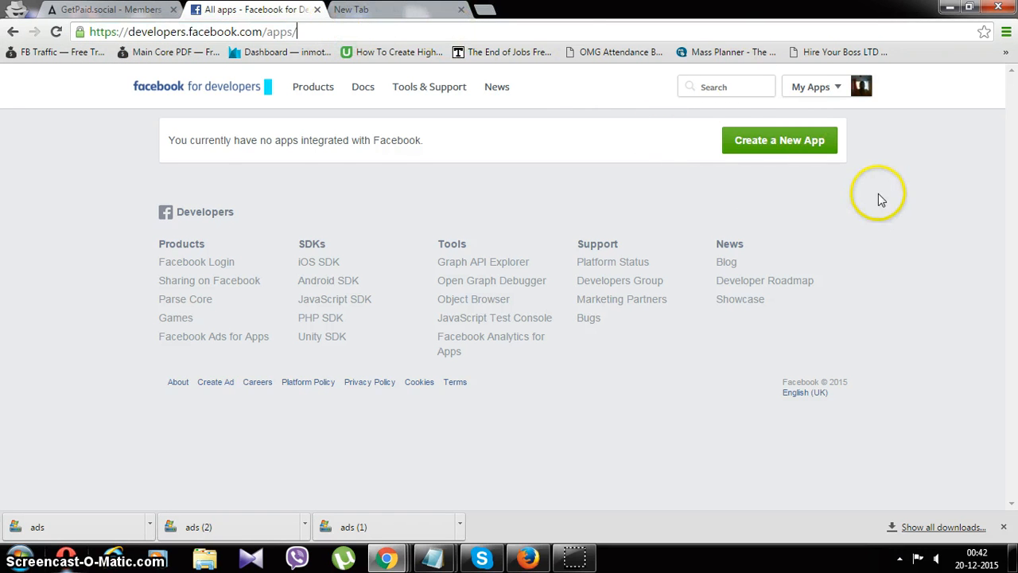
{"action": "mouse_move", "coordinate": [779, 140]}
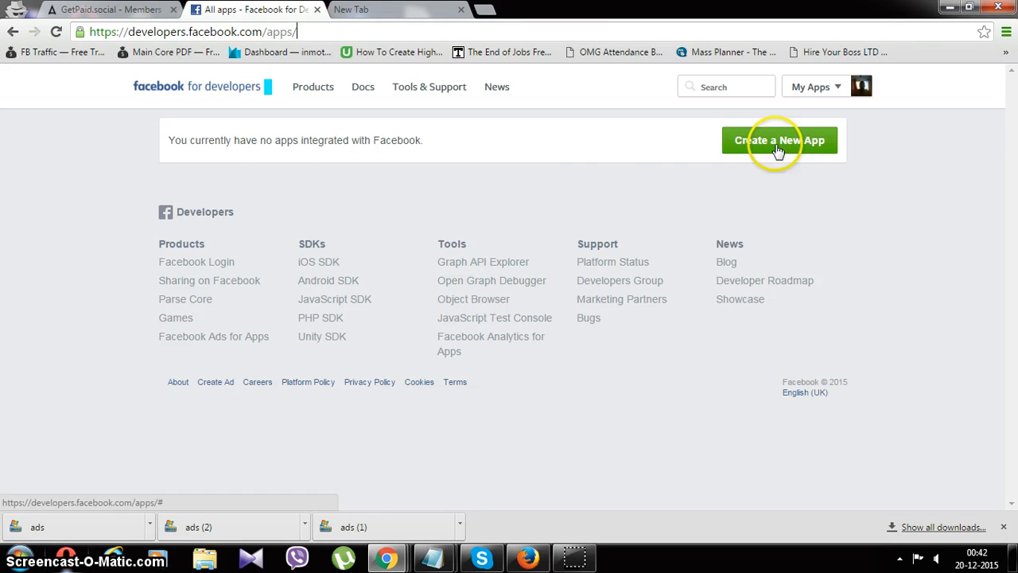
{"action": "mouse_move", "coordinate": [37, 213]}
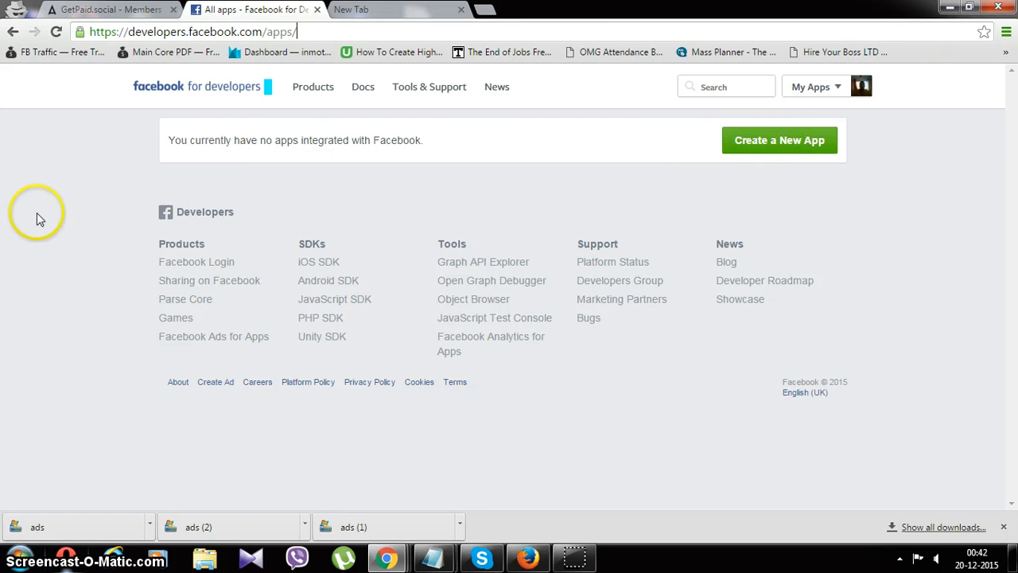
{"action": "mouse_move", "coordinate": [886, 174]}
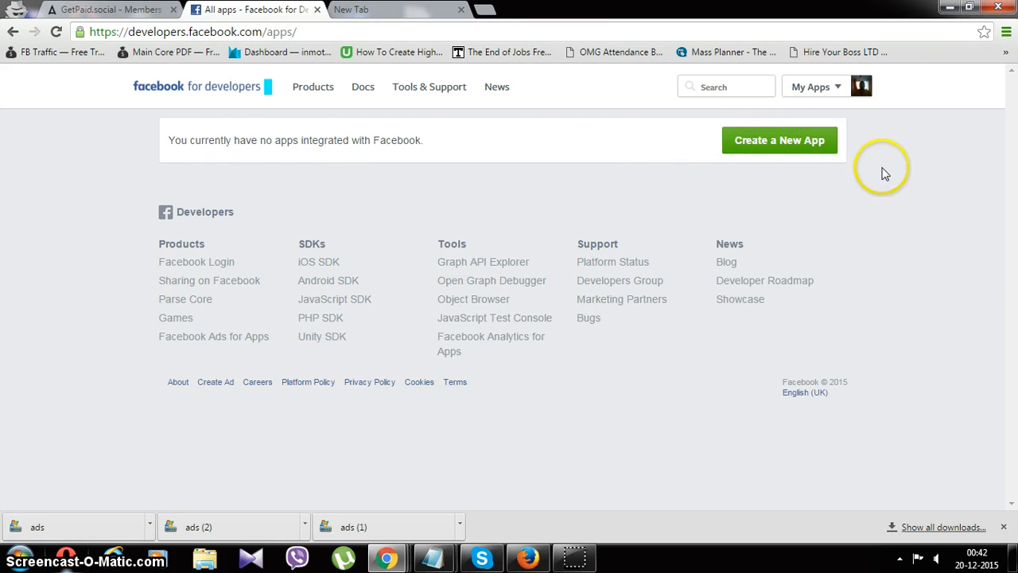
{"action": "mouse_move", "coordinate": [705, 164]}
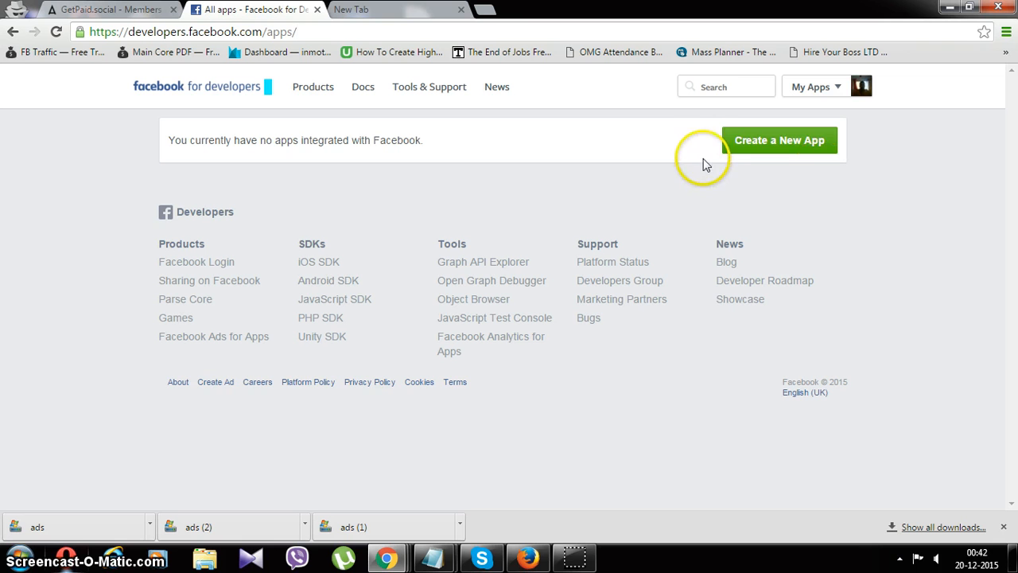
{"action": "mouse_move", "coordinate": [830, 189]}
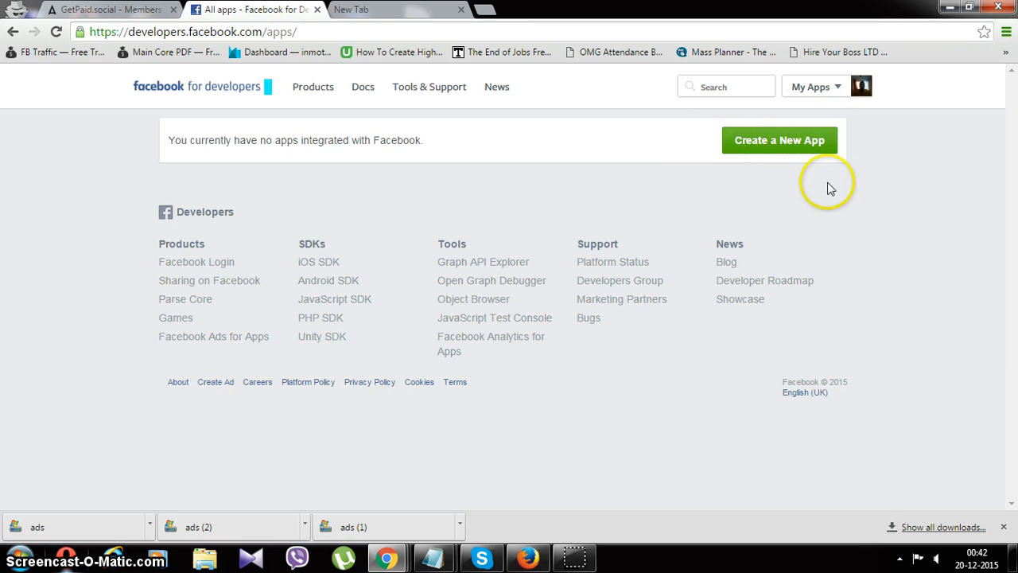
{"action": "mouse_move", "coordinate": [840, 140]}
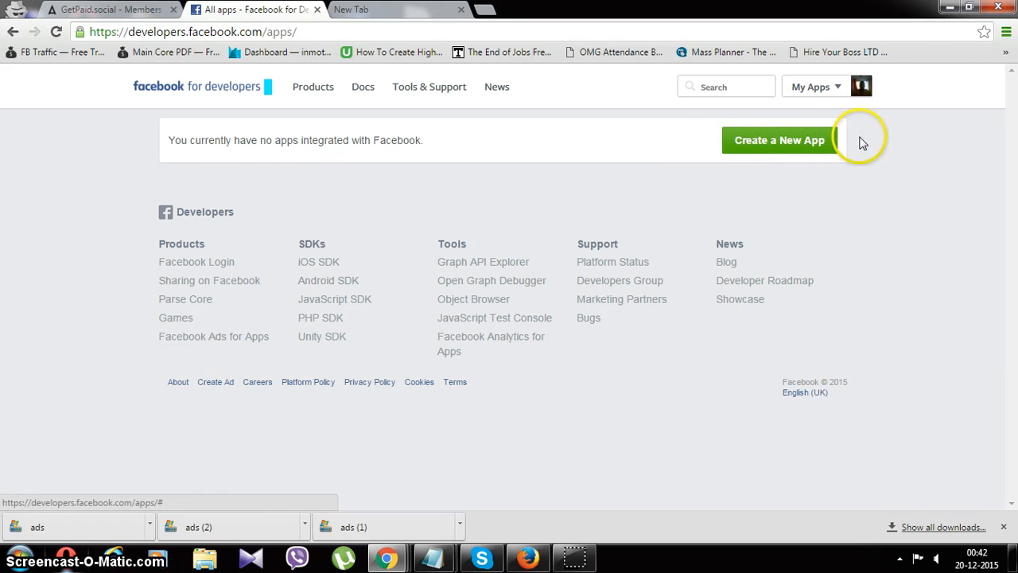
{"action": "mouse_move", "coordinate": [713, 133]}
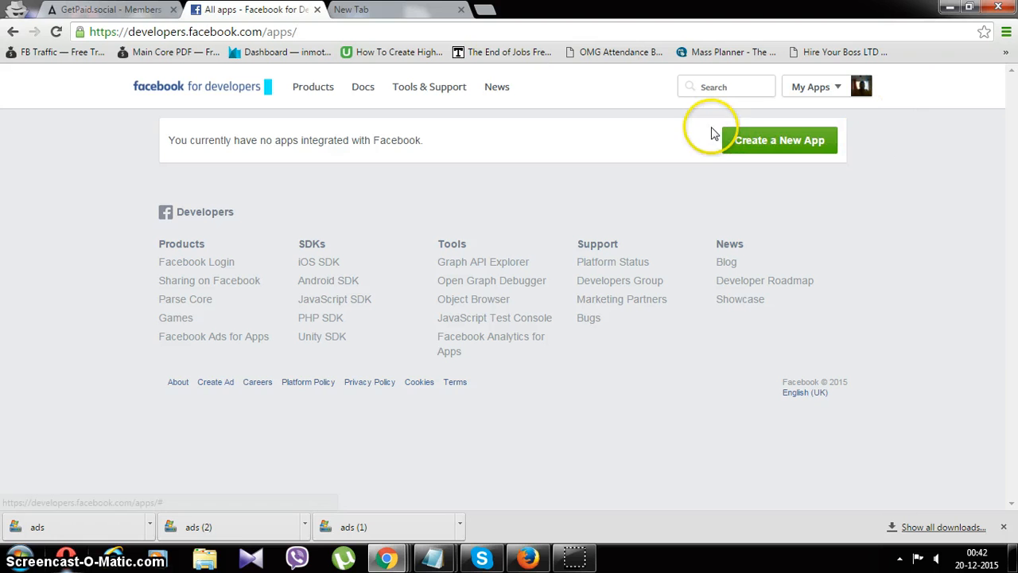
{"action": "mouse_move", "coordinate": [822, 175]}
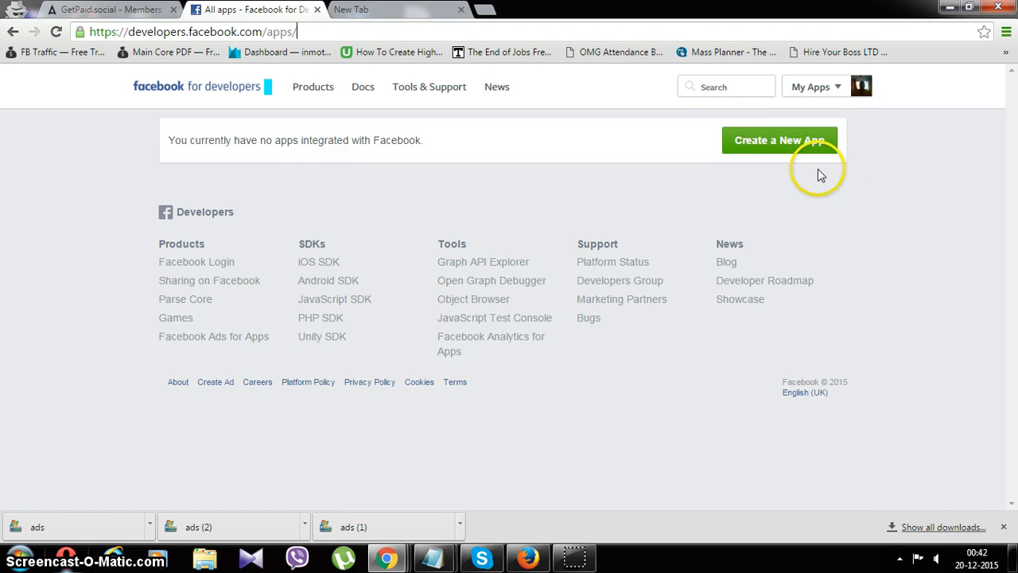
{"action": "mouse_move", "coordinate": [874, 164]}
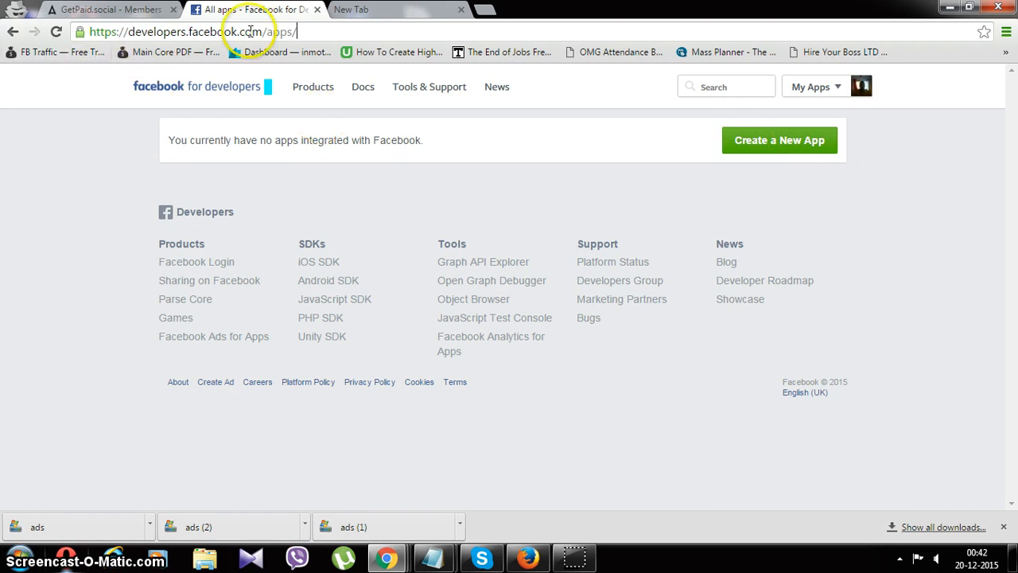
{"action": "mouse_move", "coordinate": [847, 179]}
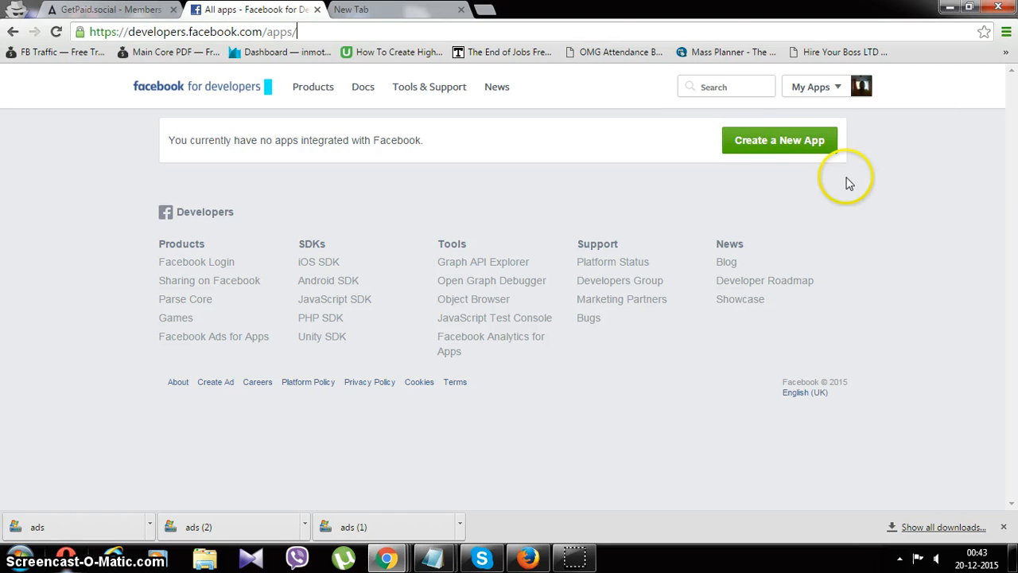
{"action": "mouse_move", "coordinate": [779, 140]}
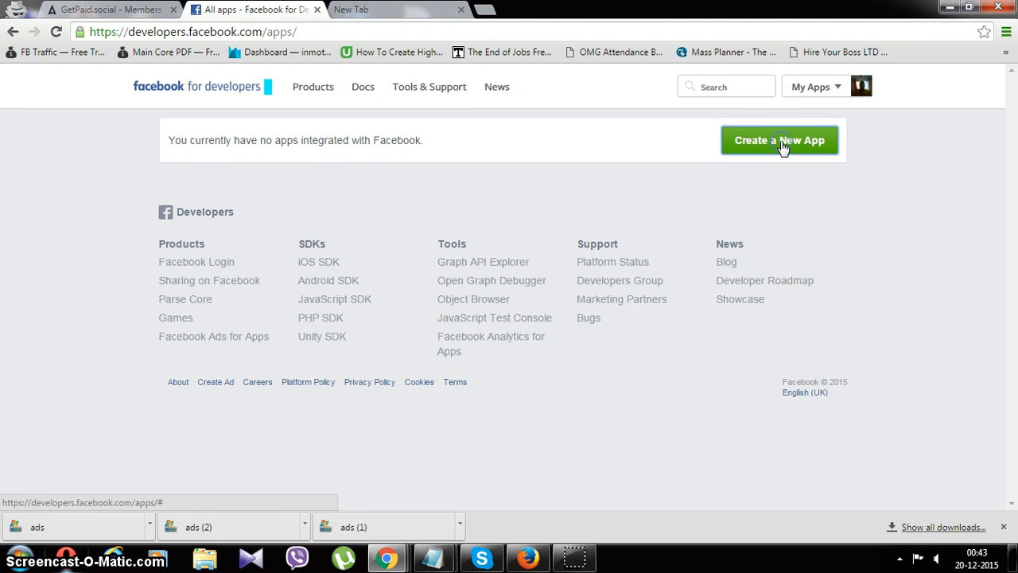
{"action": "left_click", "coordinate": [779, 140]}
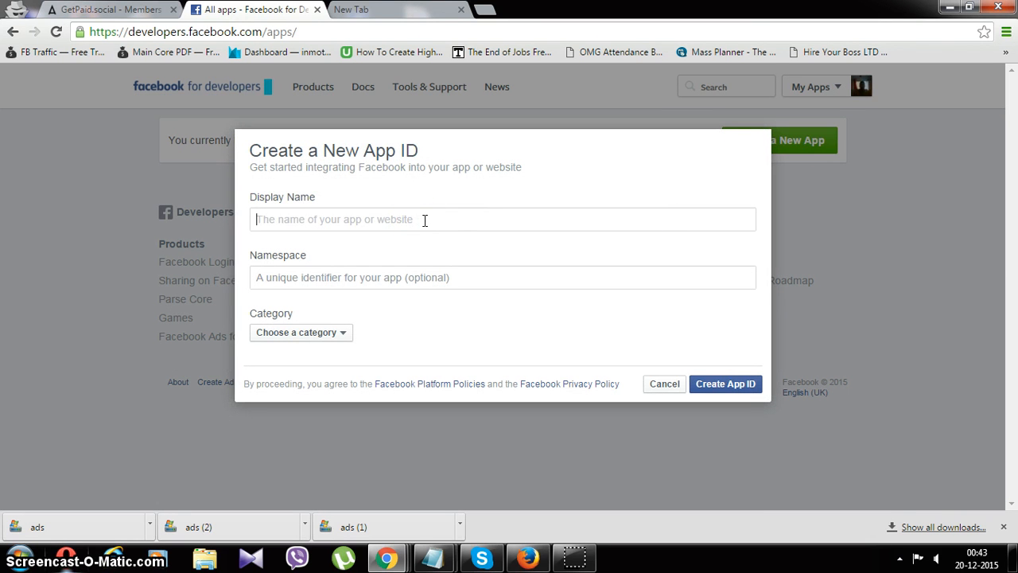
{"action": "type", "text": "pro"}
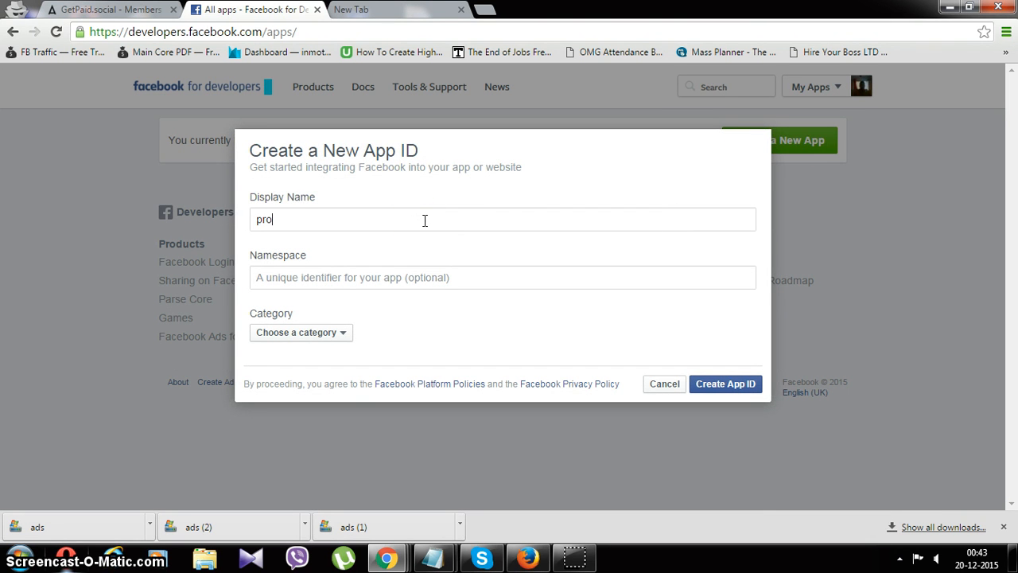
{"action": "type", "text": "sharing"}
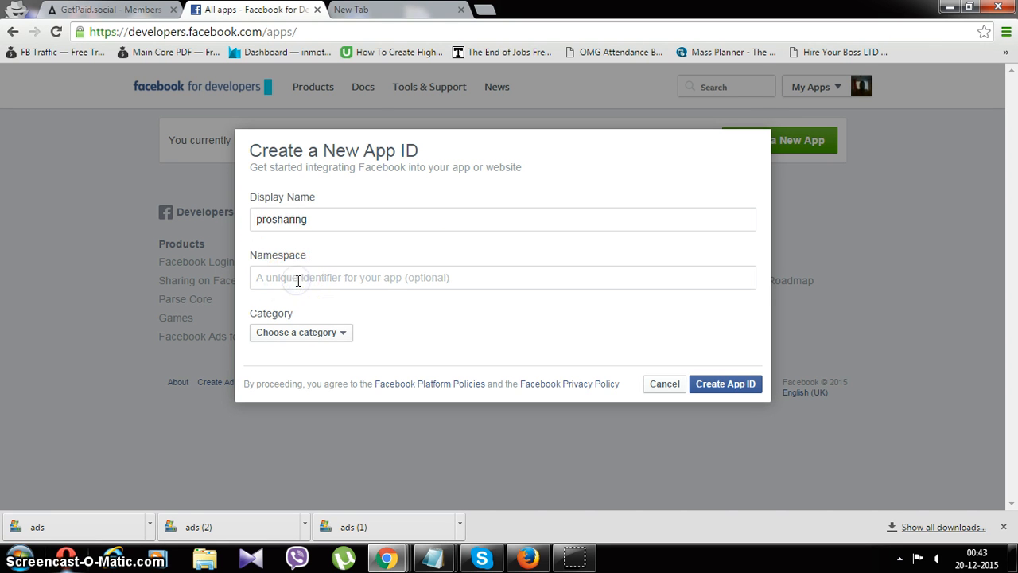
{"action": "left_click", "coordinate": [301, 332]}
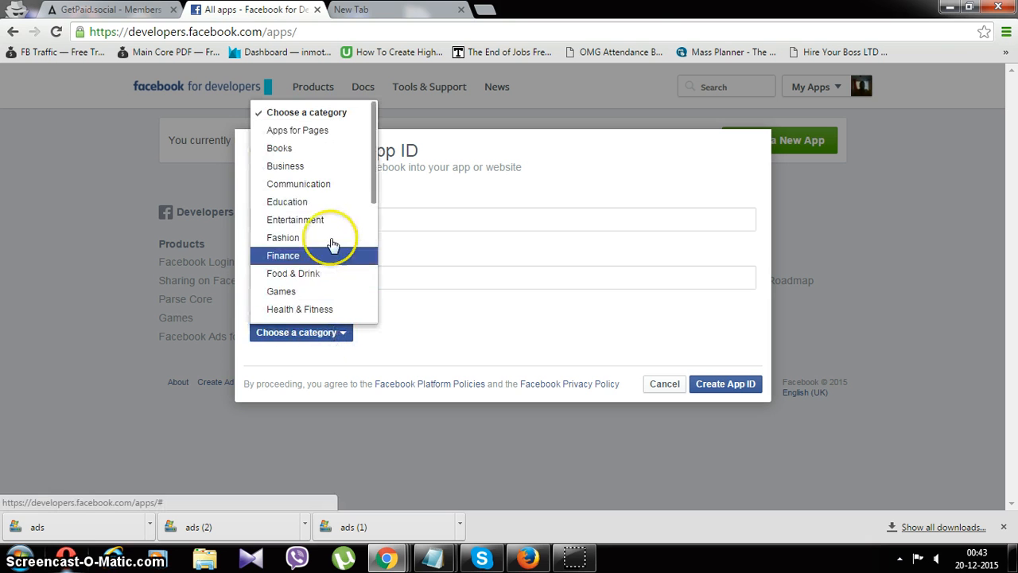
{"action": "left_click", "coordinate": [285, 165]}
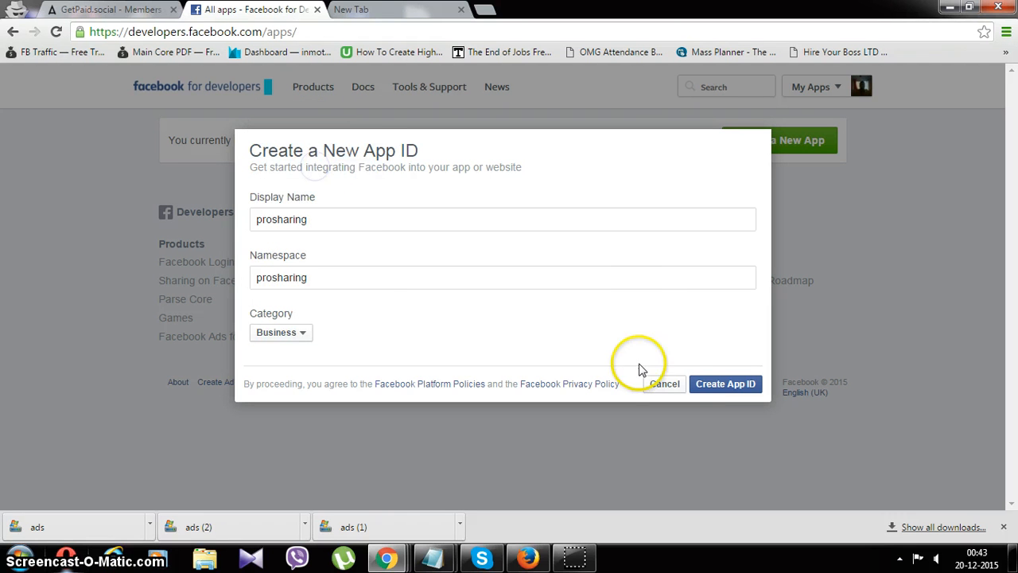
{"action": "left_click", "coordinate": [725, 384]}
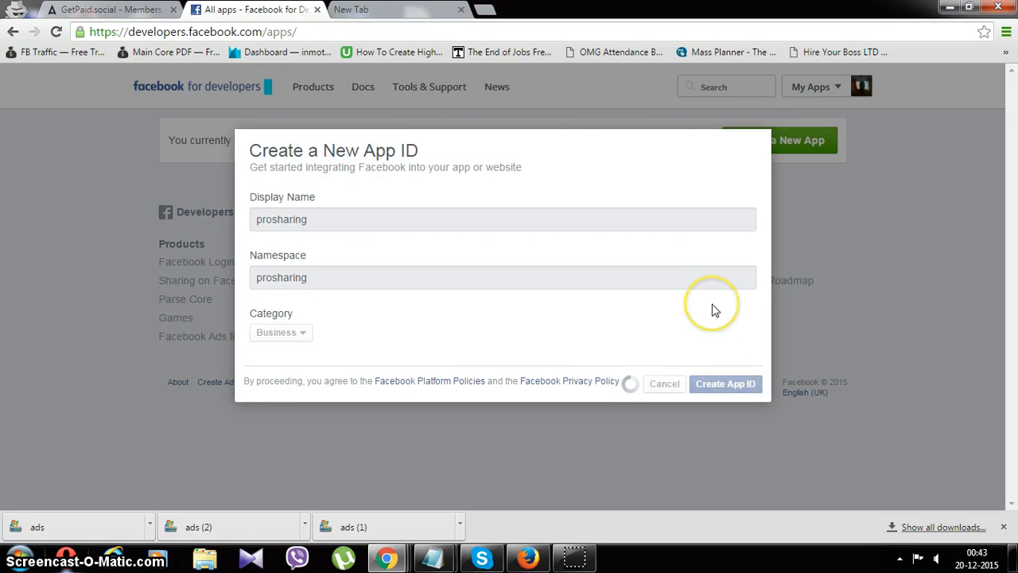
Step: Select all five waterfall photos in the security check and submit the answers
{"action": "left_click", "coordinate": [725, 384]}
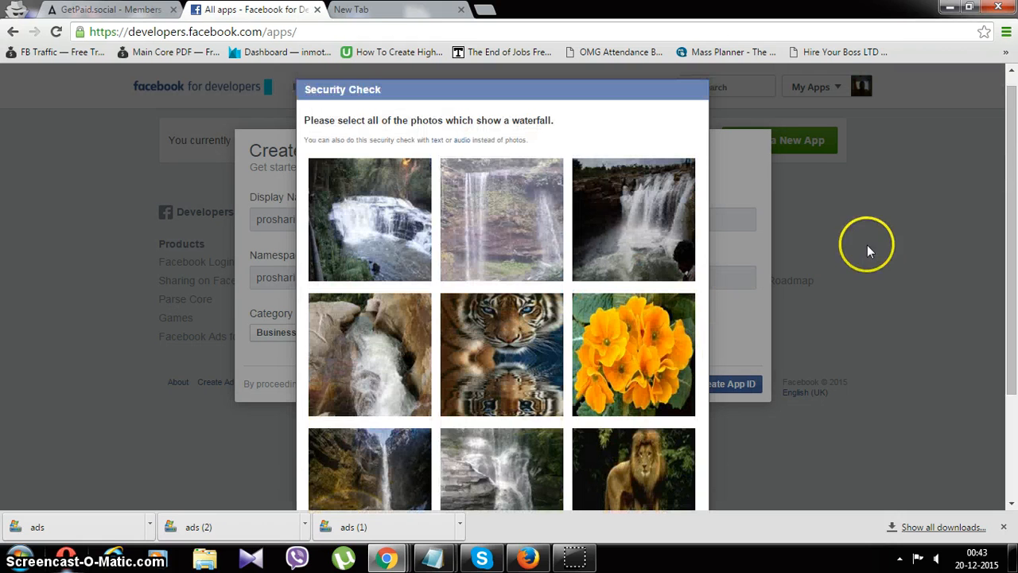
{"action": "scroll", "scroll_direction": "down", "scroll_amount": 3}
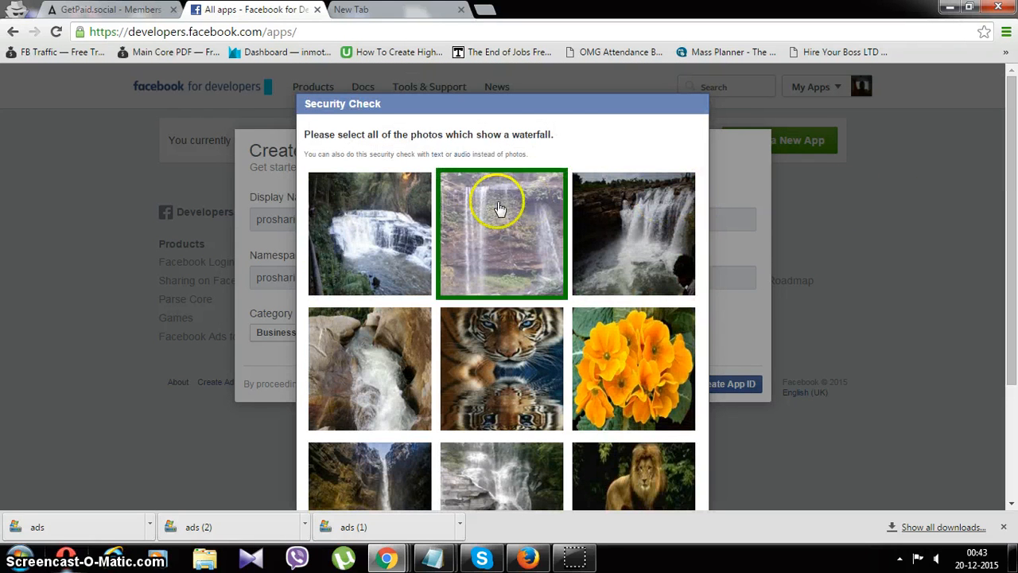
{"action": "left_click", "coordinate": [501, 233]}
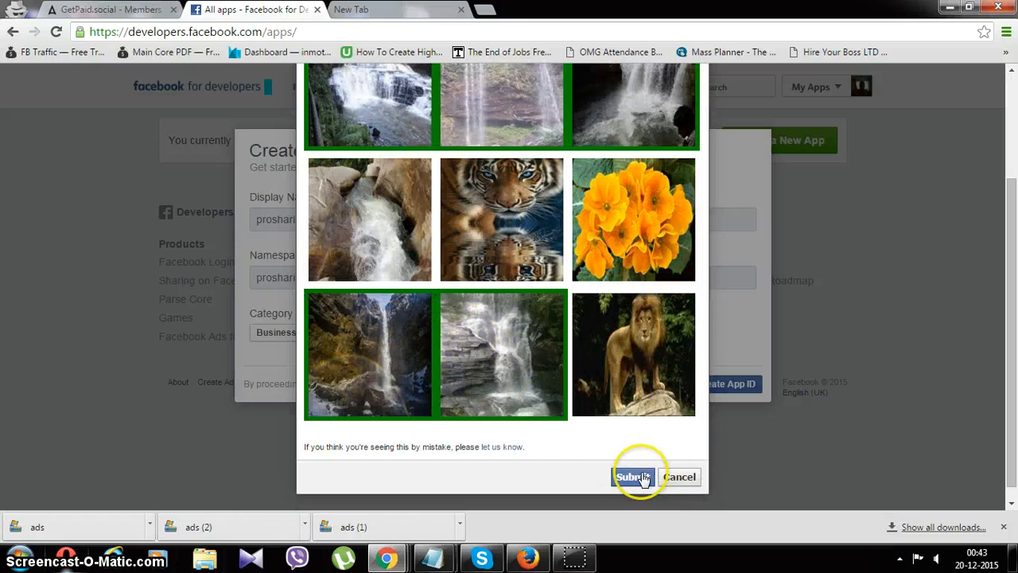
{"action": "left_click", "coordinate": [630, 476]}
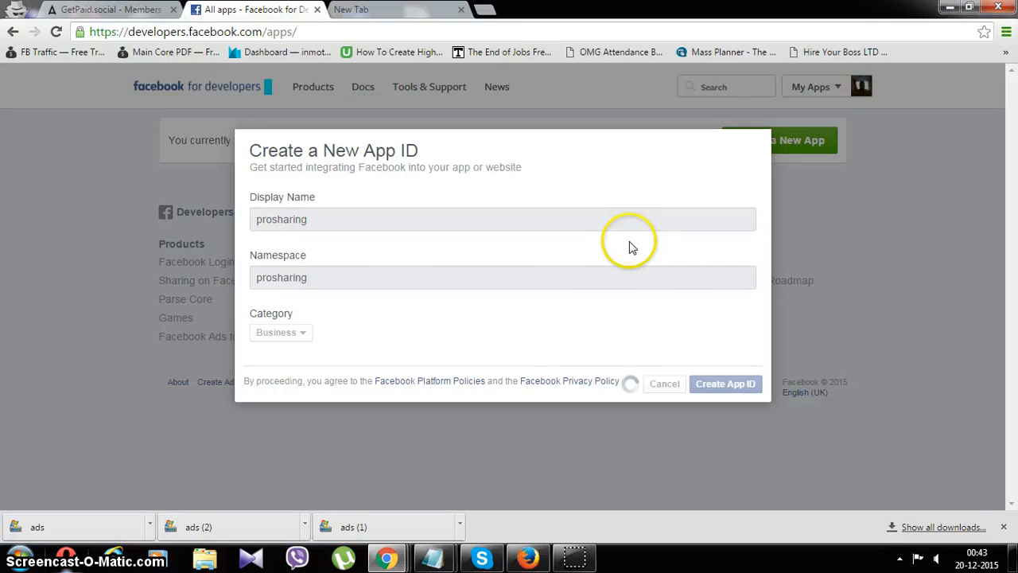
Step: Wait for the prosharing dashboard to load with its App ID and hidden App Secret
{"action": "left_click", "coordinate": [725, 383]}
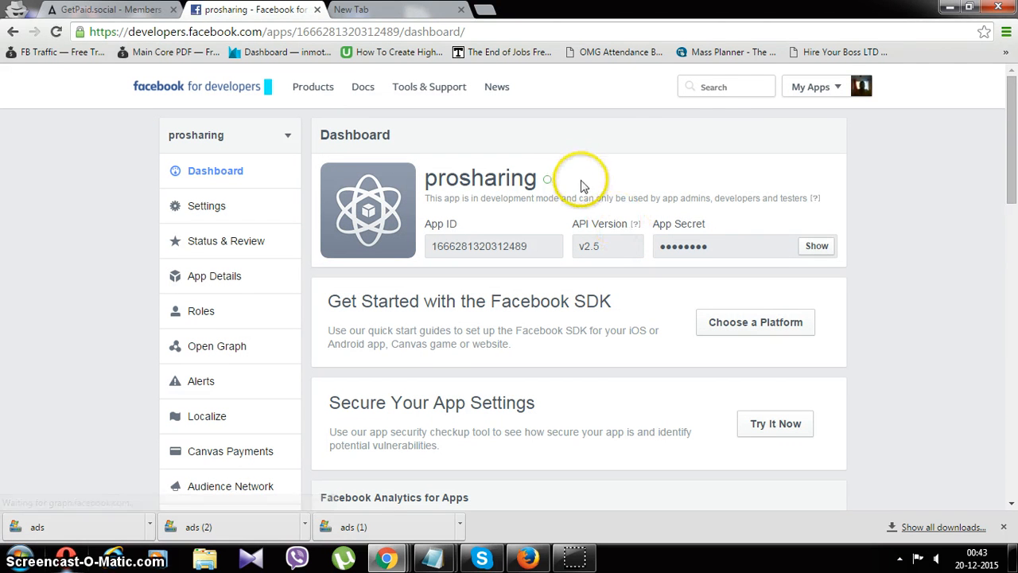
{"action": "mouse_move", "coordinate": [735, 135]}
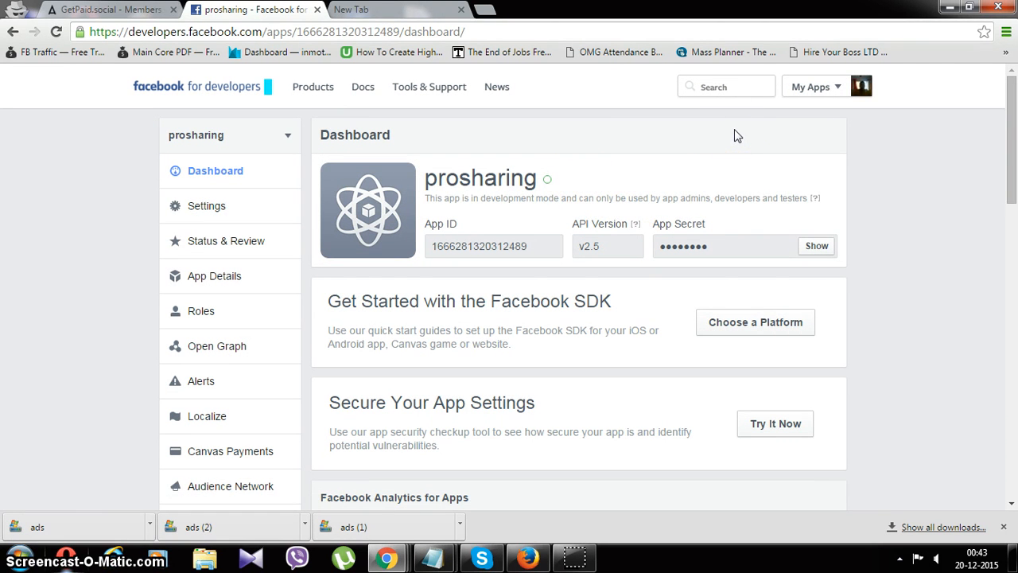
{"action": "mouse_move", "coordinate": [709, 164]}
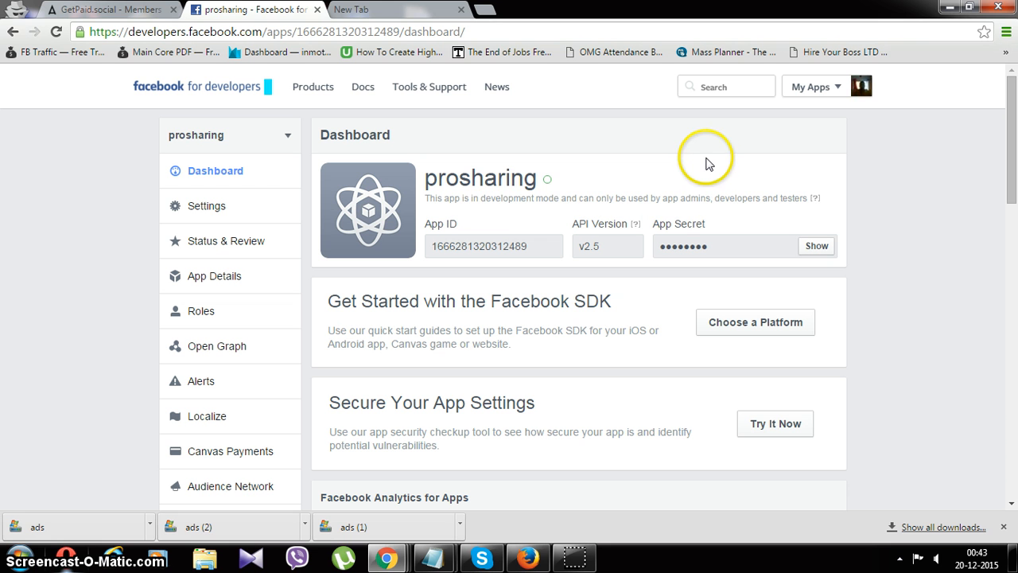
{"action": "mouse_move", "coordinate": [524, 165]}
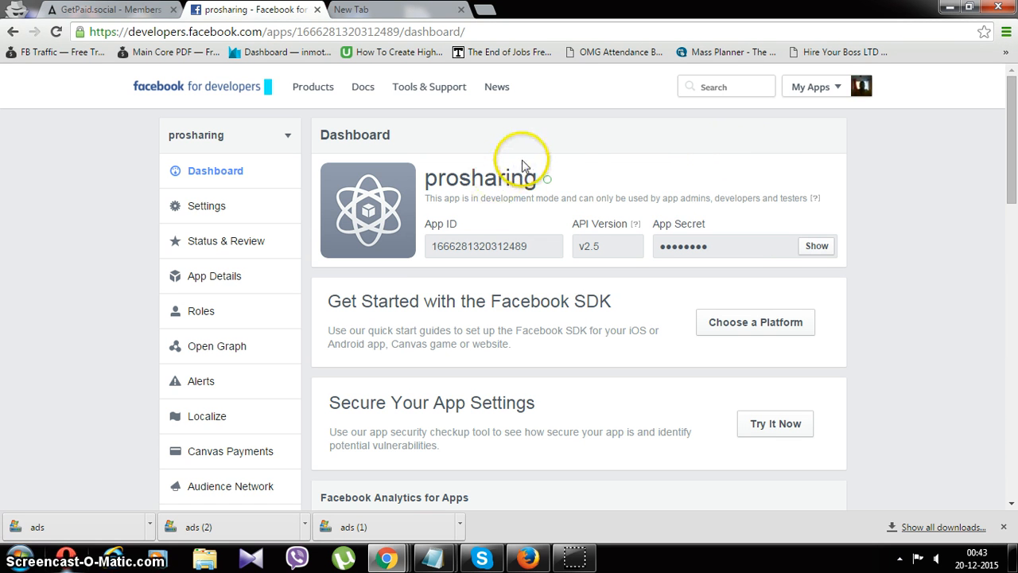
{"action": "mouse_move", "coordinate": [568, 156]}
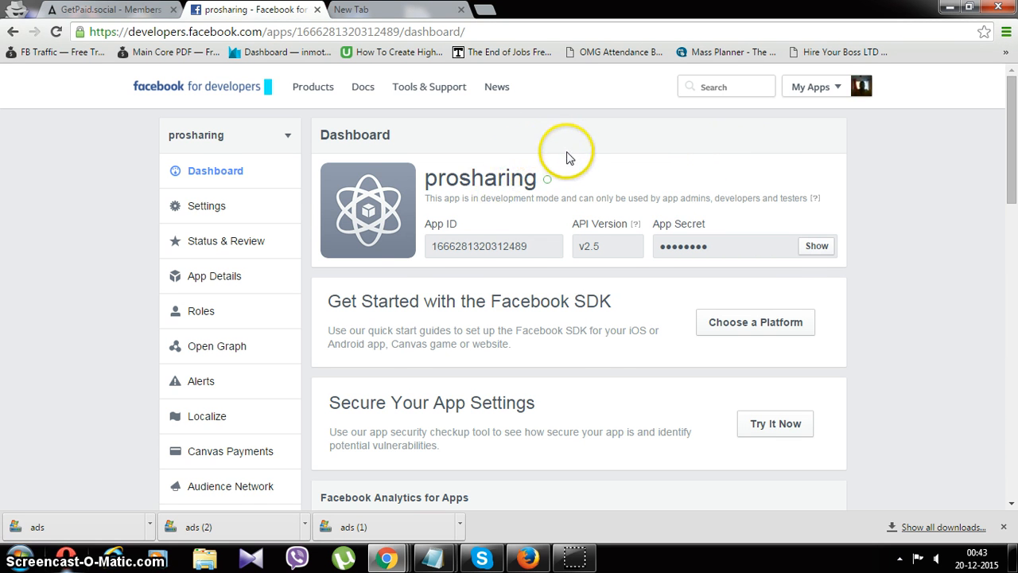
{"action": "scroll", "scroll_direction": "down", "scroll_amount": 3}
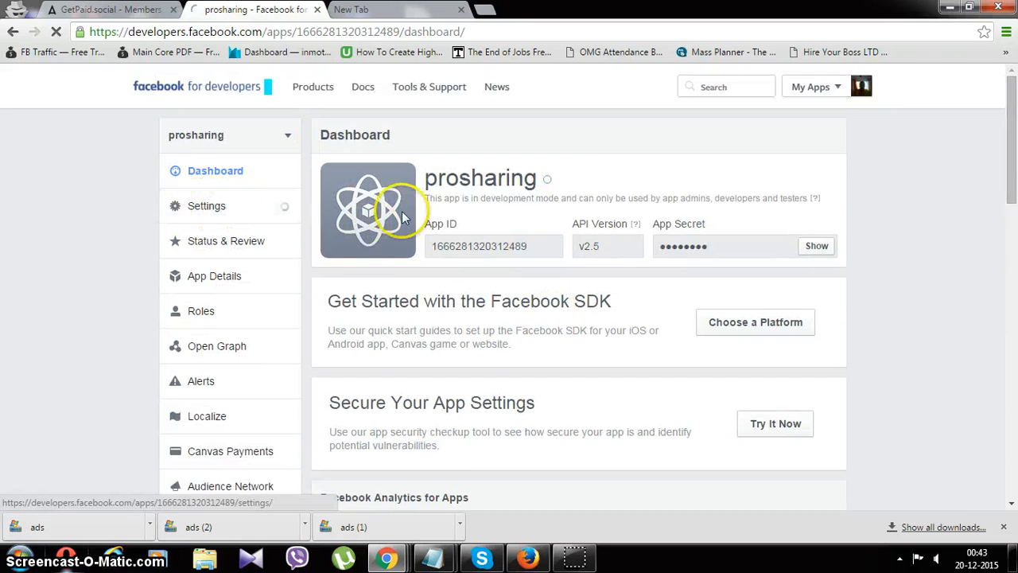
Step: Enter a Gmail contact email on the prosharing app's Basic settings page
{"action": "left_click", "coordinate": [206, 205]}
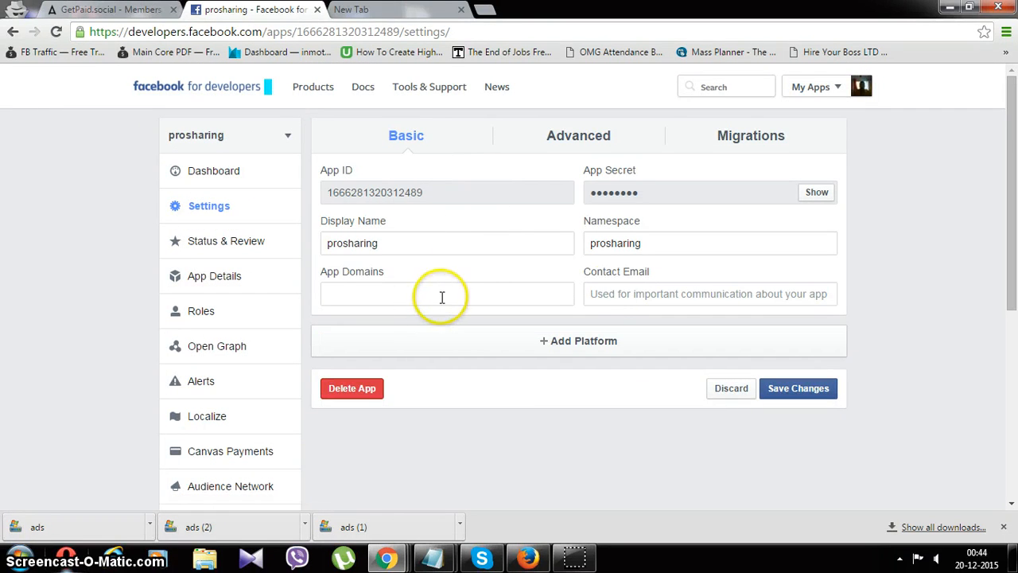
{"action": "mouse_move", "coordinate": [648, 293]}
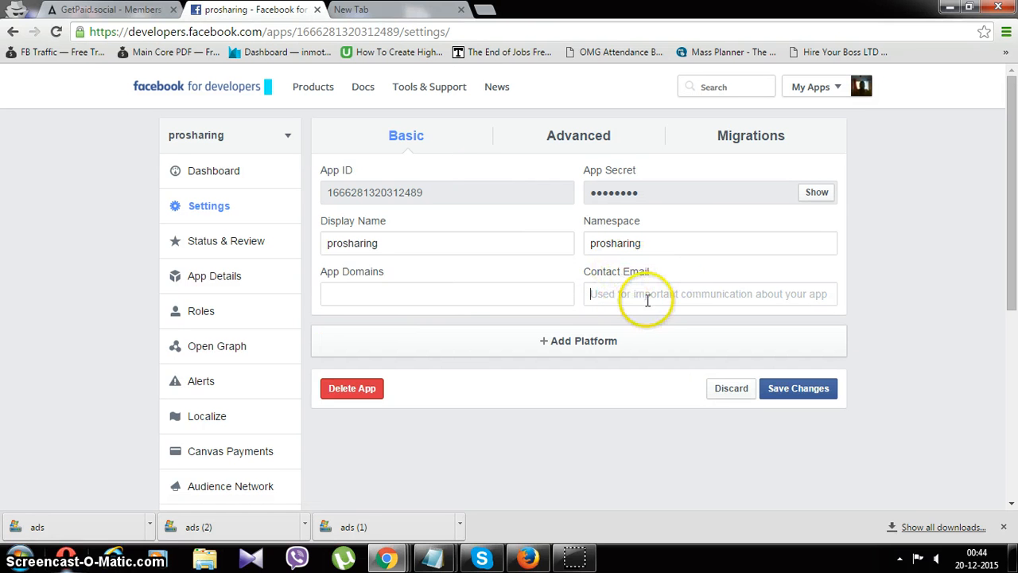
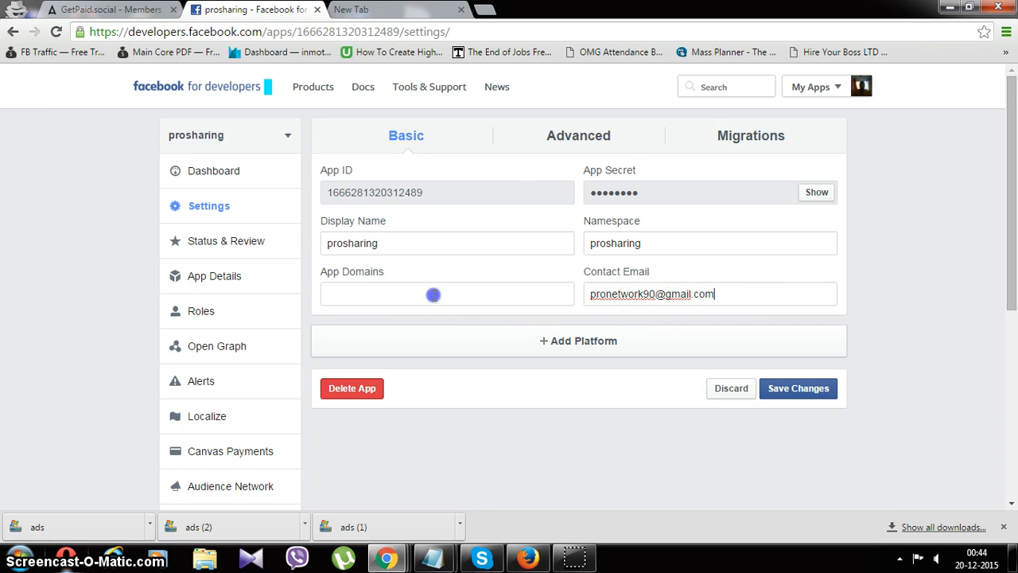
{"action": "left_click", "coordinate": [446, 293]}
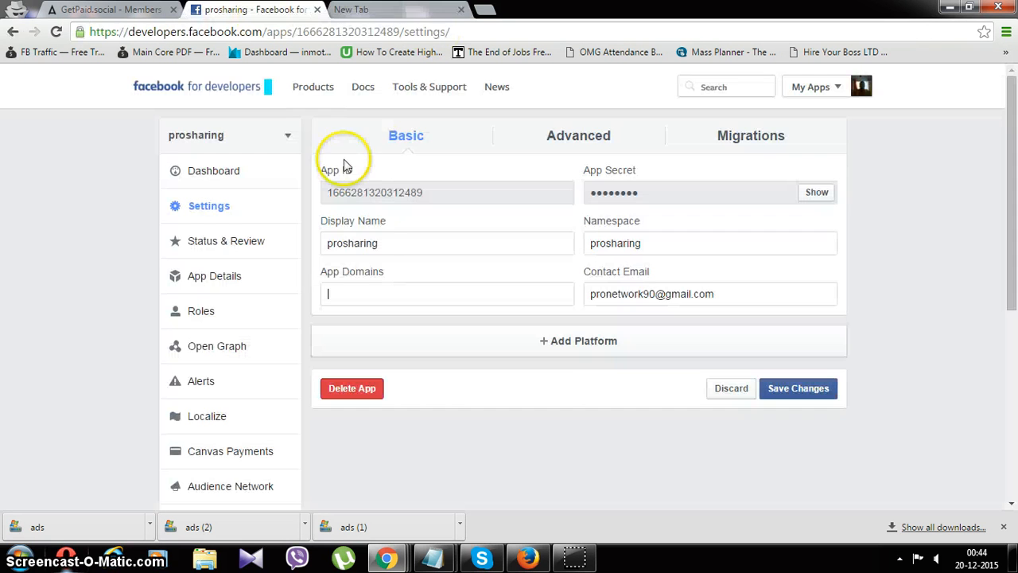
Step: Load getpaid.social in the new tab and go to Member Login
{"action": "left_click", "coordinate": [374, 9]}
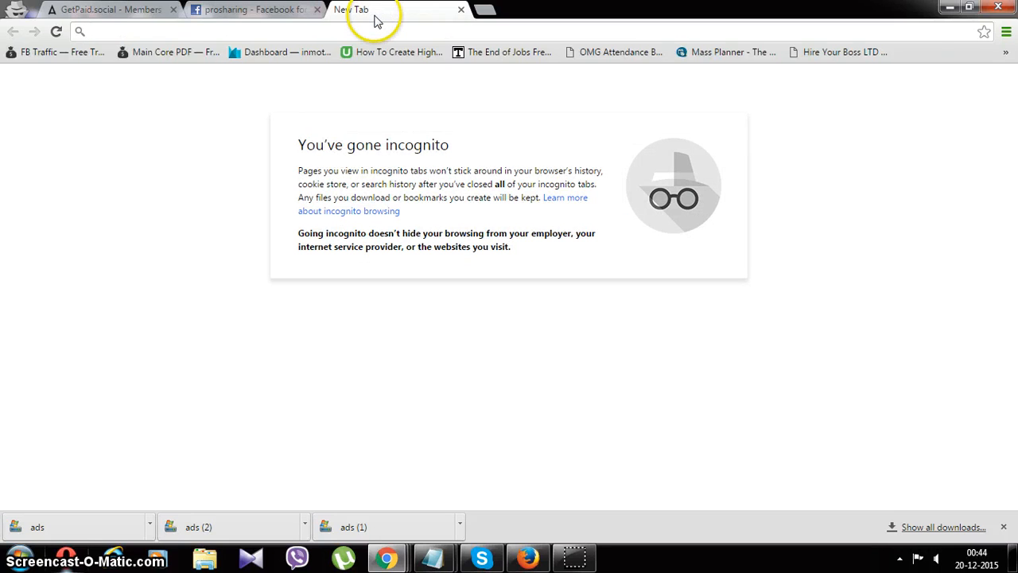
{"action": "type", "text": "getpaid.socic"}
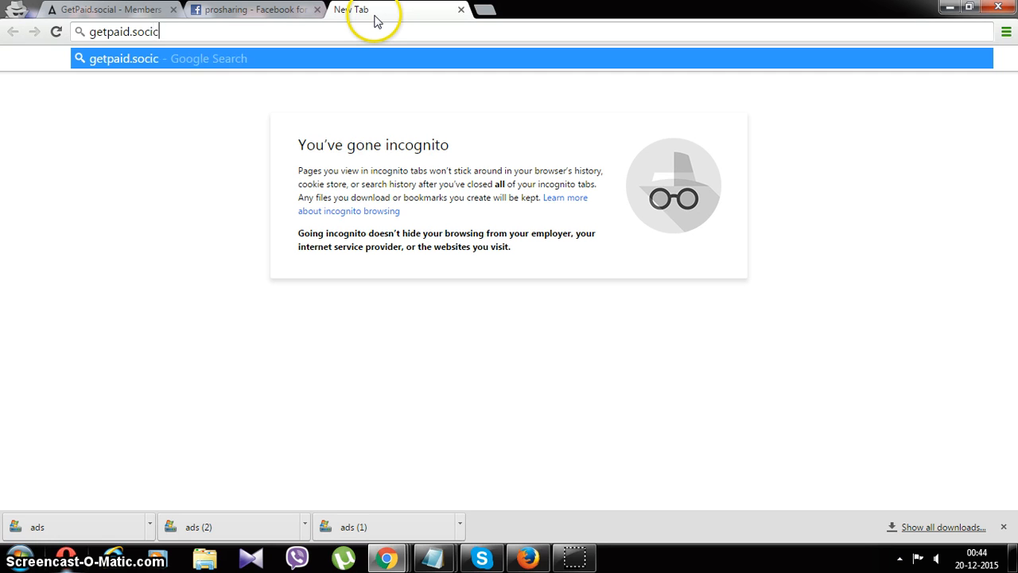
{"action": "type", "text": "a"}
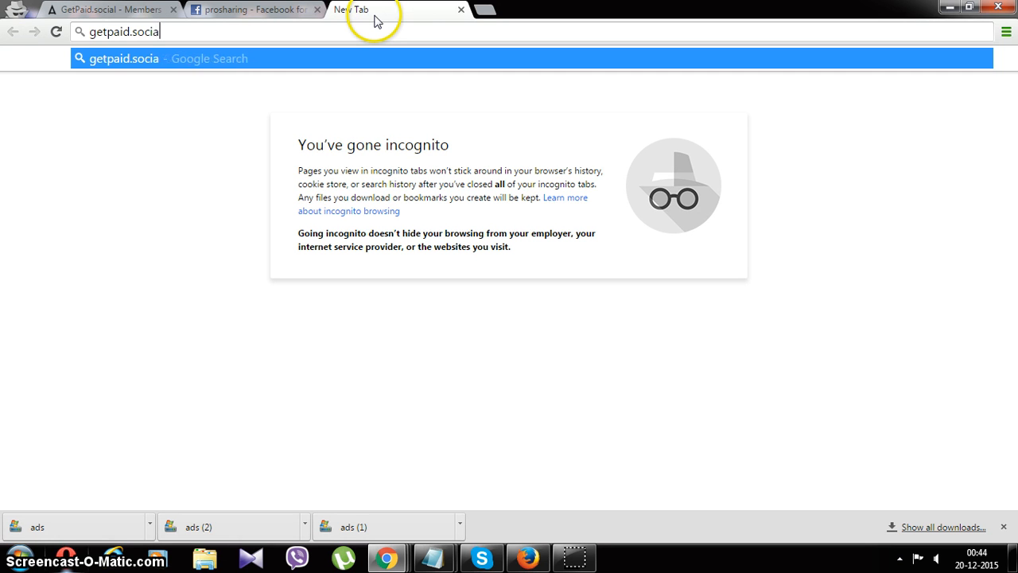
{"action": "key", "text": "Return"}
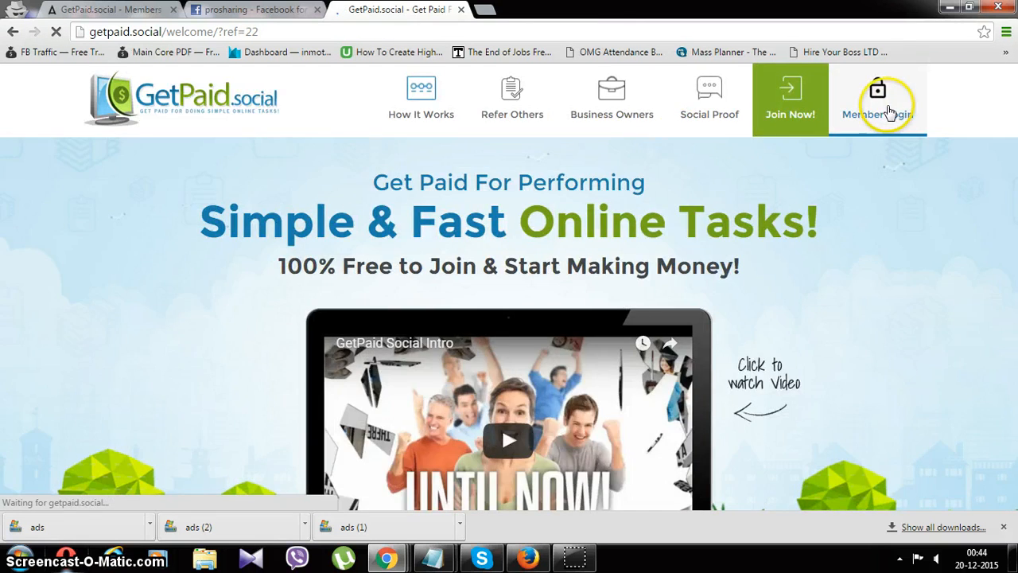
{"action": "left_click", "coordinate": [877, 100]}
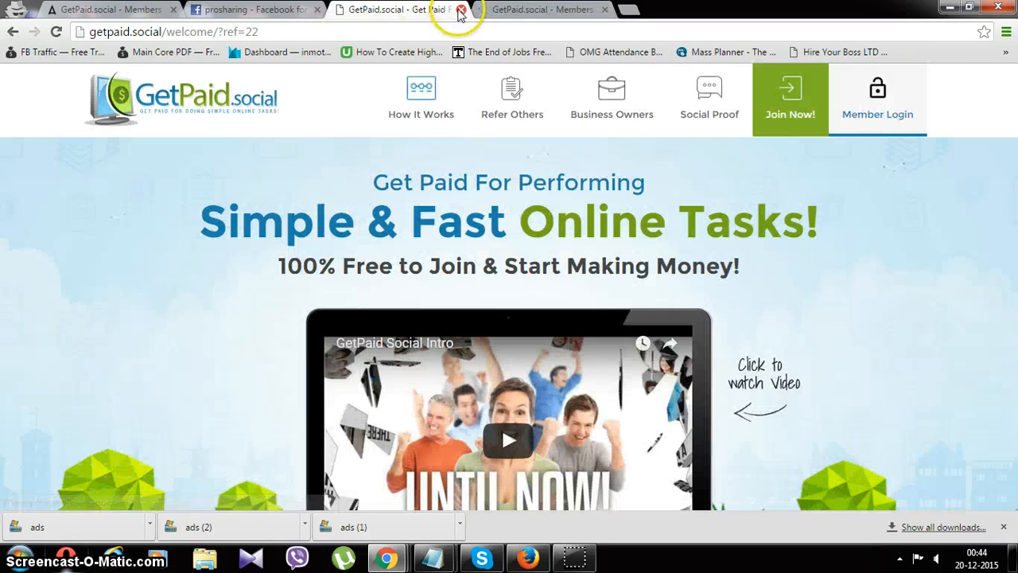
Step: Close the welcome tab and open My Profile & Settings from the avatar menu
{"action": "left_click", "coordinate": [461, 9]}
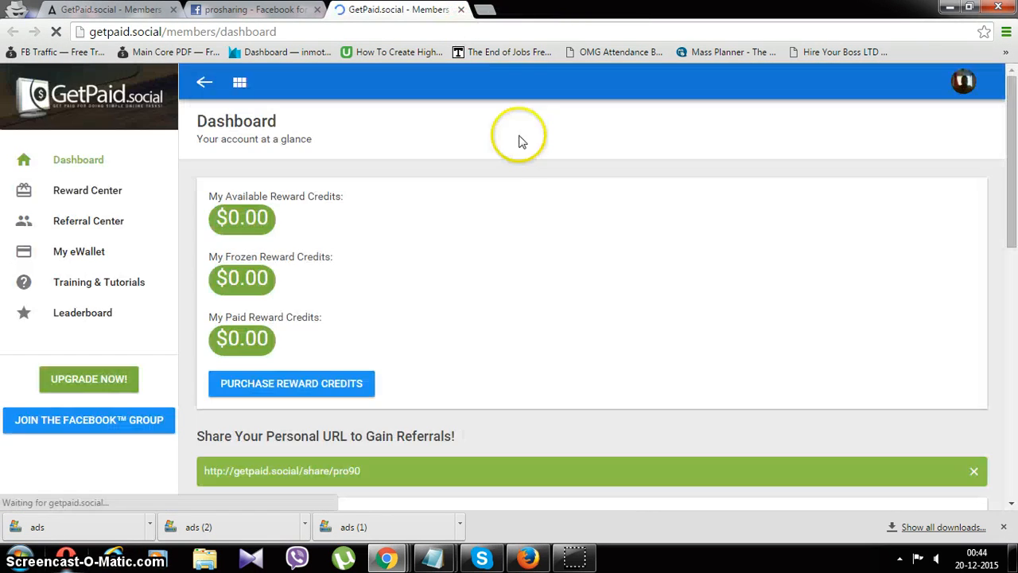
{"action": "scroll", "scroll_direction": "down", "scroll_amount": 3}
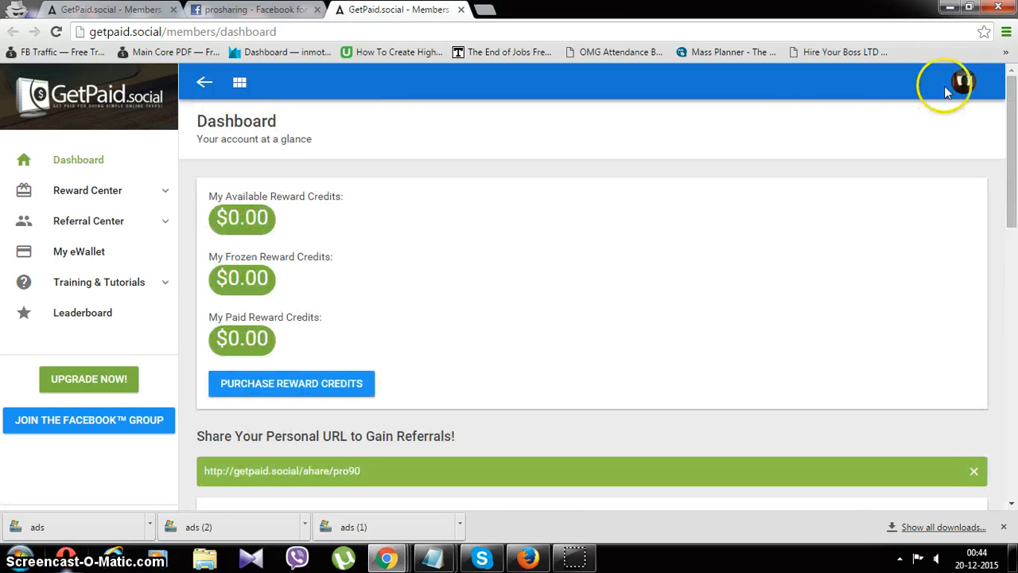
{"action": "left_click", "coordinate": [964, 82]}
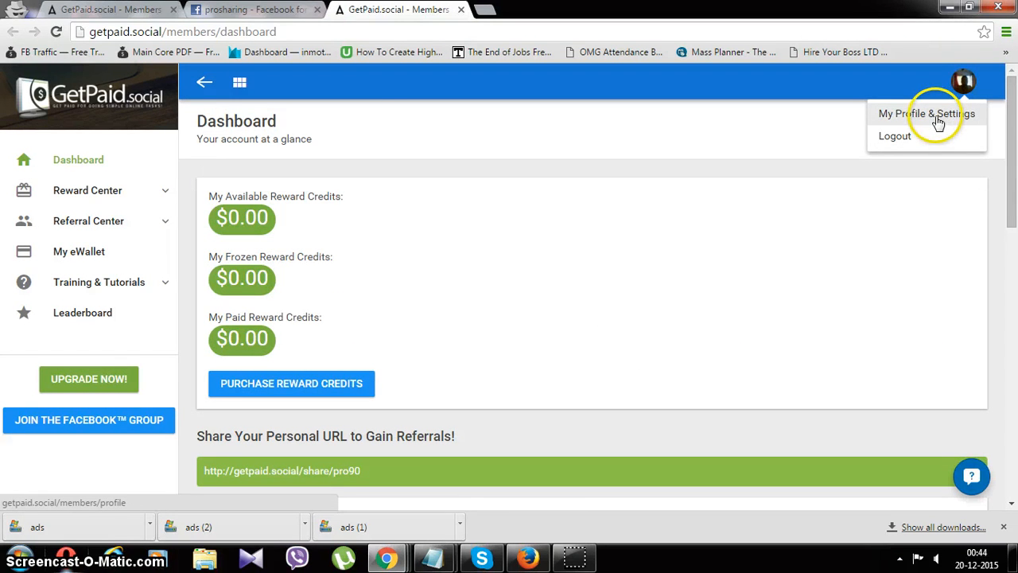
{"action": "left_click", "coordinate": [925, 113]}
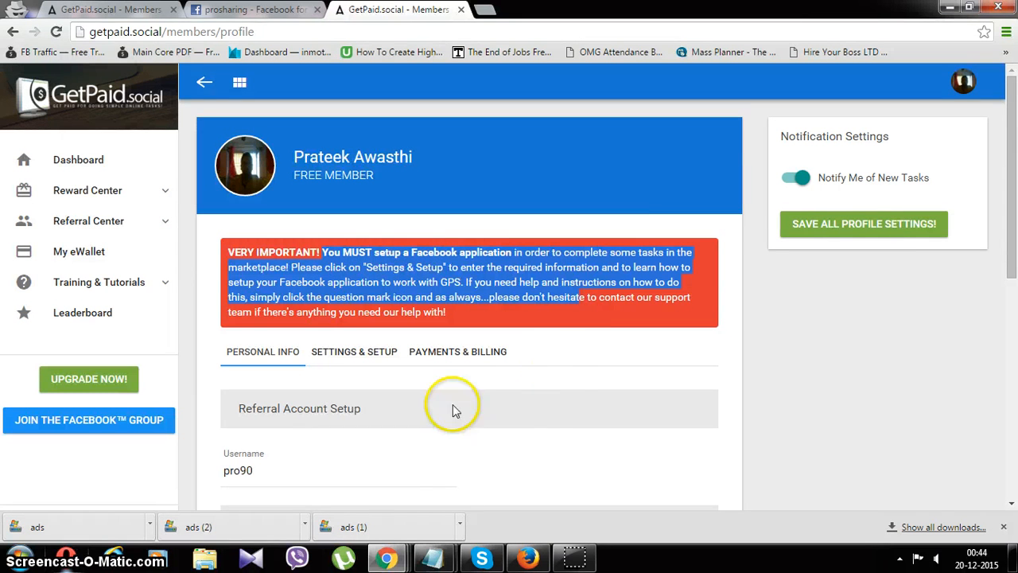
Step: Show the Settings & Setup instructions and copy the authorizefb.com app domain
{"action": "left_click", "coordinate": [354, 352]}
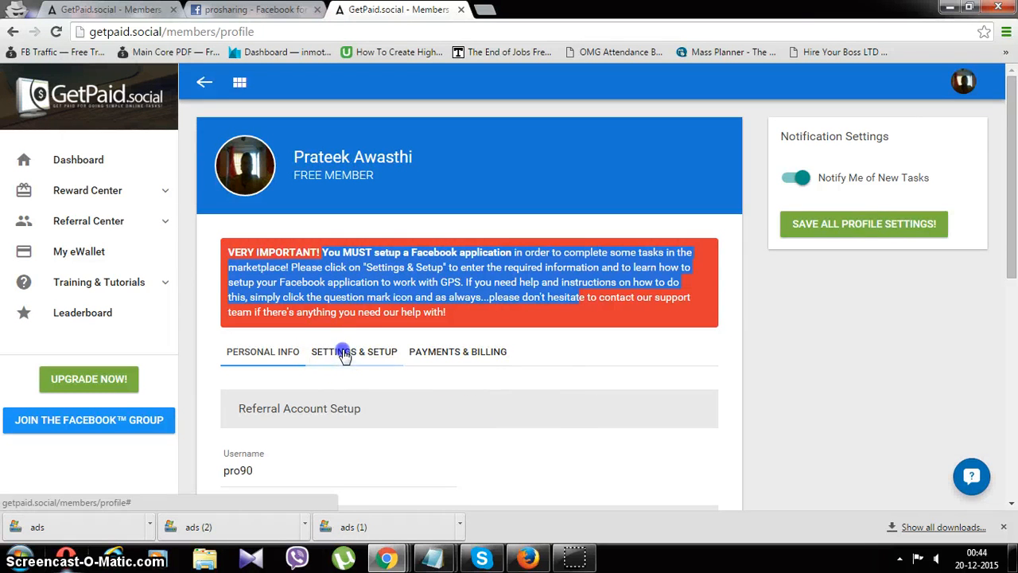
{"action": "left_click", "coordinate": [354, 352]}
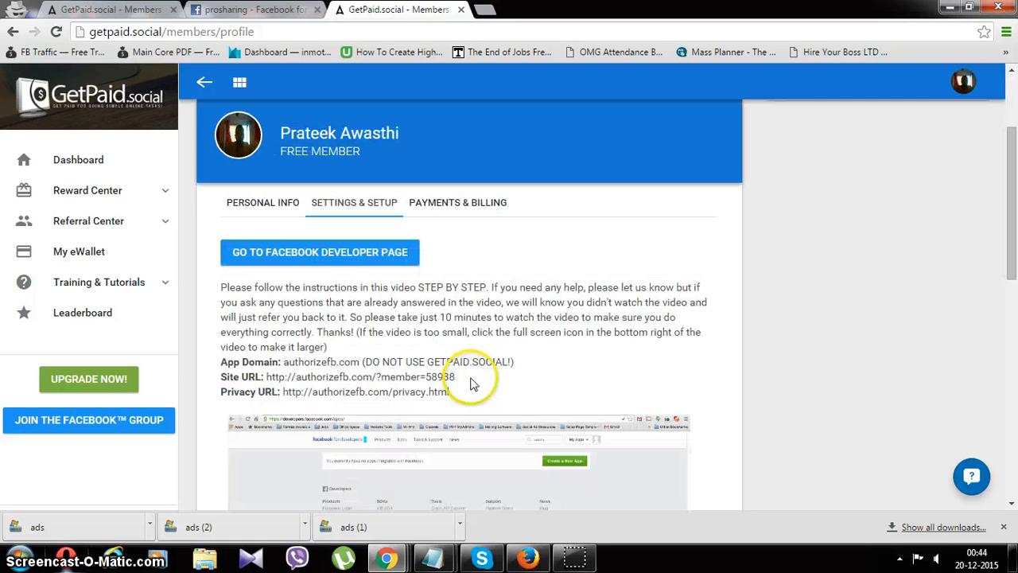
{"action": "mouse_move", "coordinate": [515, 284]}
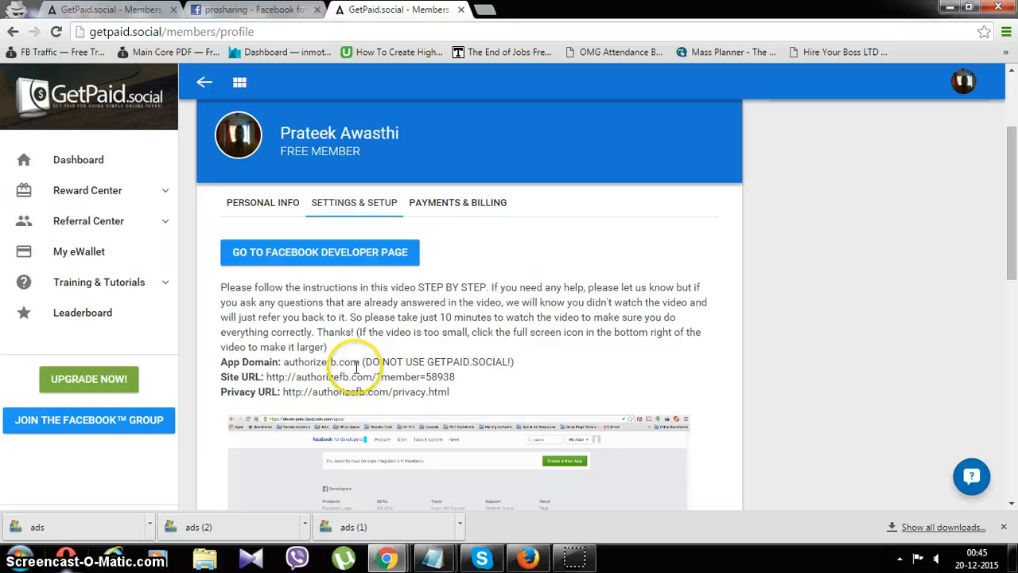
{"action": "double_click", "coordinate": [322, 362]}
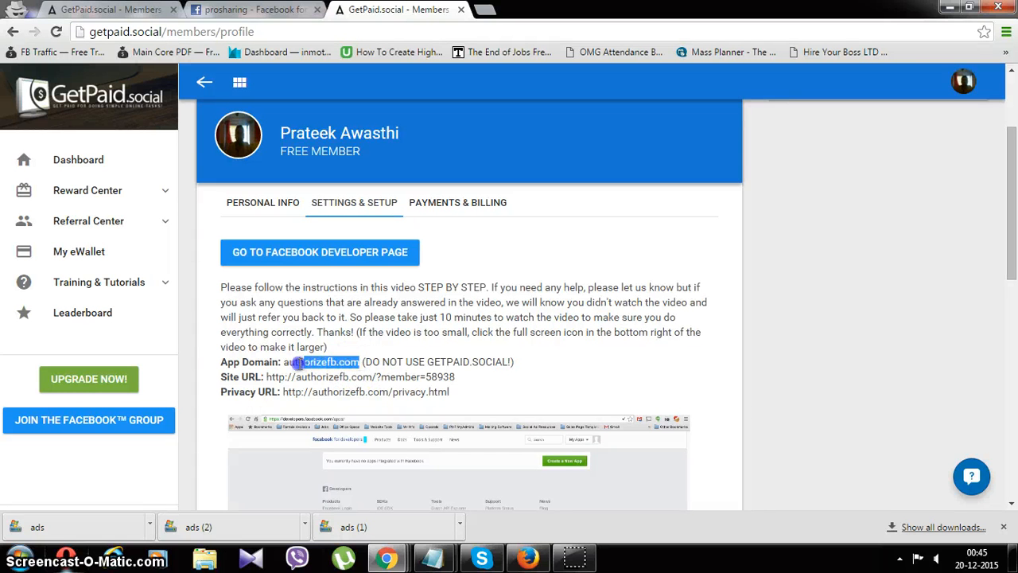
{"action": "right_click", "coordinate": [327, 362]}
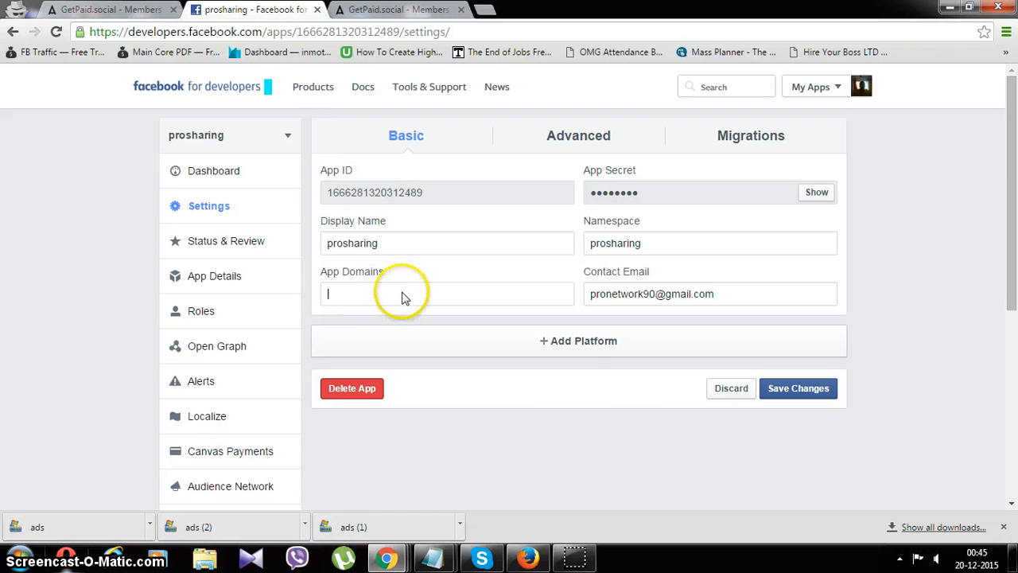
Step: Paste authorizefb.com into App Domains and add a Website platform
{"action": "right_click", "coordinate": [374, 303]}
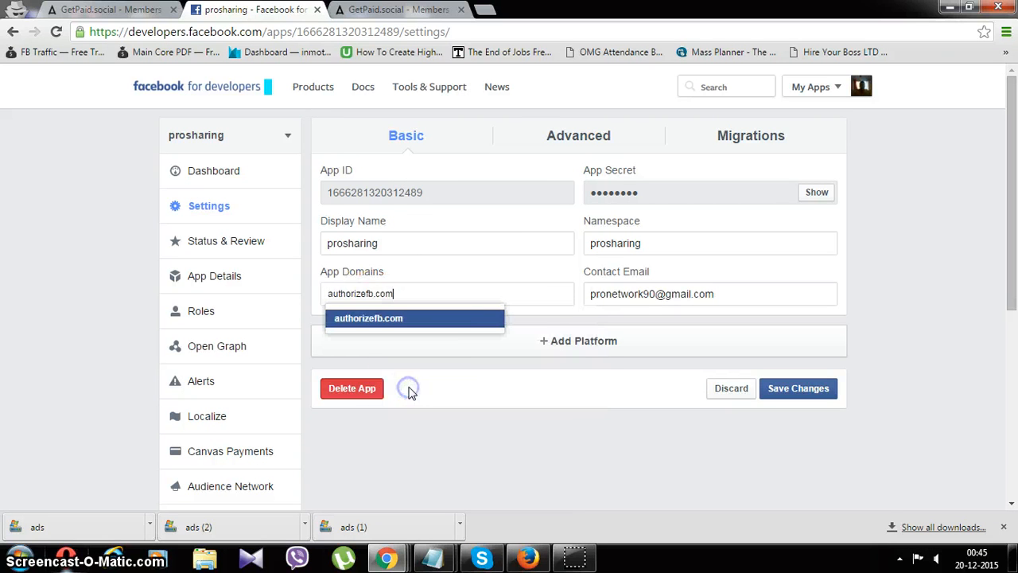
{"action": "mouse_move", "coordinate": [578, 341]}
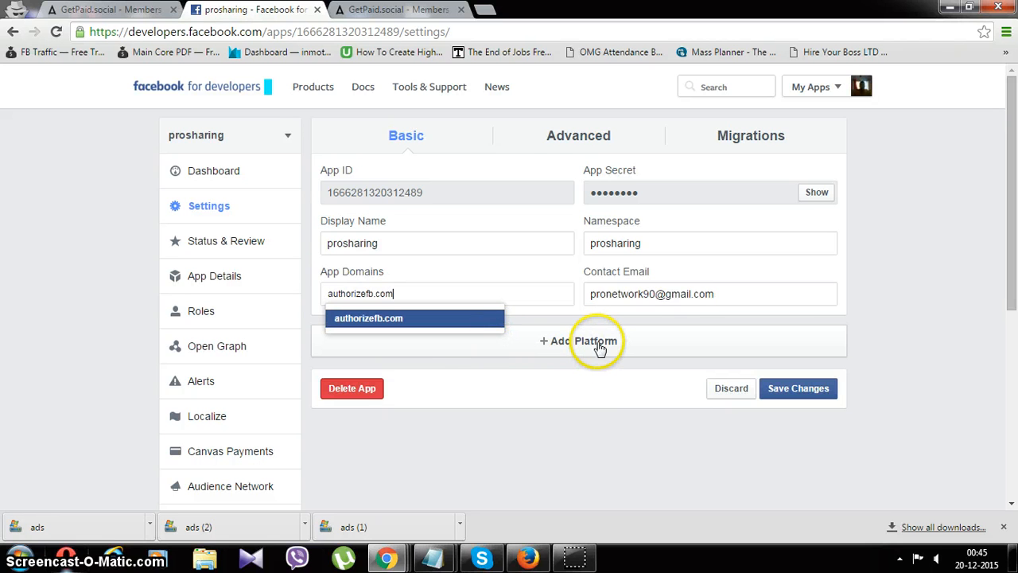
{"action": "left_click", "coordinate": [578, 341]}
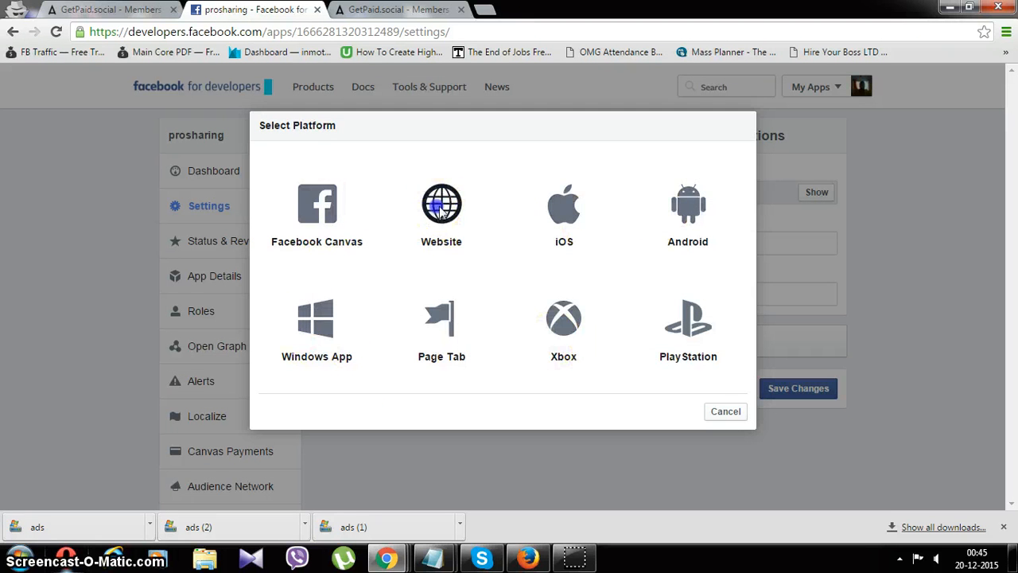
{"action": "left_click", "coordinate": [442, 215]}
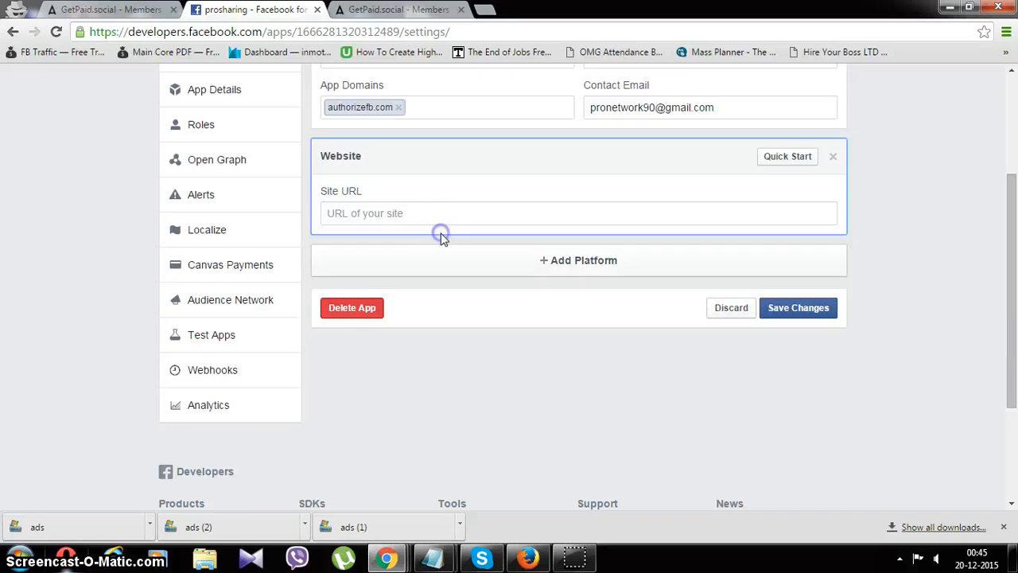
{"action": "left_click", "coordinate": [579, 214]}
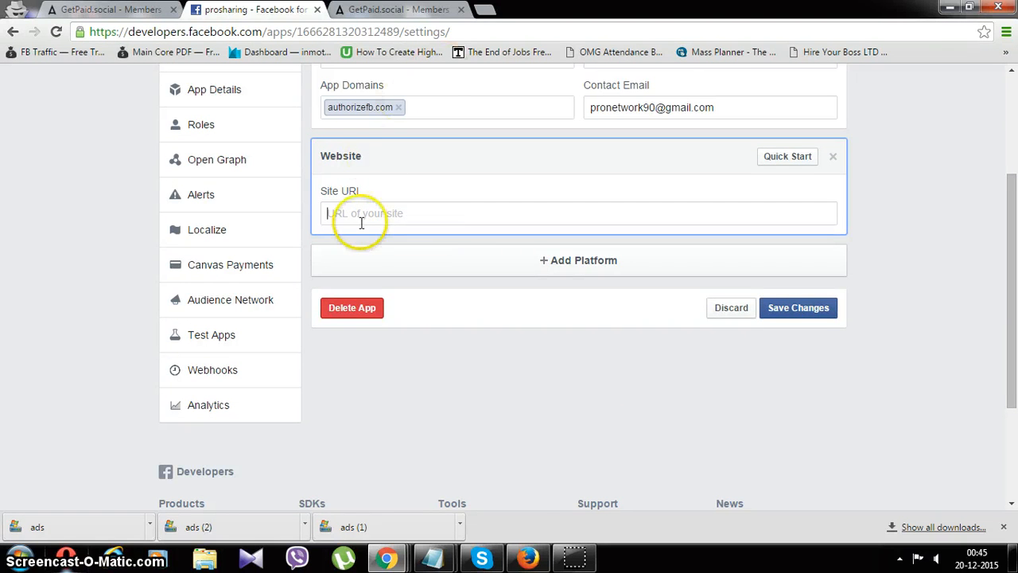
{"action": "left_click", "coordinate": [398, 10]}
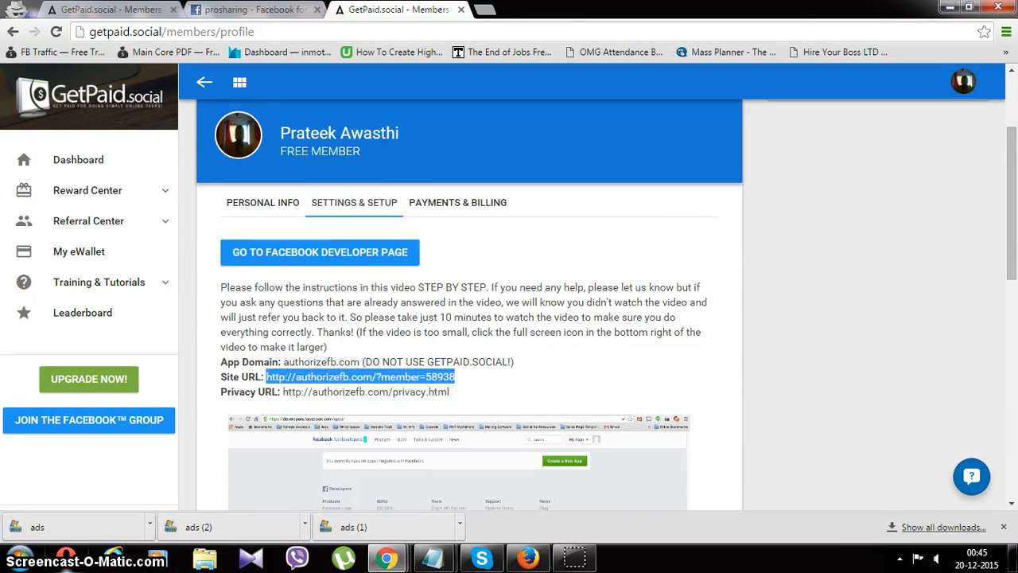
{"action": "right_click", "coordinate": [410, 212]}
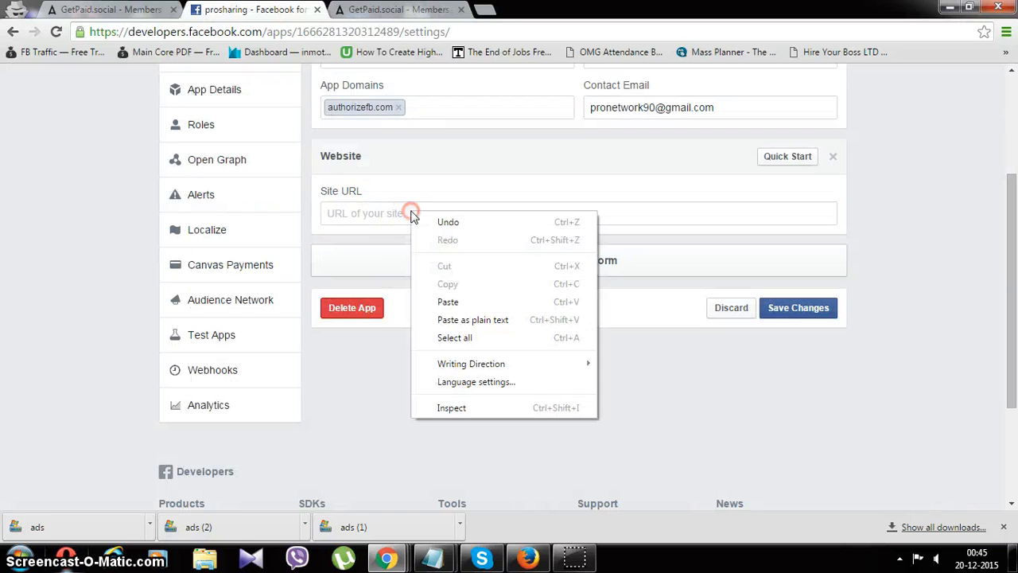
{"action": "left_click", "coordinate": [448, 301]}
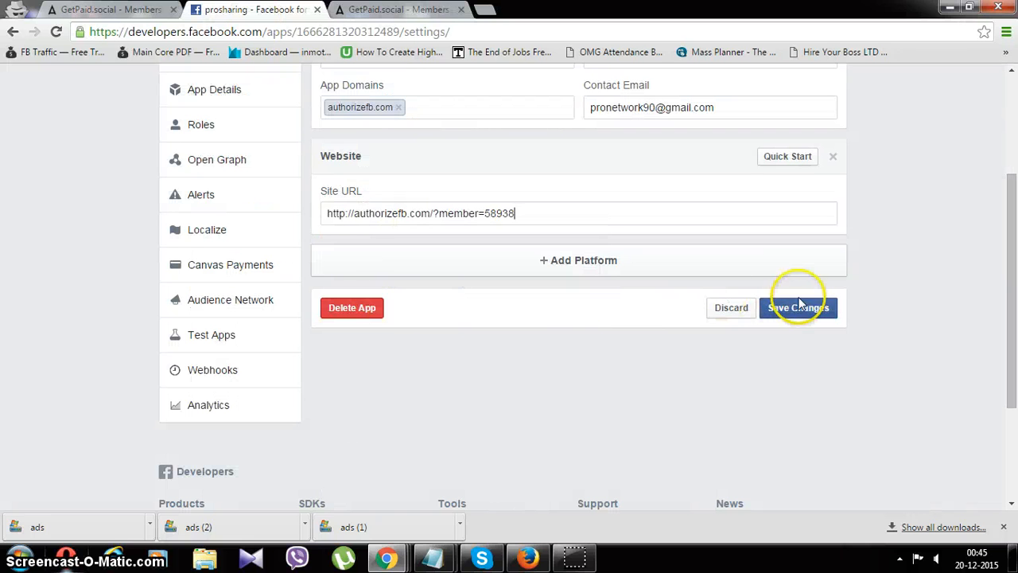
{"action": "left_click", "coordinate": [798, 308]}
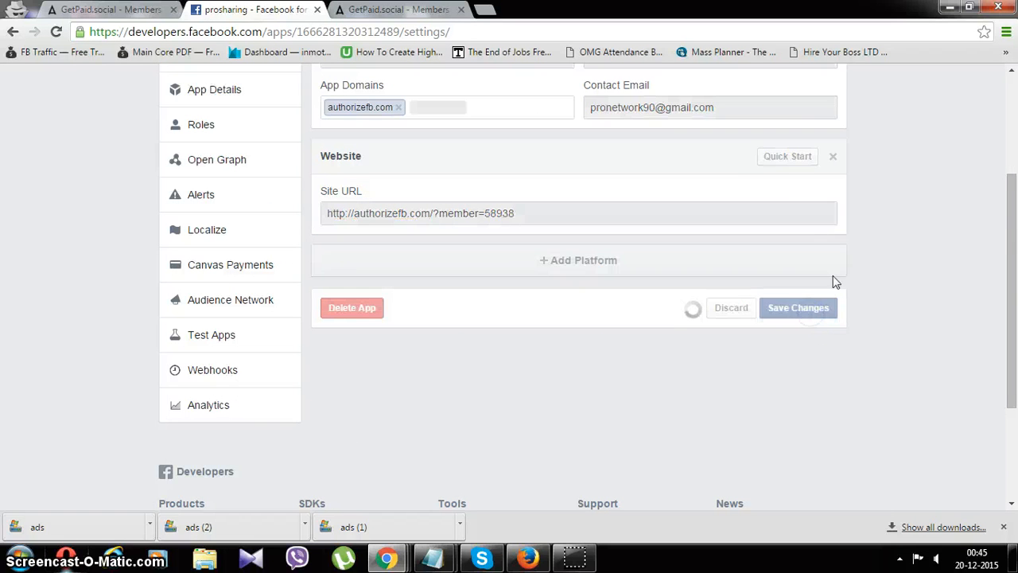
{"action": "left_click", "coordinate": [798, 308]}
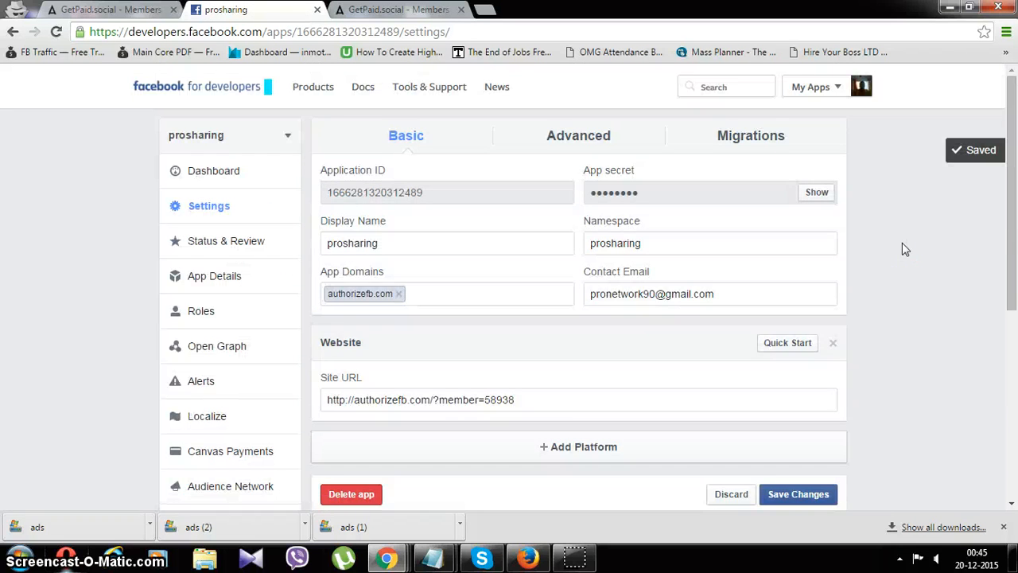
{"action": "scroll", "scroll_direction": "down", "scroll_amount": 3}
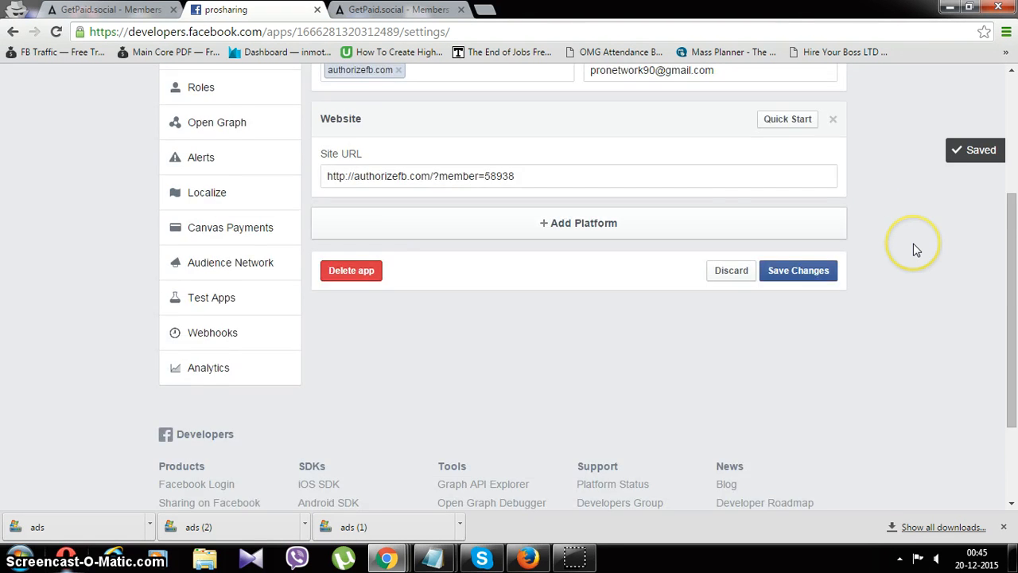
{"action": "scroll", "scroll_direction": "up", "scroll_amount": 3}
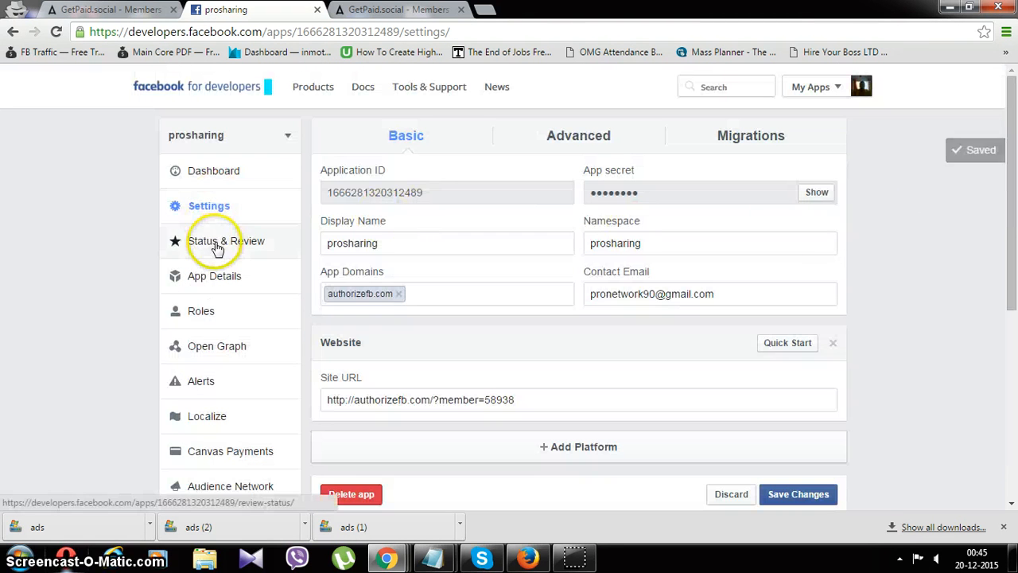
Step: Switch the prosharing app to public in Status & Review and confirm it
{"action": "left_click", "coordinate": [226, 240]}
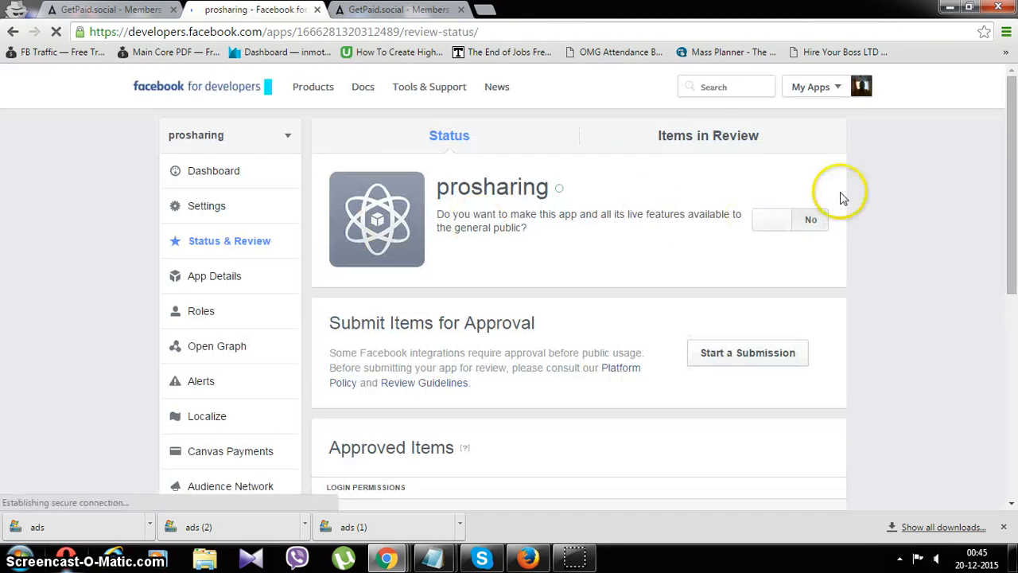
{"action": "scroll", "scroll_direction": "down", "scroll_amount": 3}
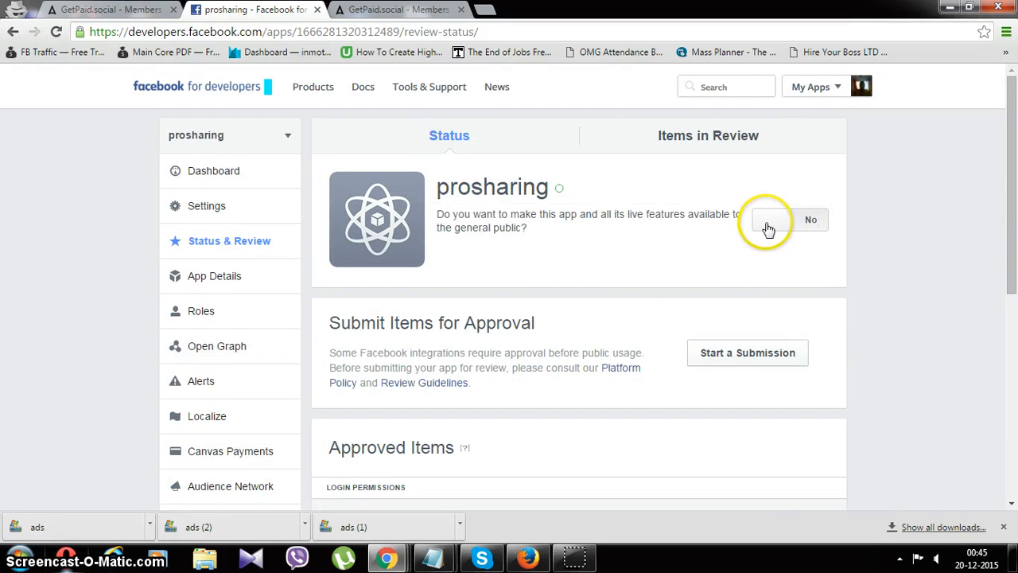
{"action": "left_click", "coordinate": [770, 220]}
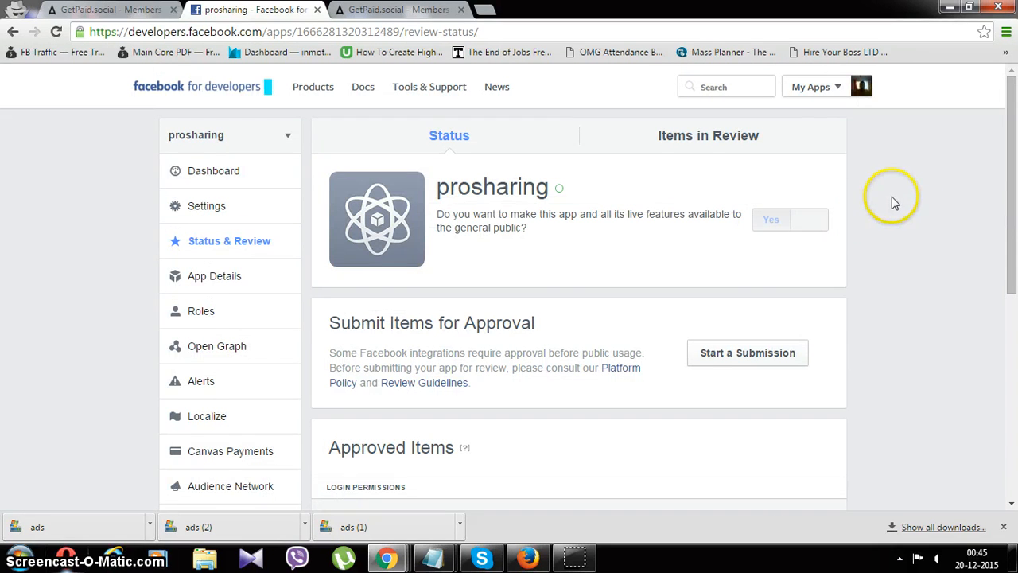
{"action": "left_click", "coordinate": [771, 219]}
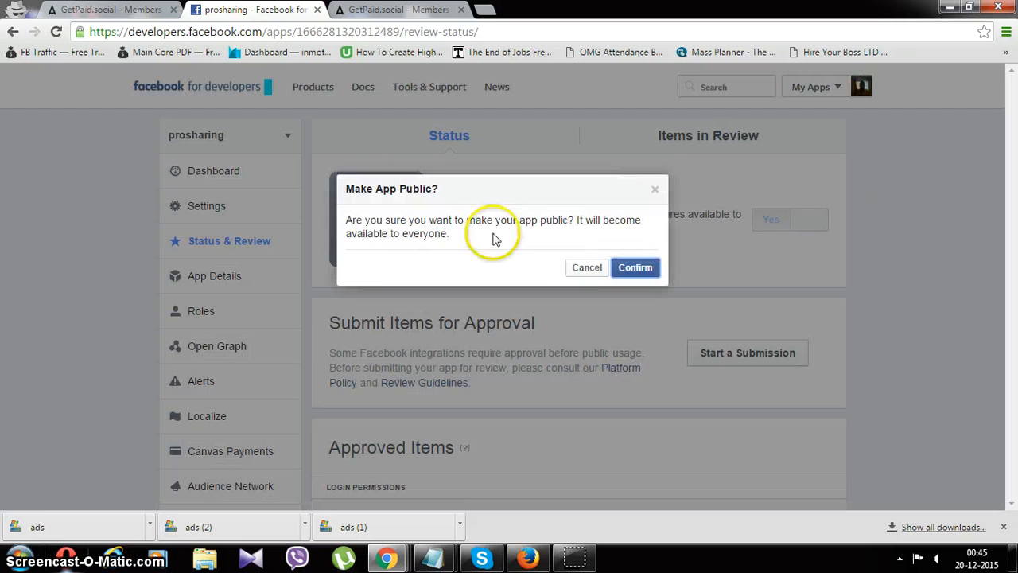
{"action": "mouse_move", "coordinate": [636, 268]}
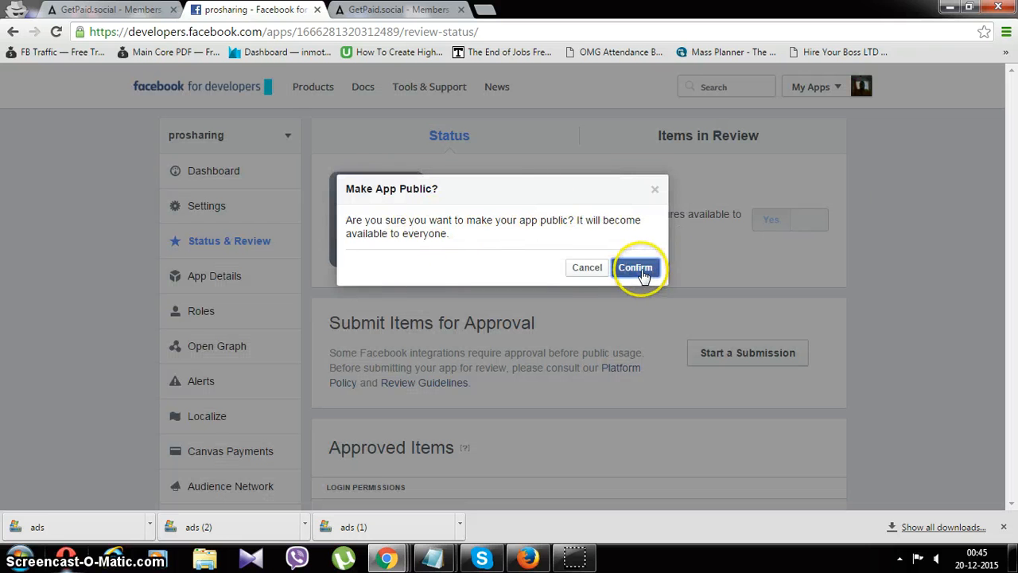
{"action": "left_click", "coordinate": [636, 267]}
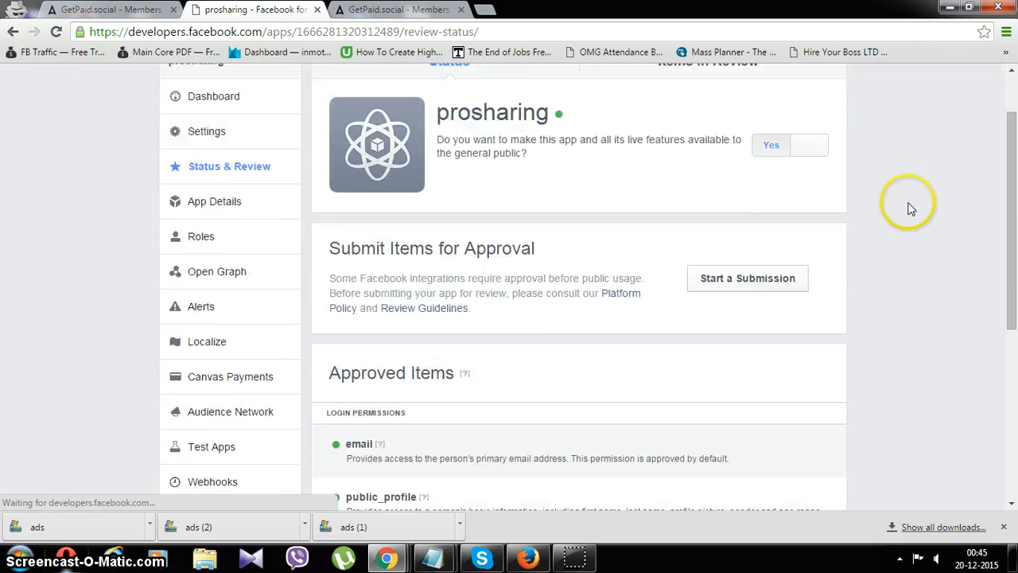
{"action": "scroll", "scroll_direction": "up", "scroll_amount": 3}
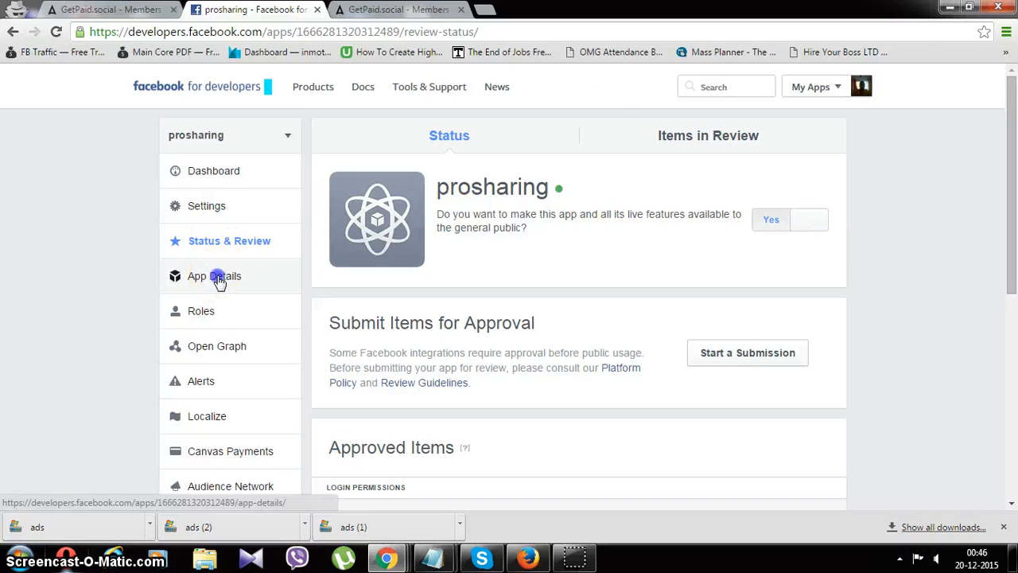
Step: Open App Details and copy the privacy URL from the GetPaid.social tab
{"action": "left_click", "coordinate": [214, 276]}
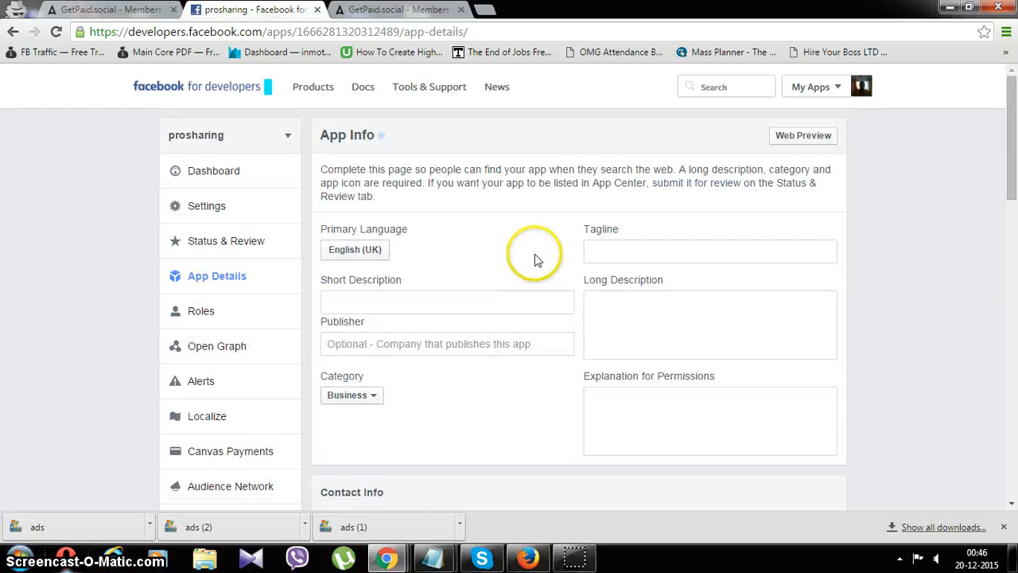
{"action": "scroll", "scroll_direction": "down", "scroll_amount": 3}
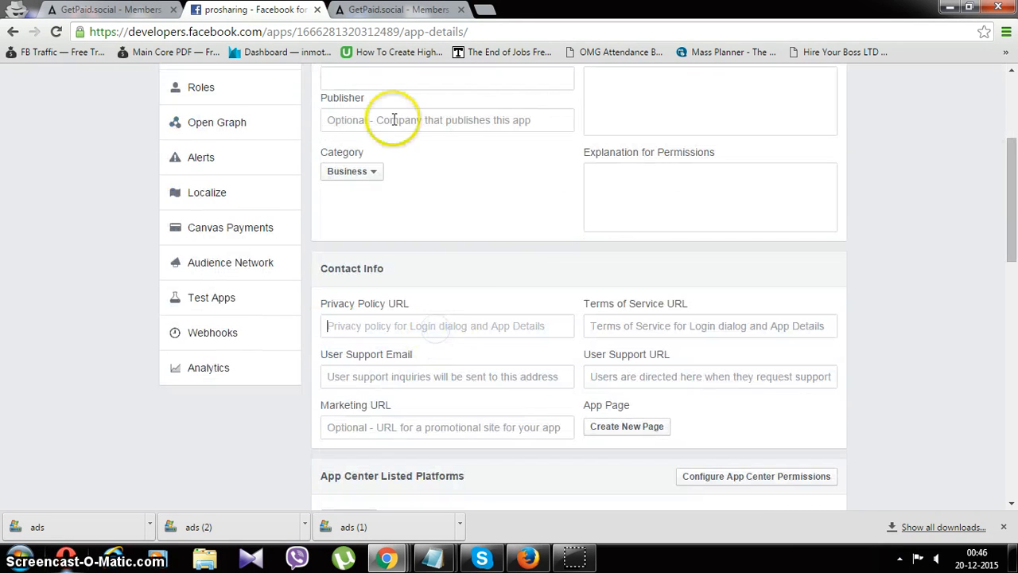
{"action": "left_click", "coordinate": [394, 9]}
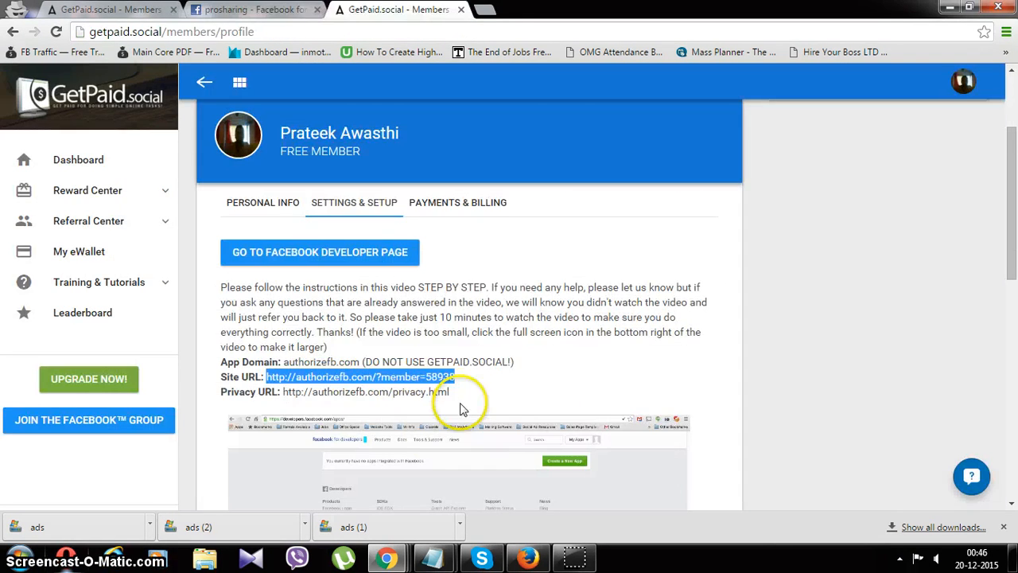
{"action": "double_click", "coordinate": [366, 392]}
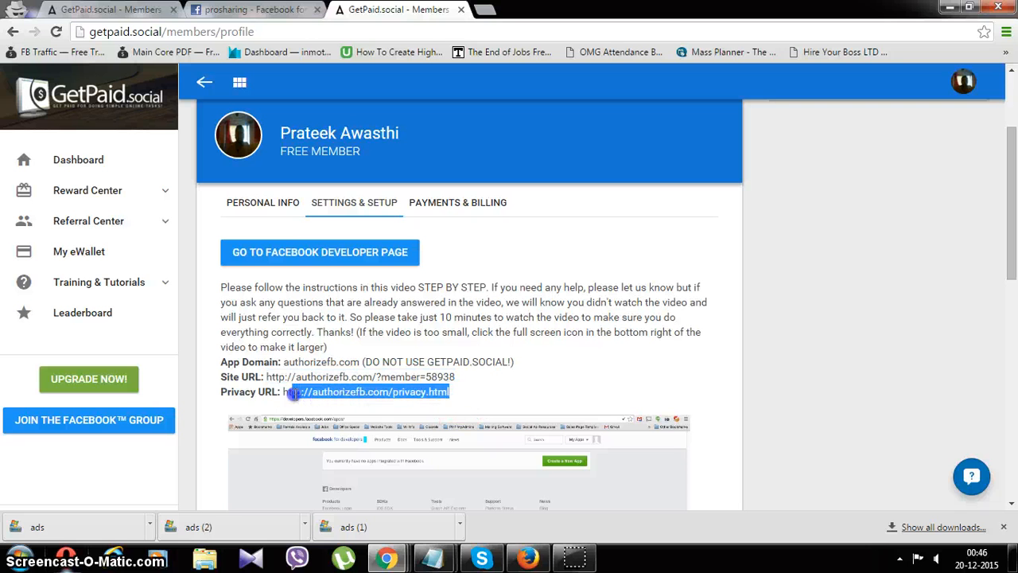
{"action": "right_click", "coordinate": [366, 391]}
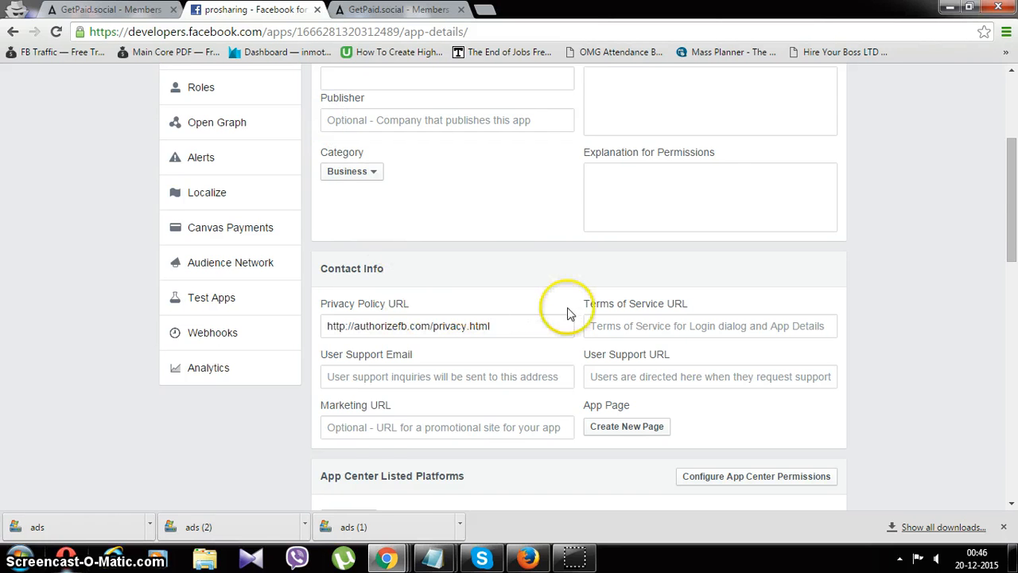
{"action": "scroll", "scroll_direction": "down", "scroll_amount": 3}
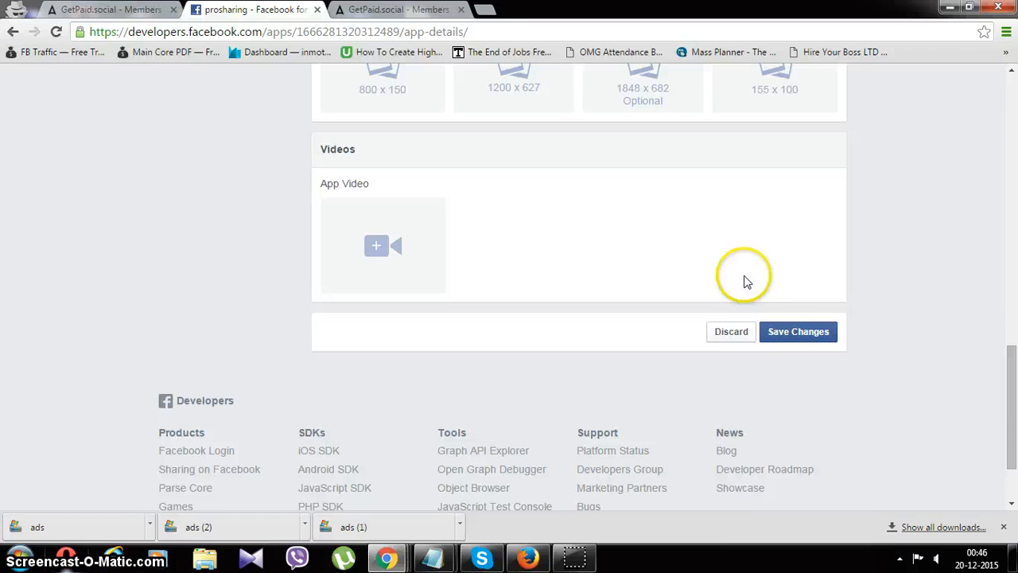
{"action": "left_click", "coordinate": [798, 331]}
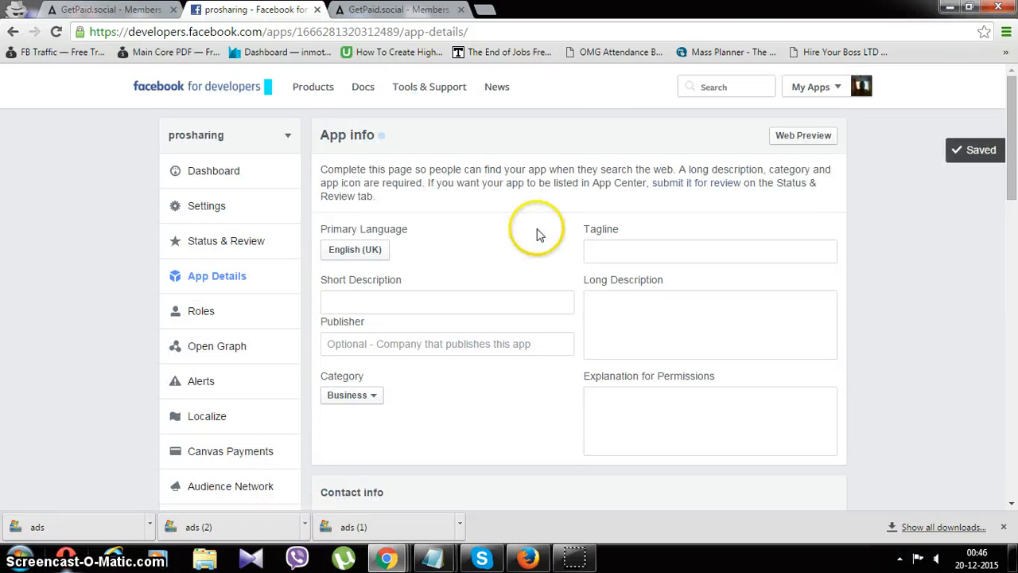
{"action": "mouse_move", "coordinate": [213, 171]}
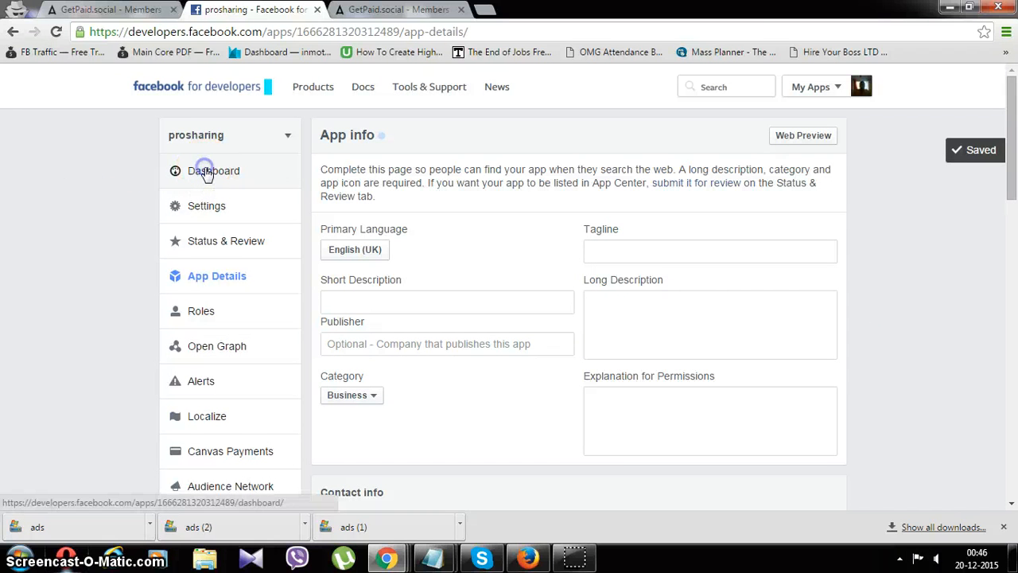
{"action": "left_click", "coordinate": [213, 170]}
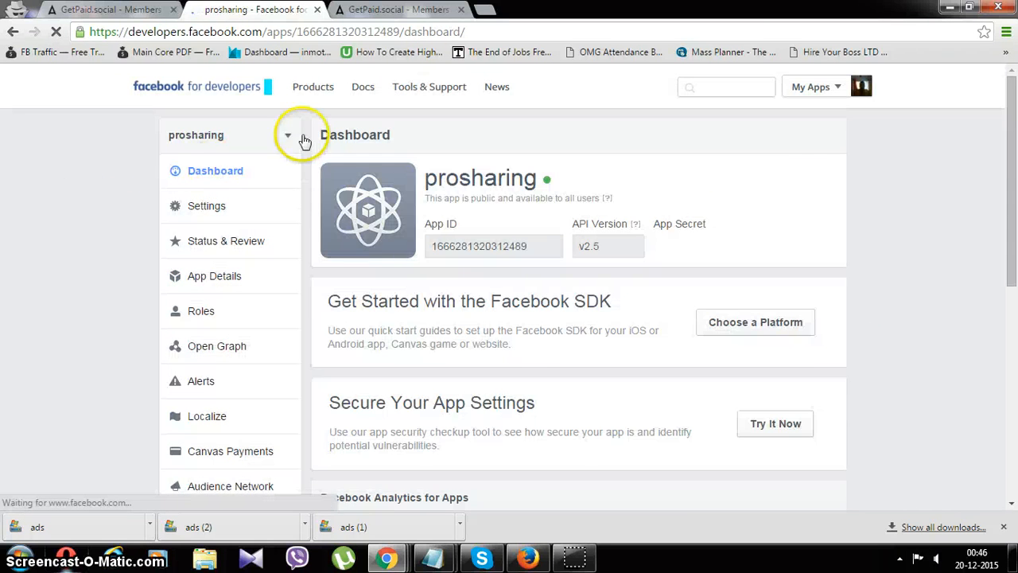
{"action": "left_click", "coordinate": [398, 9]}
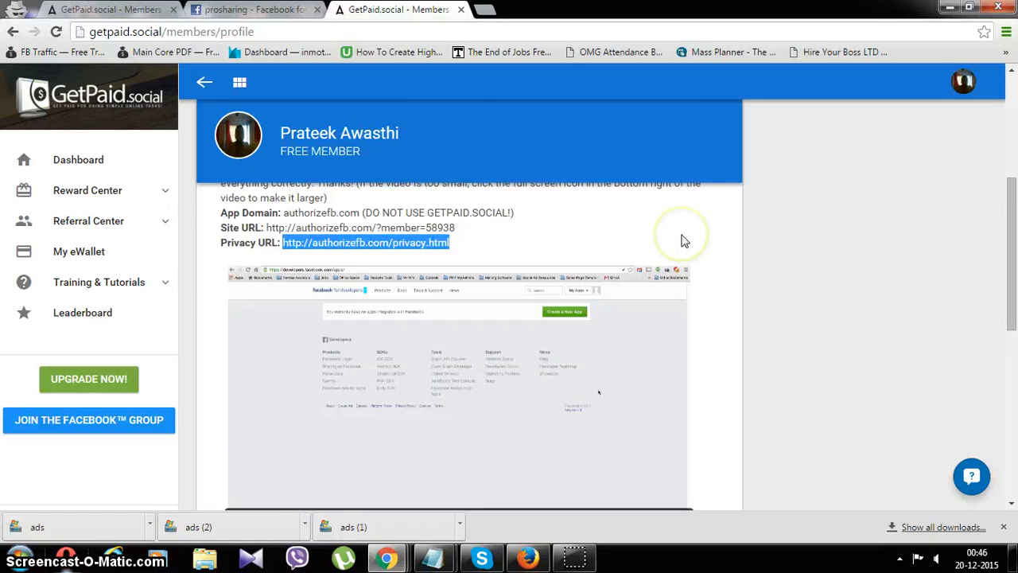
{"action": "scroll", "scroll_direction": "down", "scroll_amount": 3}
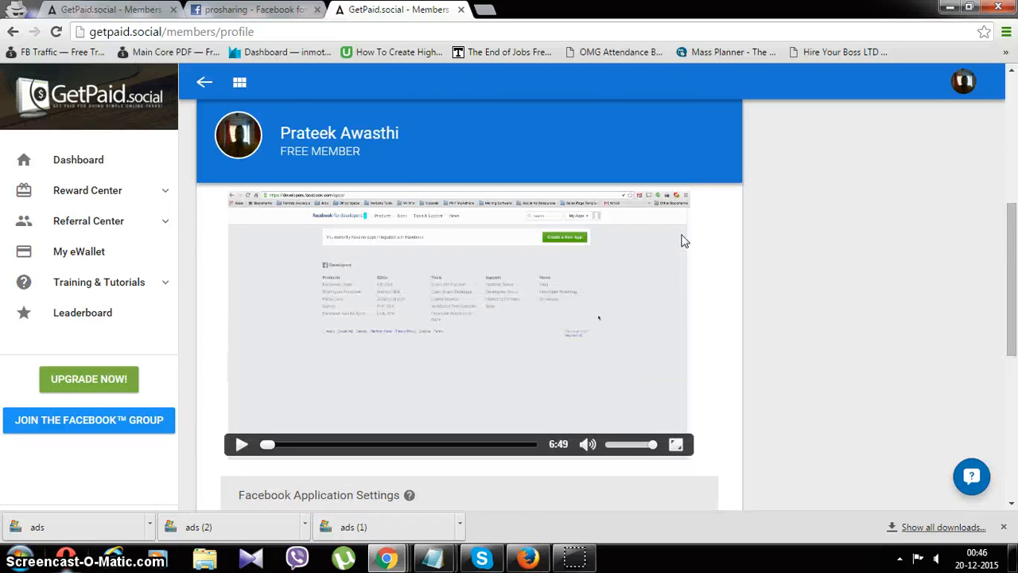
{"action": "left_click", "coordinate": [352, 202]}
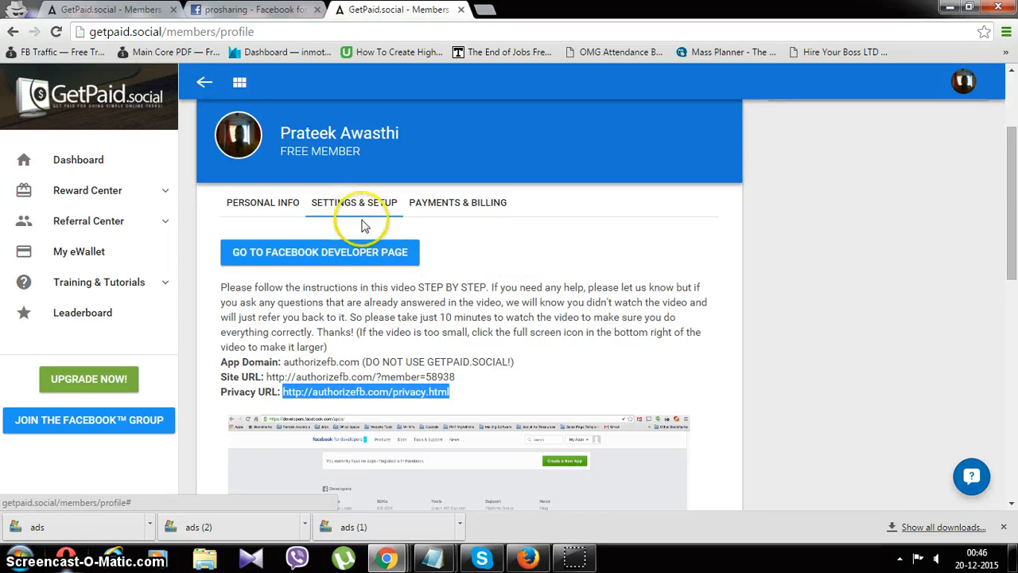
{"action": "left_click", "coordinate": [353, 202]}
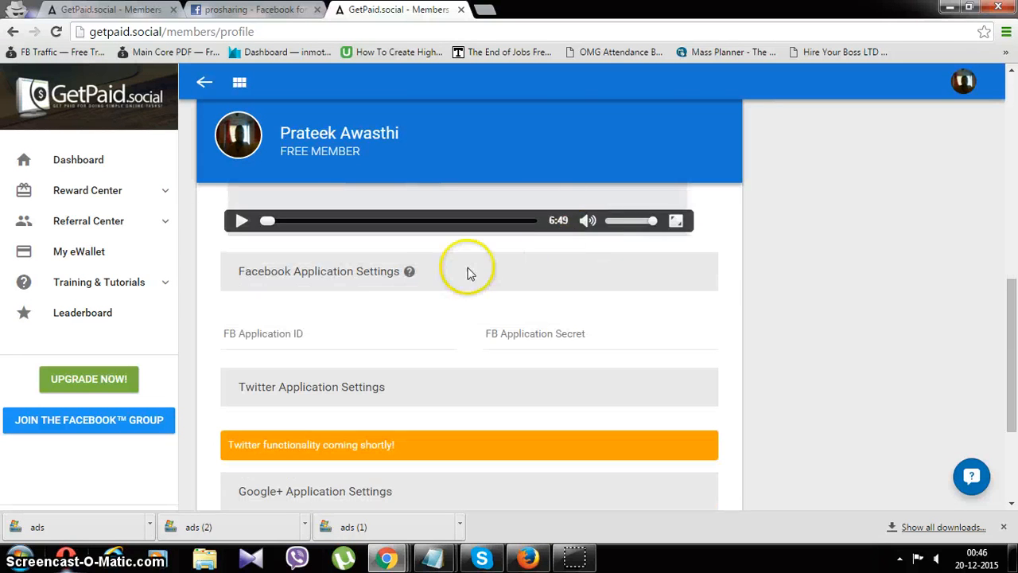
Step: Copy the prosharing App ID into GetPaid's FB Application ID field and reveal the App Secret
{"action": "left_click", "coordinate": [334, 342]}
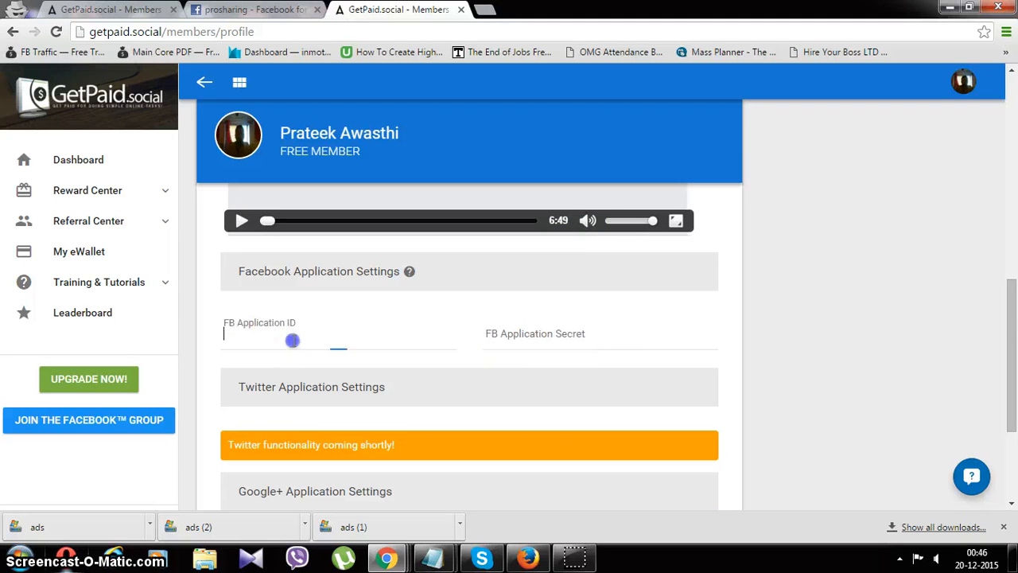
{"action": "left_click", "coordinate": [253, 10]}
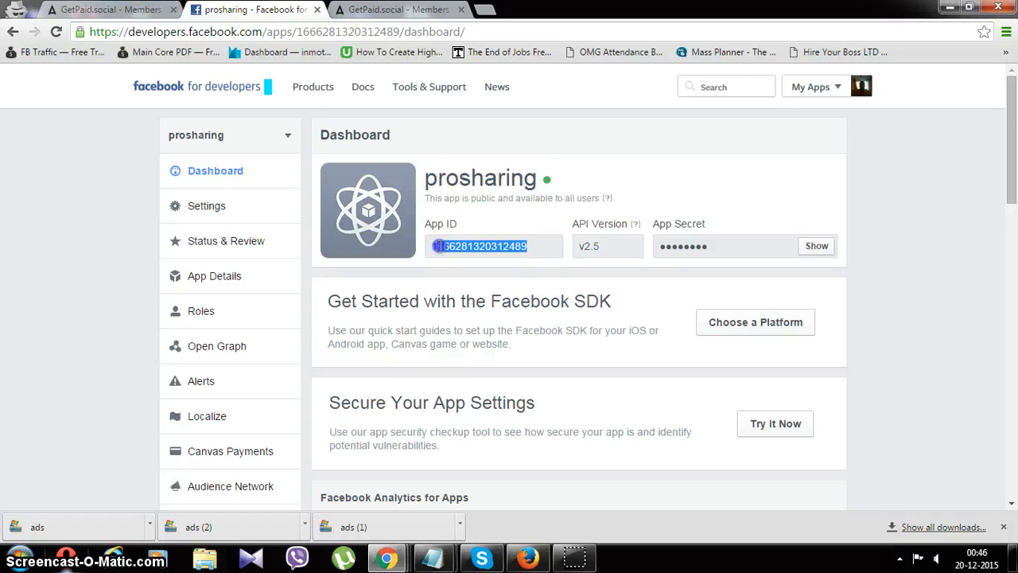
{"action": "right_click", "coordinate": [486, 245]}
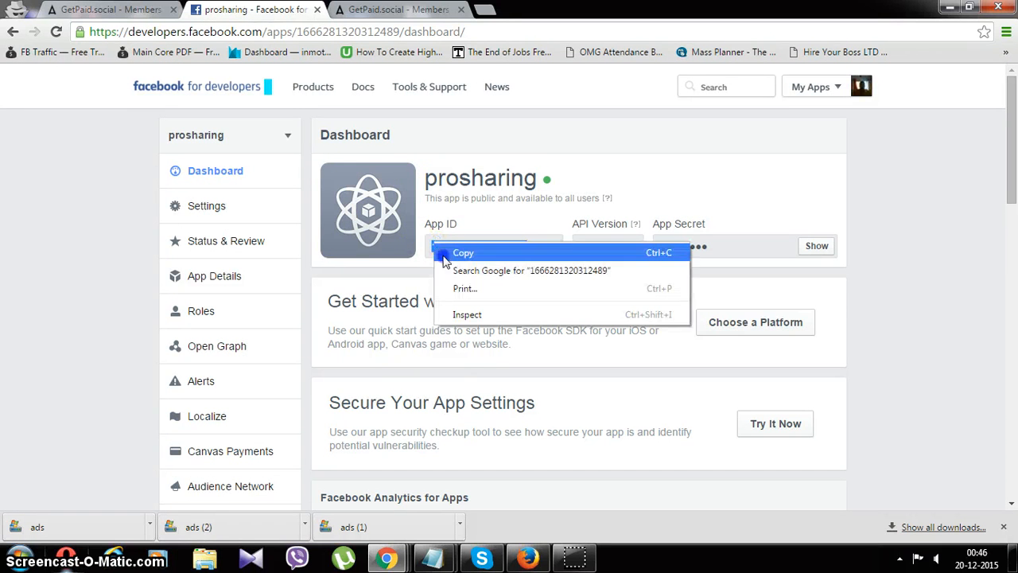
{"action": "left_click", "coordinate": [398, 9]}
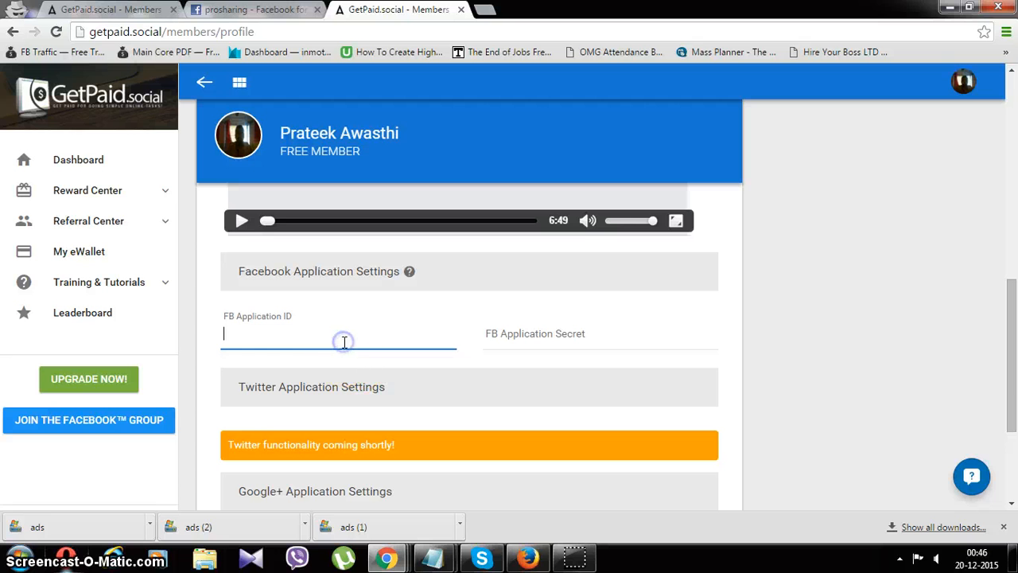
{"action": "left_click", "coordinate": [255, 10]}
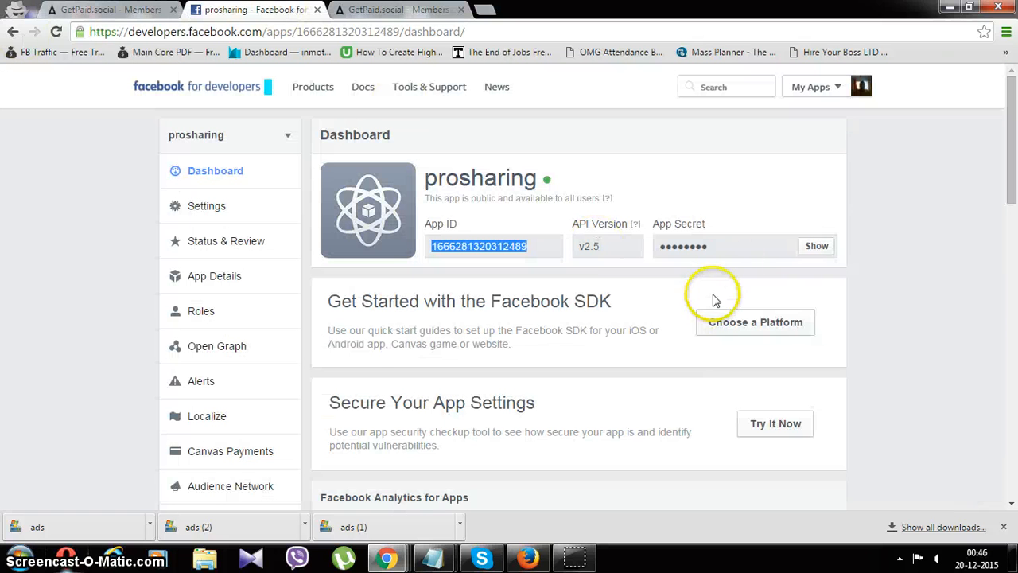
{"action": "left_click", "coordinate": [817, 246]}
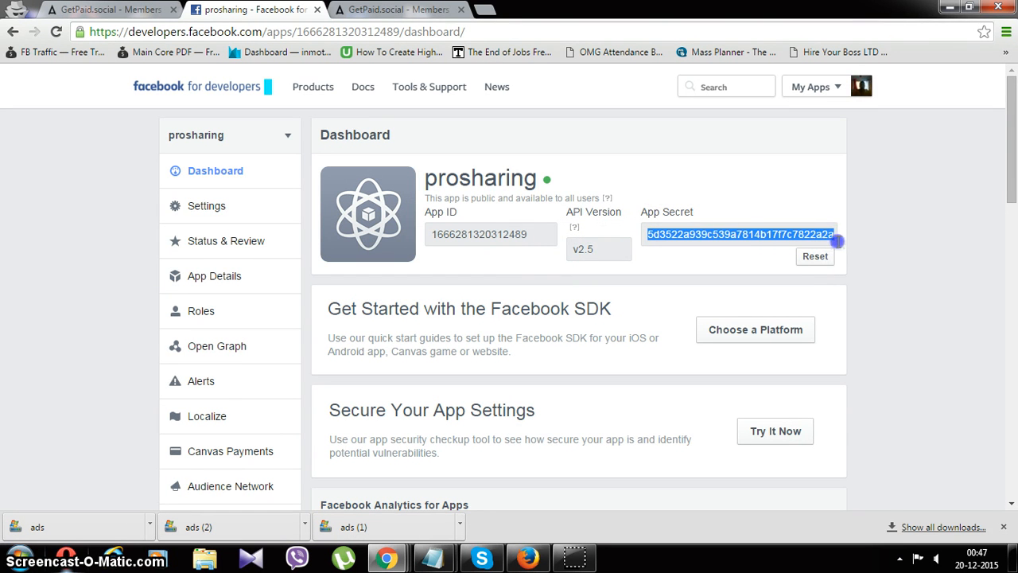
{"action": "left_click", "coordinate": [390, 10]}
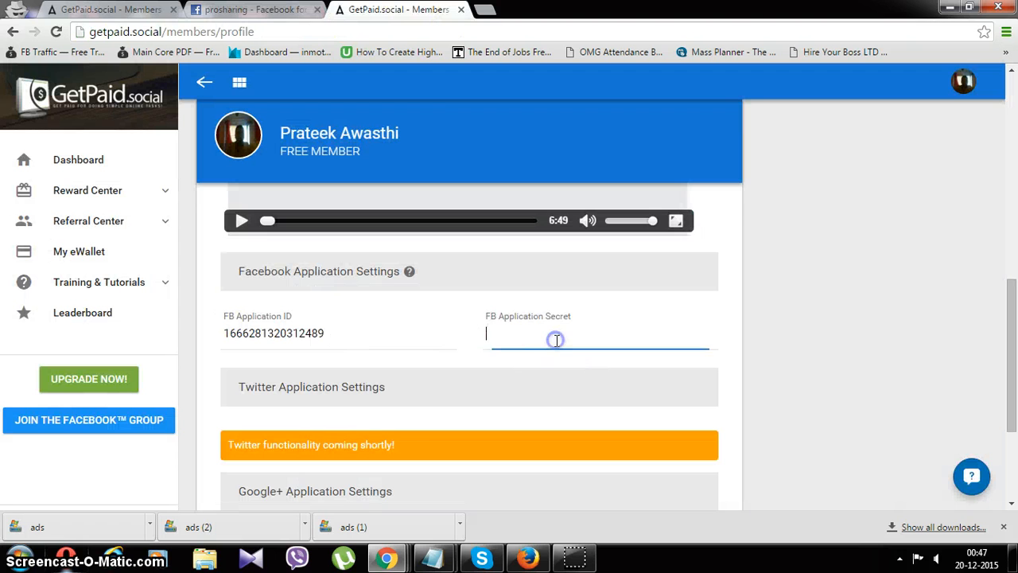
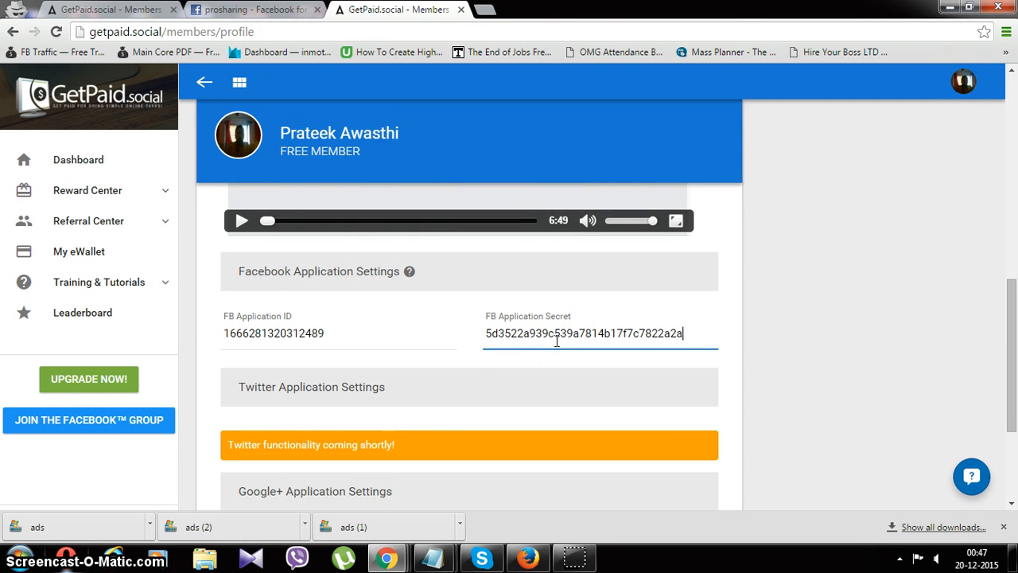
{"action": "scroll", "scroll_direction": "down", "scroll_amount": 3}
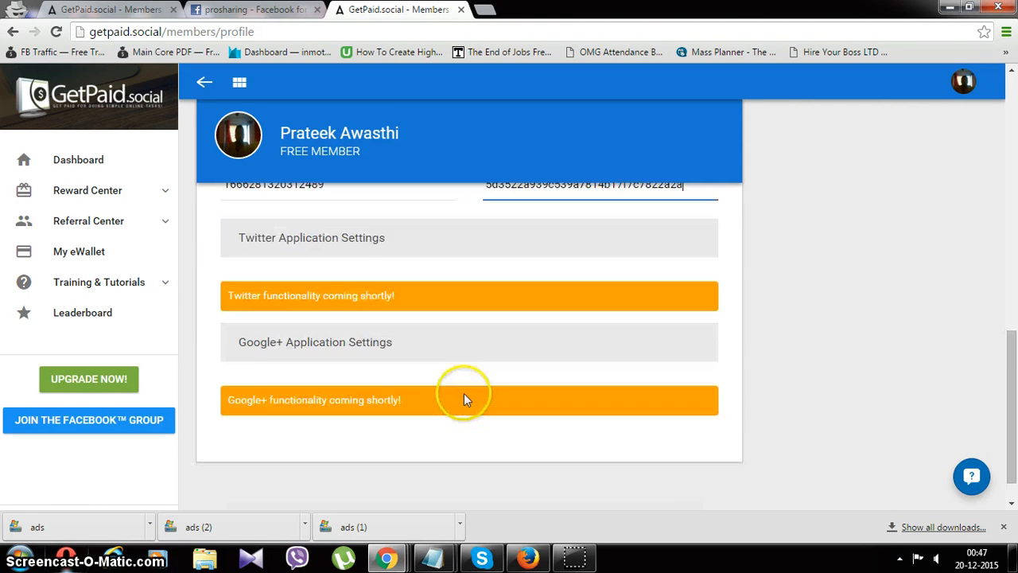
{"action": "scroll", "scroll_direction": "up", "scroll_amount": 3}
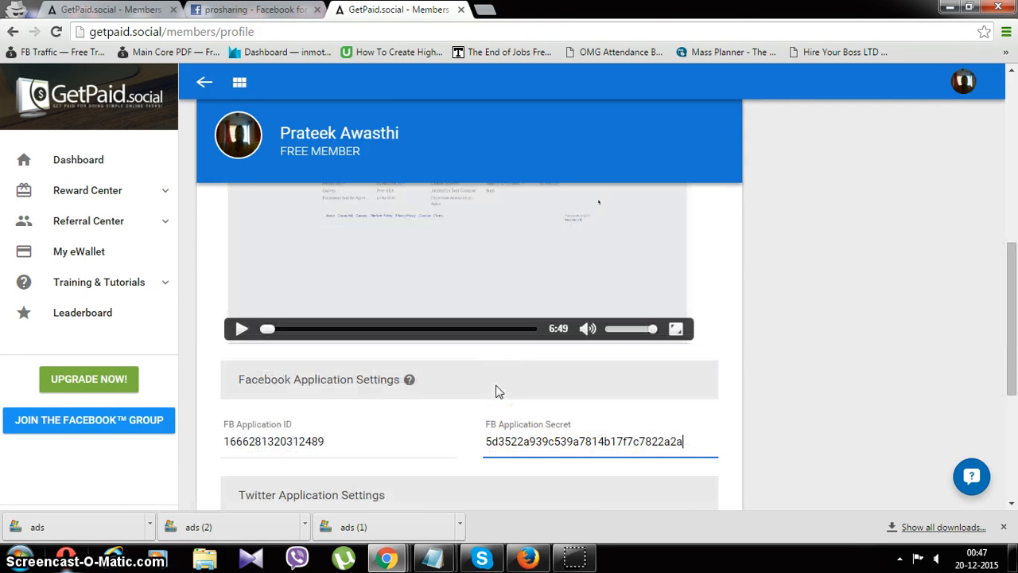
{"action": "scroll", "scroll_direction": "up", "scroll_amount": 3}
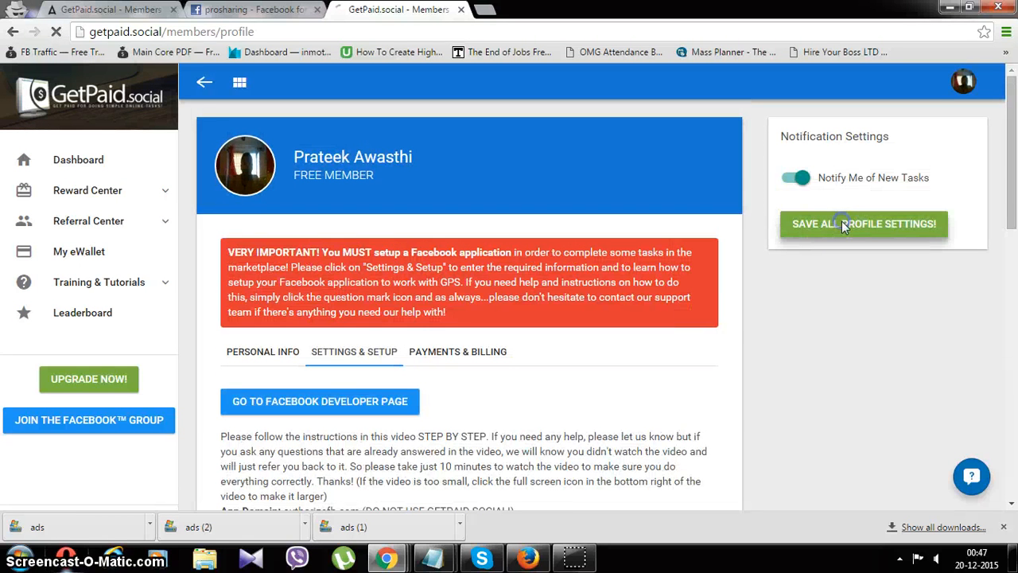
Step: Save the Facebook app ID and secret, review them under Settings & Setup, and authorize with GPS
{"action": "left_click", "coordinate": [864, 223]}
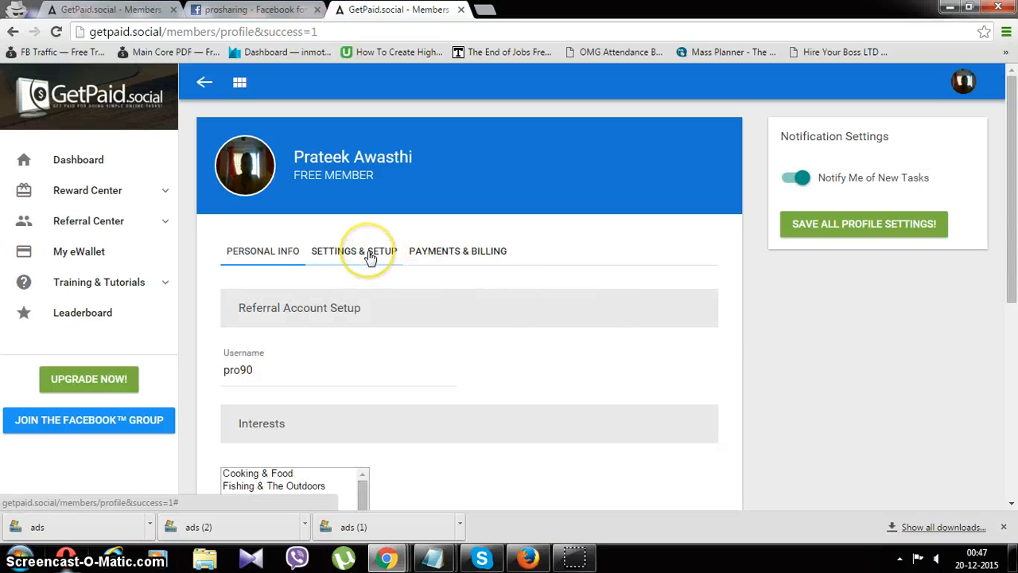
{"action": "left_click", "coordinate": [353, 251]}
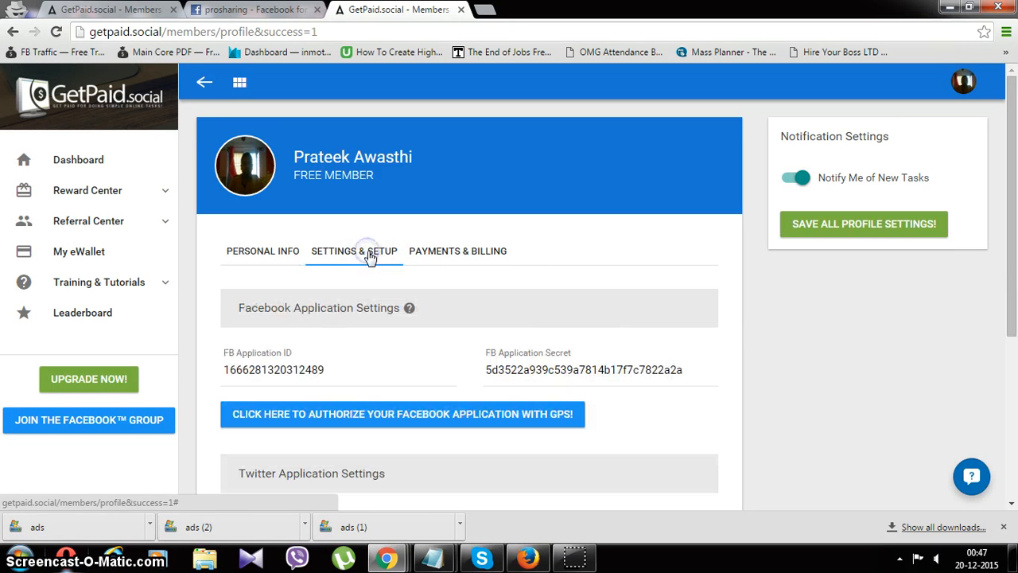
{"action": "scroll", "scroll_direction": "down", "scroll_amount": 3}
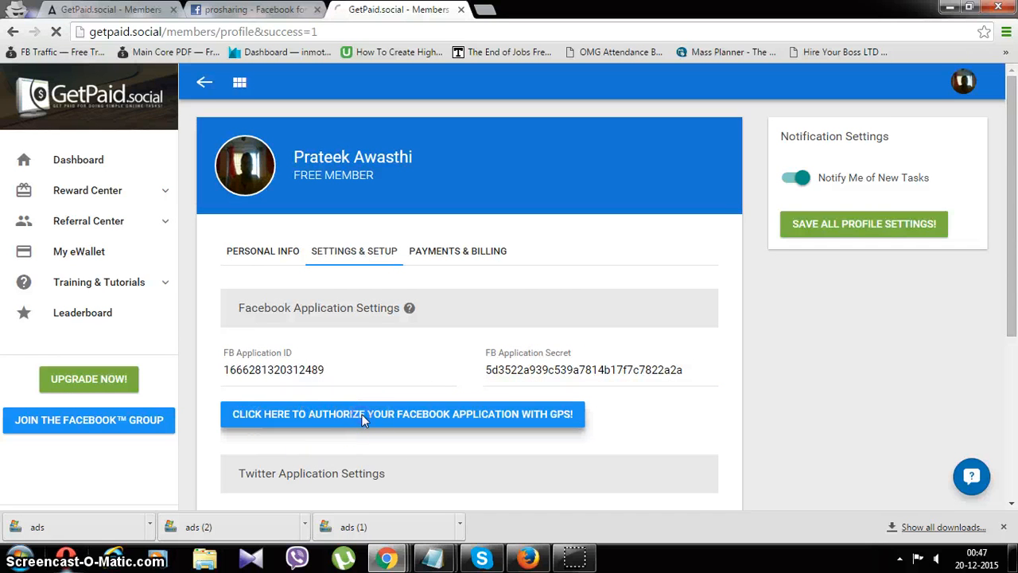
{"action": "left_click", "coordinate": [401, 413]}
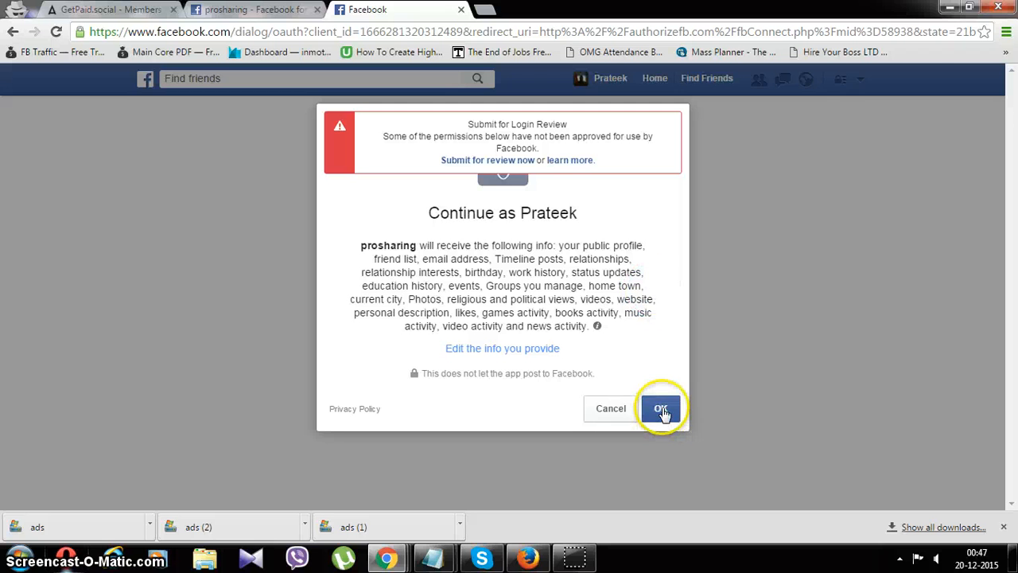
Step: Allow prosharing profile info, Public audience posting, and Pages management permissions
{"action": "left_click", "coordinate": [660, 408]}
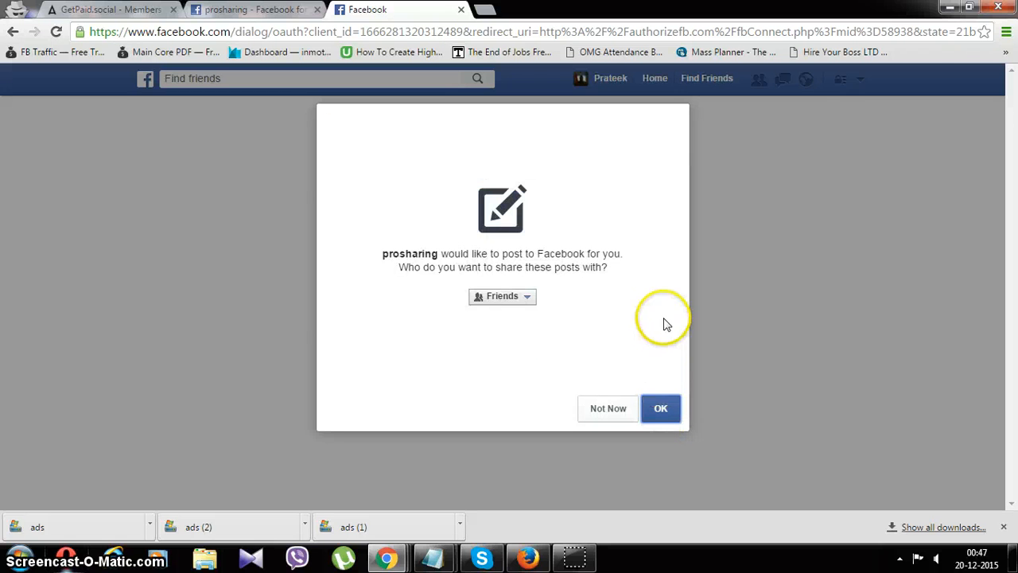
{"action": "left_click", "coordinate": [502, 295]}
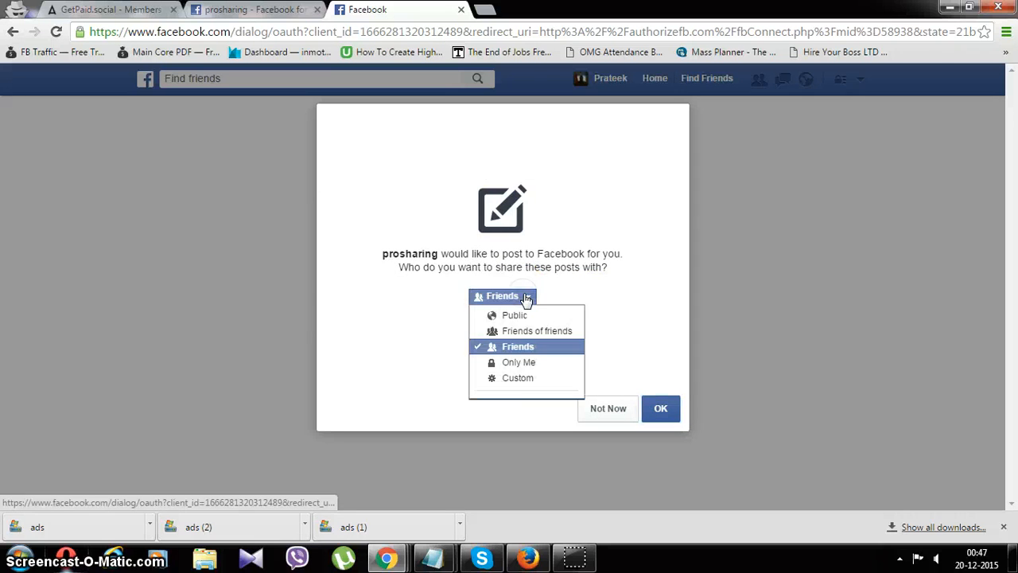
{"action": "left_click", "coordinate": [513, 315]}
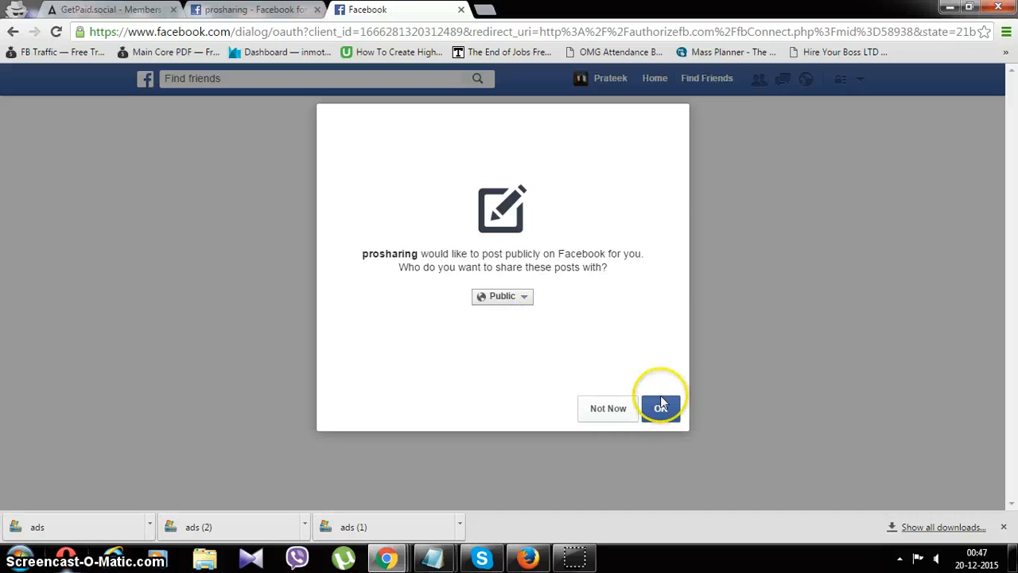
{"action": "left_click", "coordinate": [661, 408]}
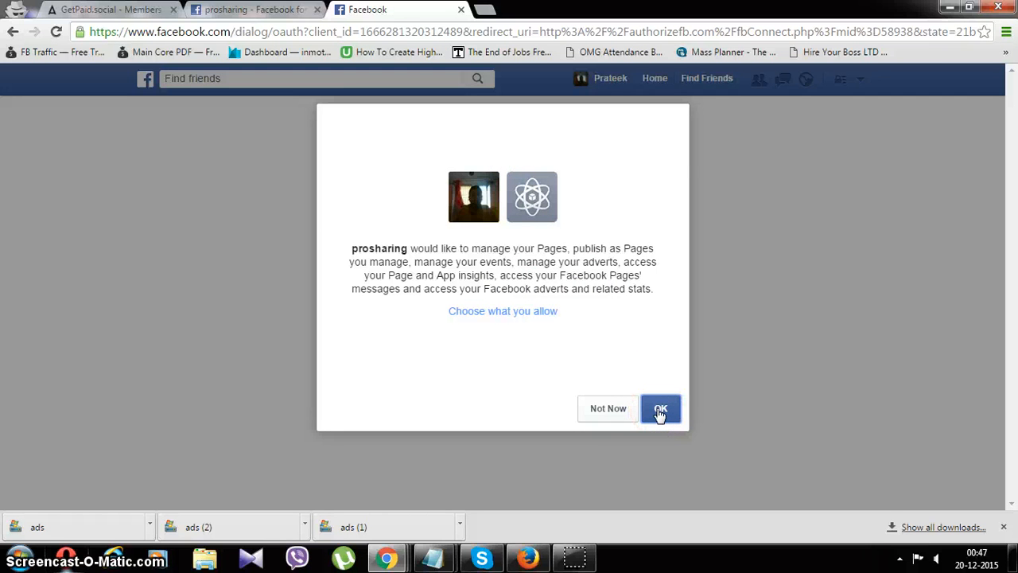
{"action": "left_click", "coordinate": [660, 408]}
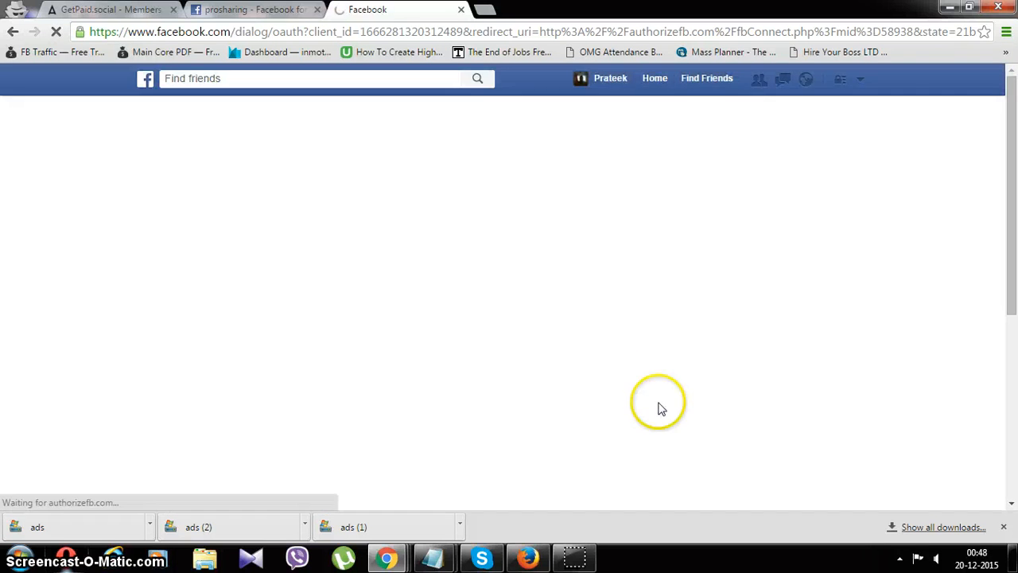
{"action": "mouse_move", "coordinate": [637, 257]}
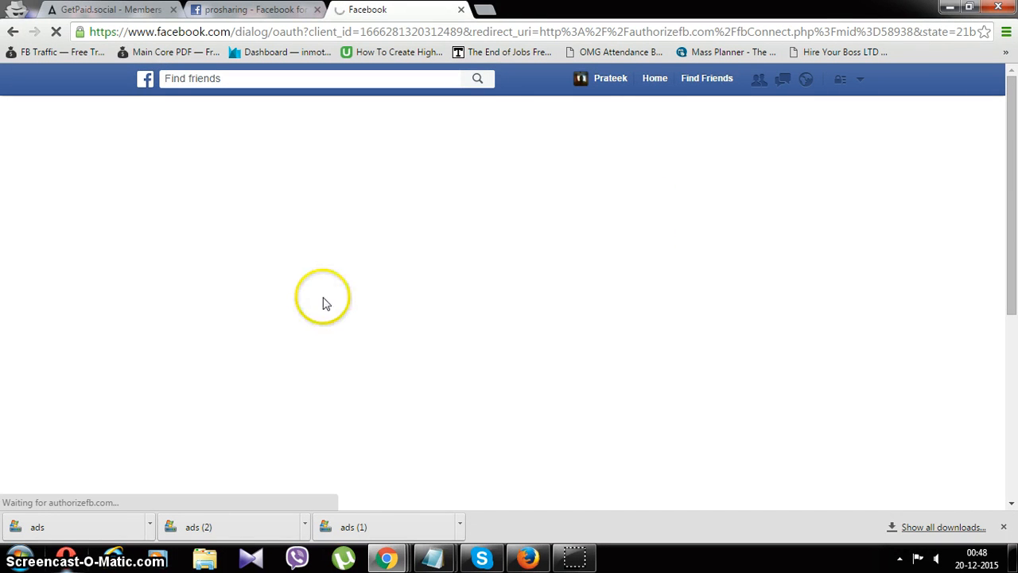
{"action": "mouse_move", "coordinate": [423, 244]}
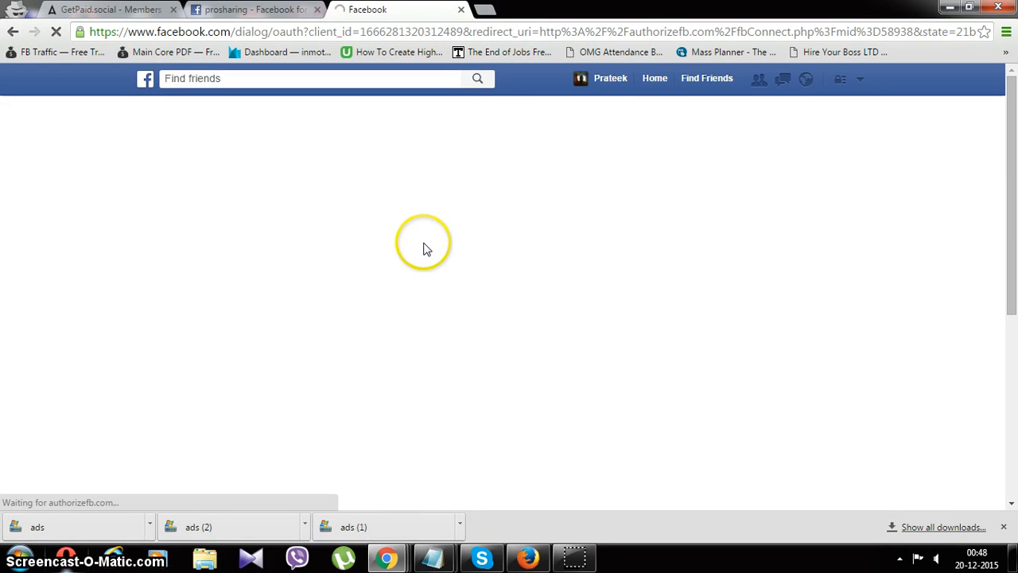
{"action": "mouse_move", "coordinate": [487, 261]}
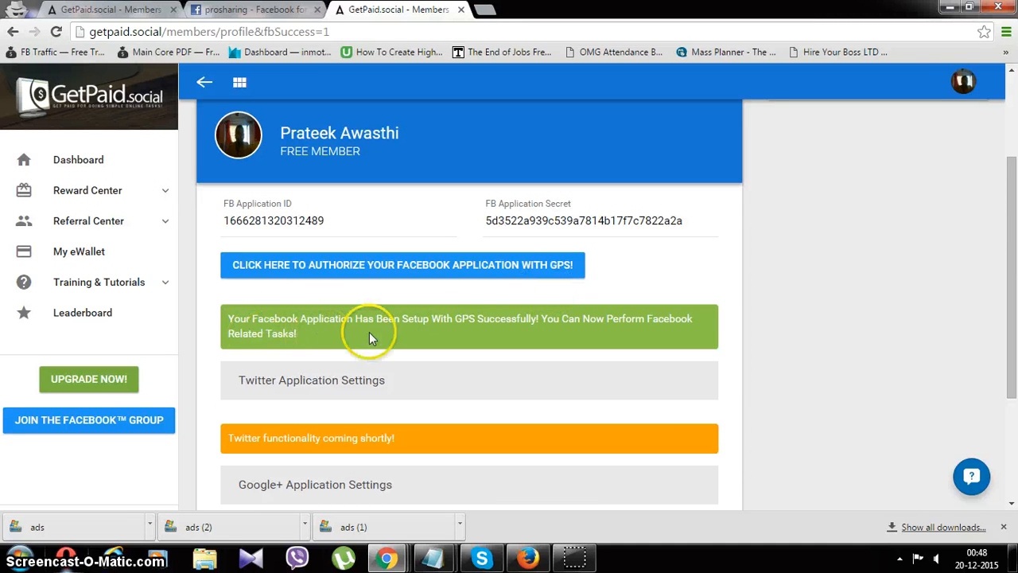
{"action": "mouse_move", "coordinate": [643, 332]}
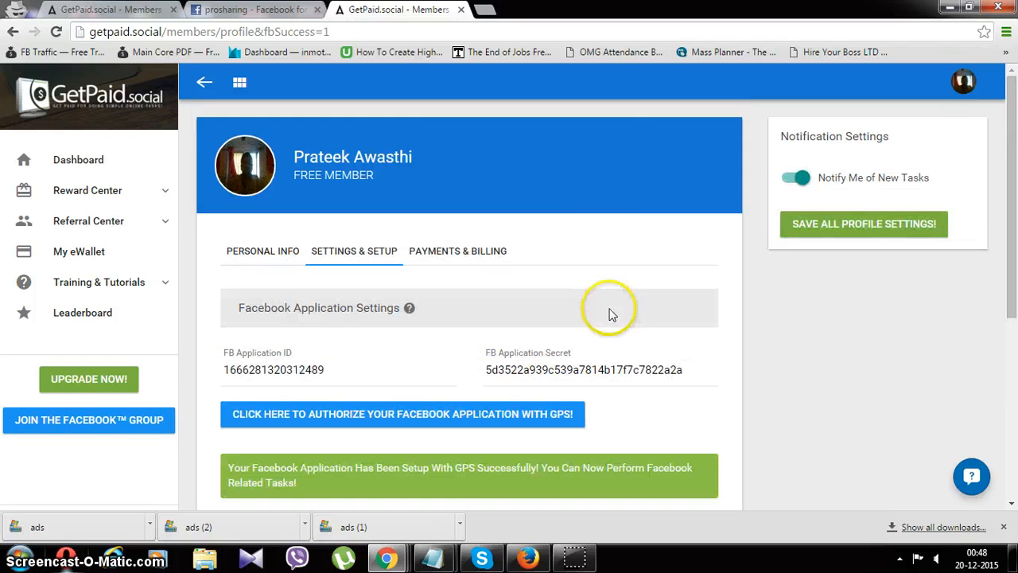
{"action": "mouse_move", "coordinate": [106, 195]}
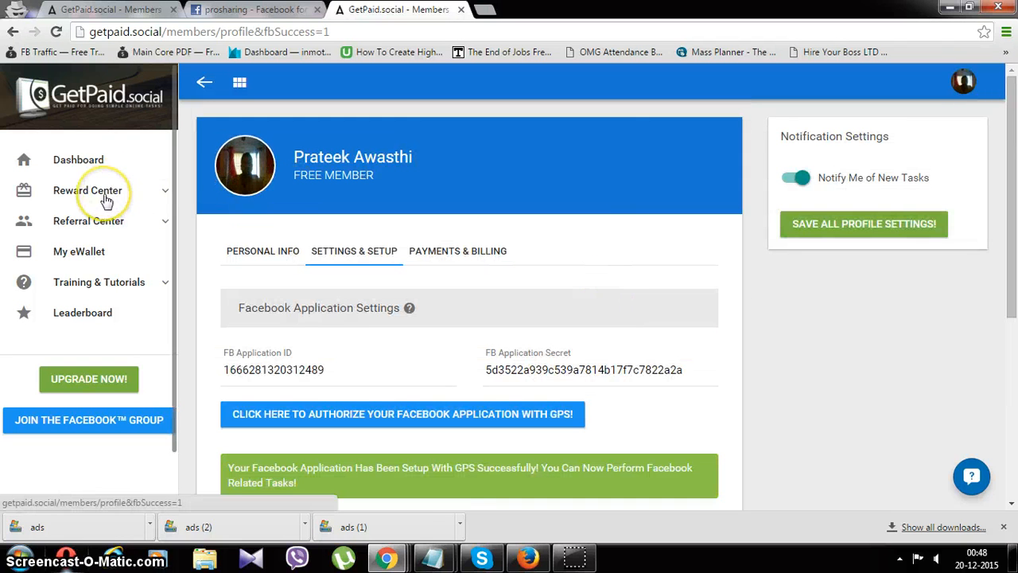
Step: Open Task Marketplace under Reward Center and browse the available task cards
{"action": "left_click", "coordinate": [88, 190]}
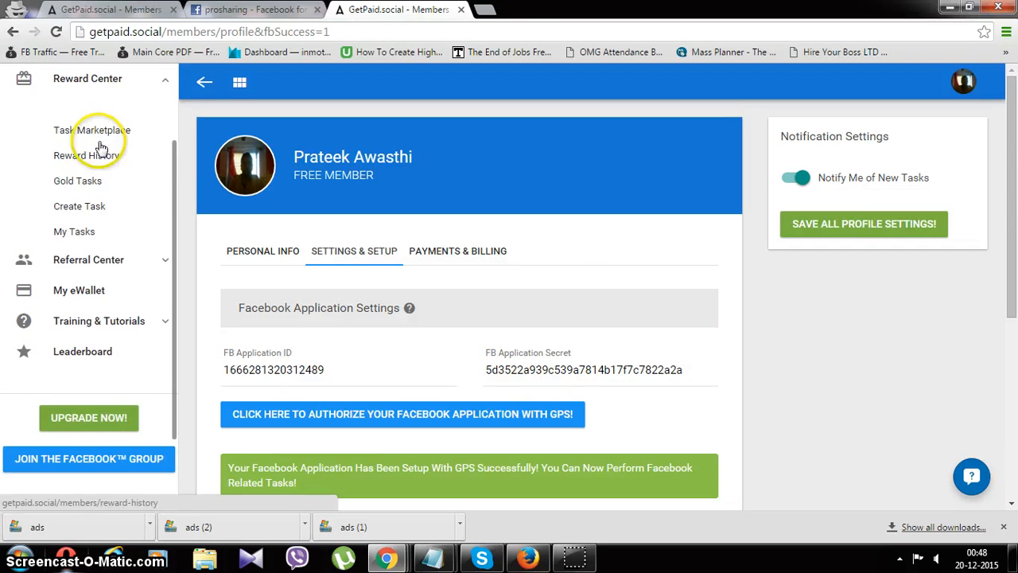
{"action": "left_click", "coordinate": [91, 129]}
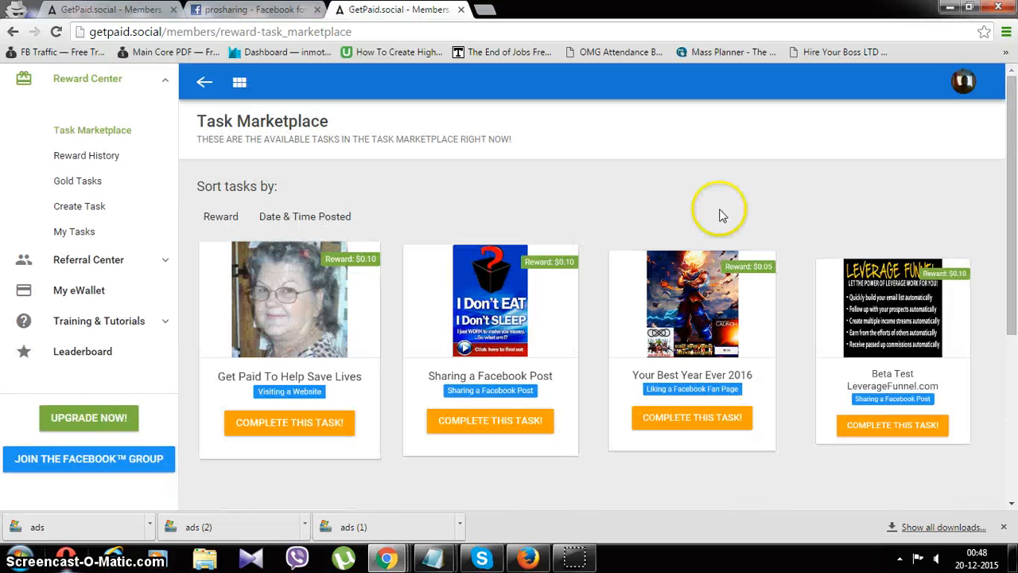
{"action": "scroll", "scroll_direction": "down", "scroll_amount": 3}
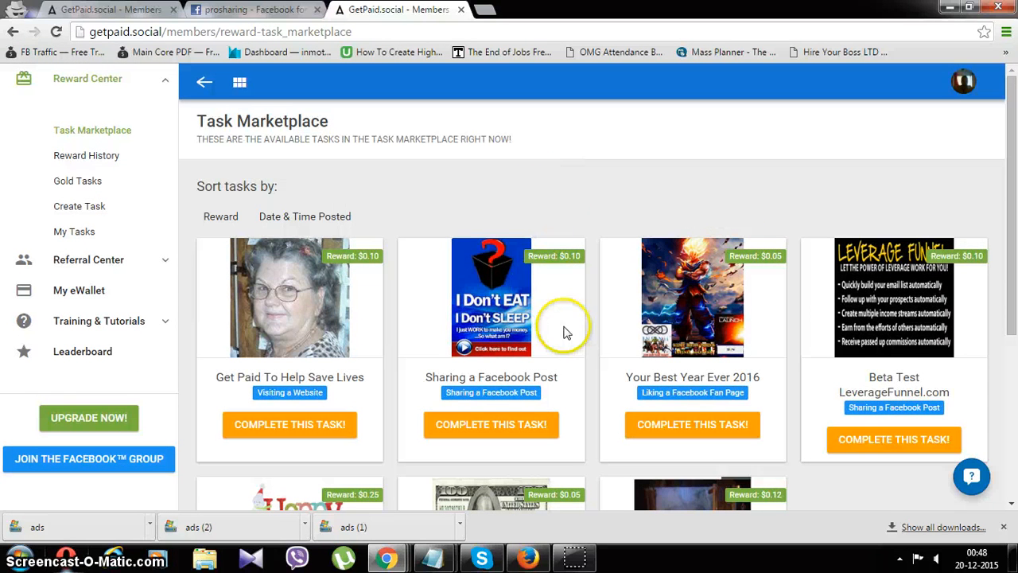
{"action": "mouse_move", "coordinate": [831, 284]}
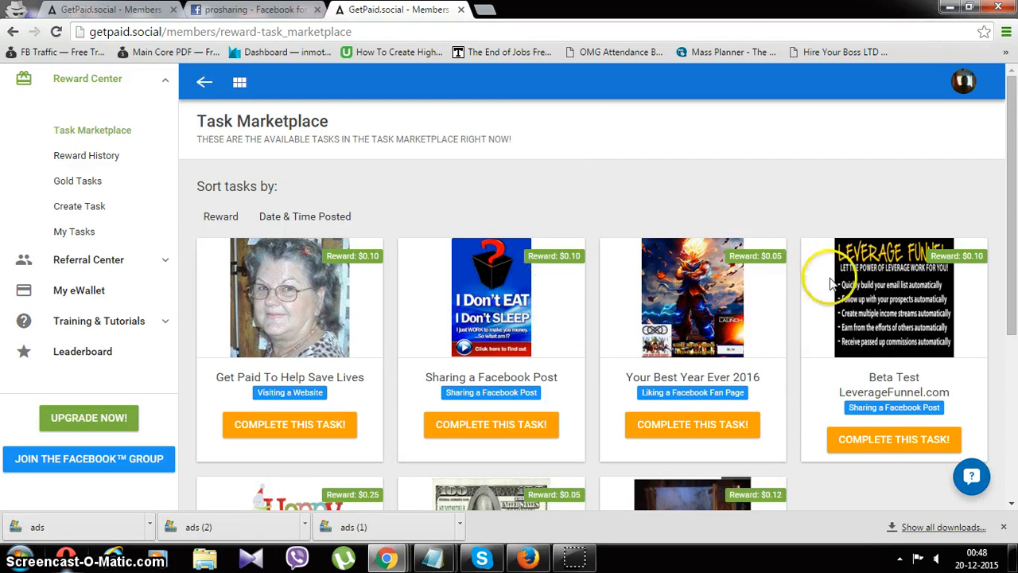
{"action": "scroll", "scroll_direction": "down", "scroll_amount": 3}
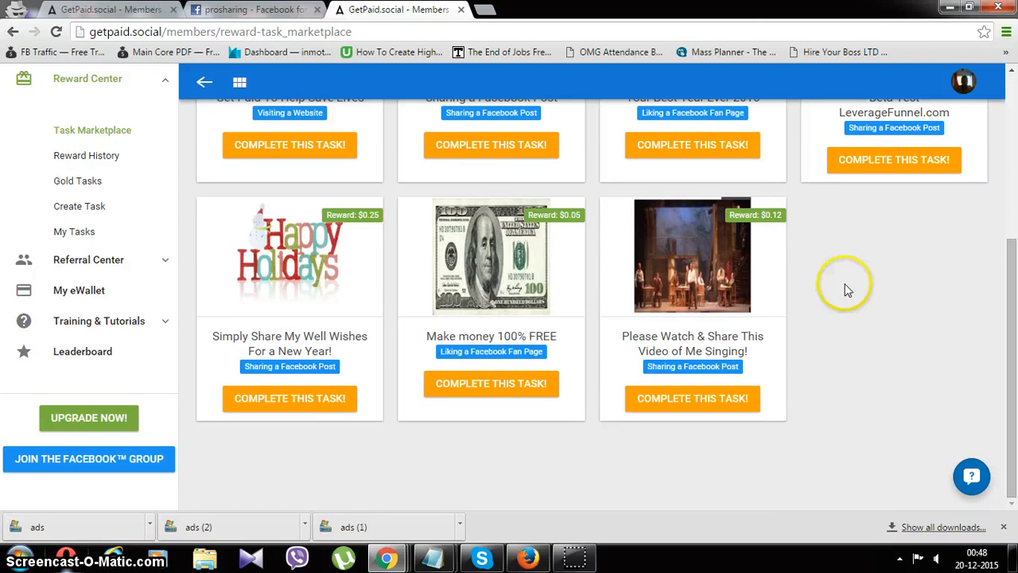
{"action": "mouse_move", "coordinate": [290, 398]}
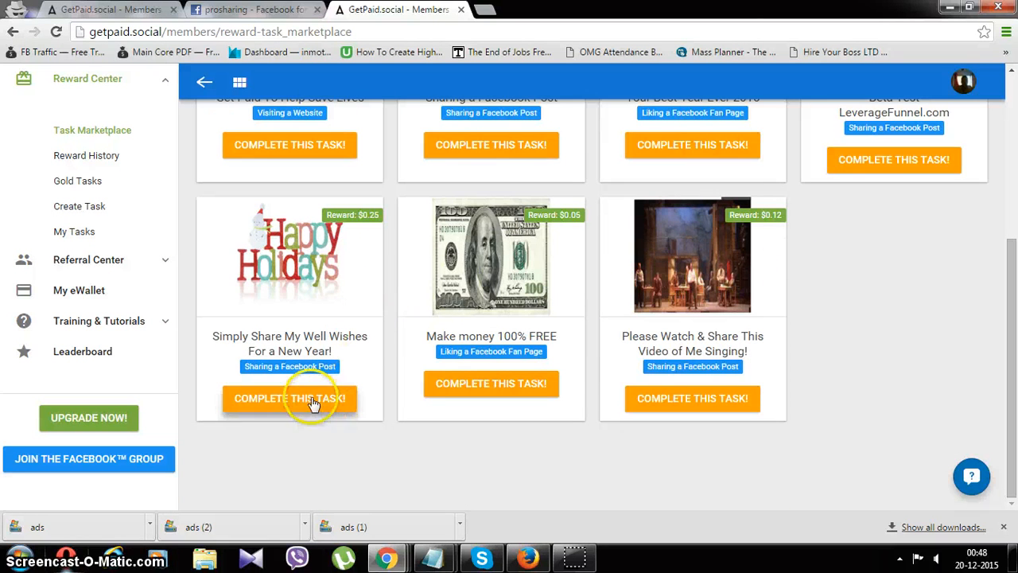
Step: Open the Happy Holidays well-wishes task and scroll to its $0.25 share post
{"action": "left_click", "coordinate": [290, 398]}
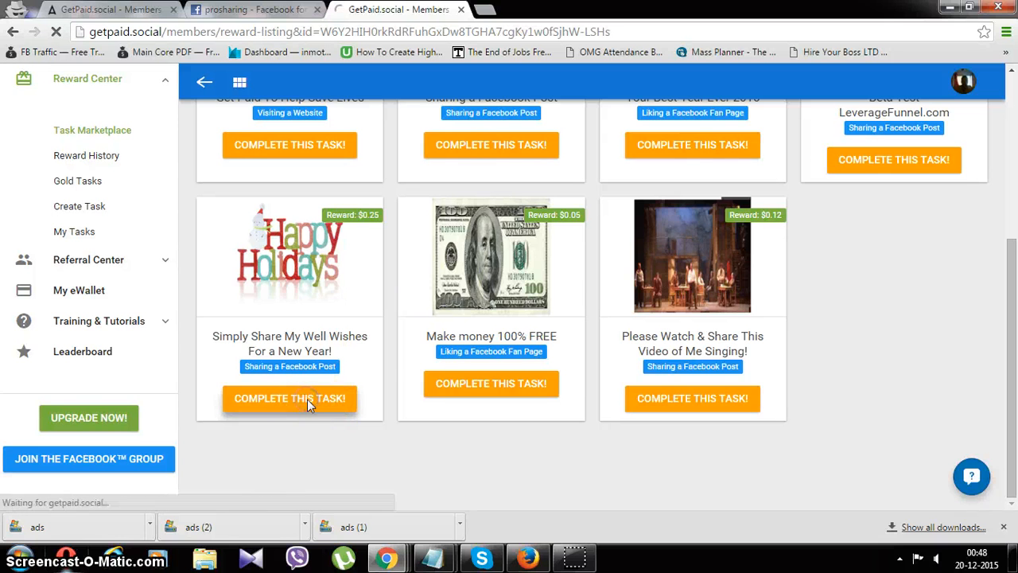
{"action": "left_click", "coordinate": [289, 398]}
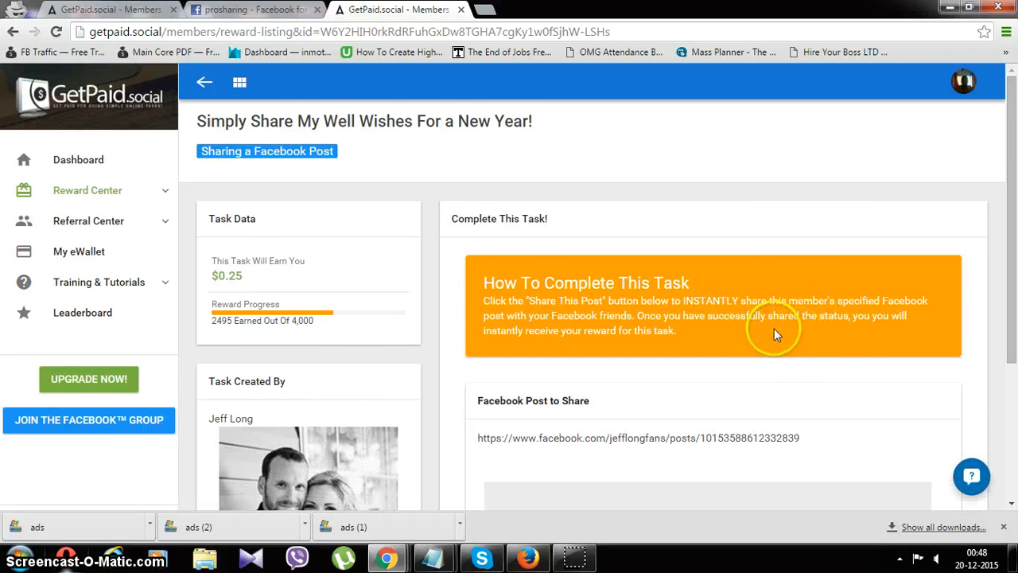
{"action": "scroll", "scroll_direction": "down", "scroll_amount": 3}
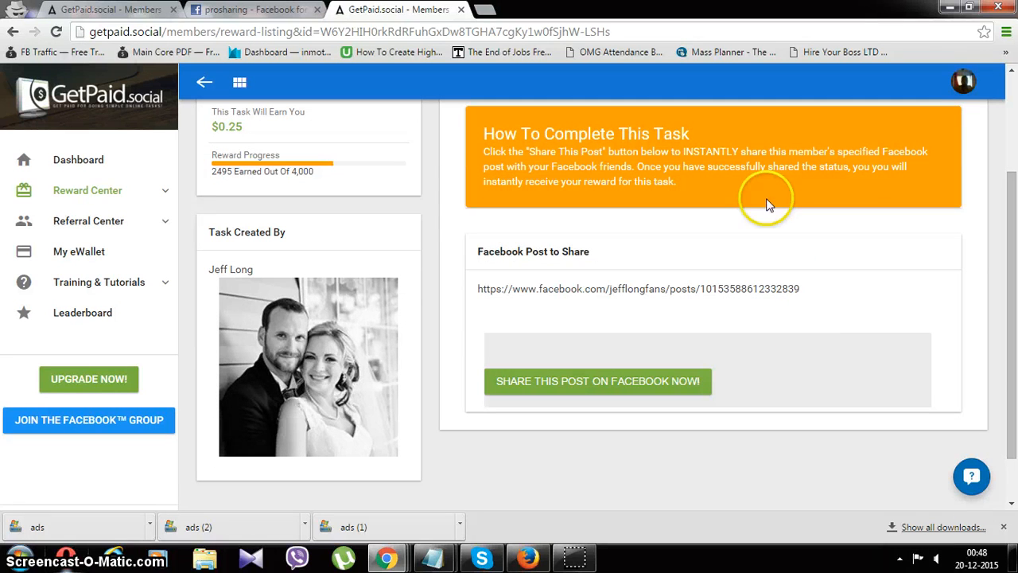
{"action": "mouse_move", "coordinate": [563, 176]}
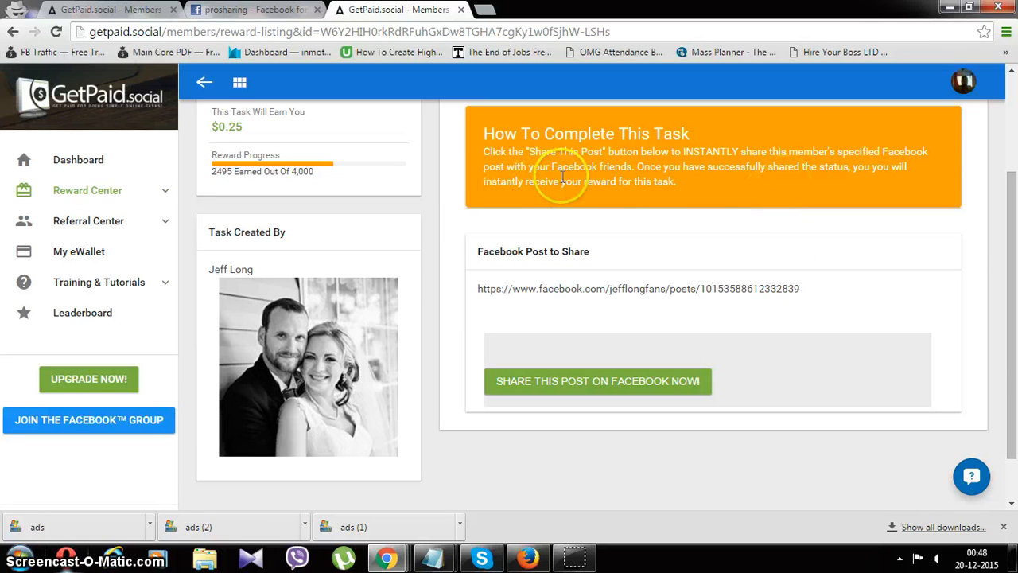
{"action": "mouse_move", "coordinate": [830, 171]}
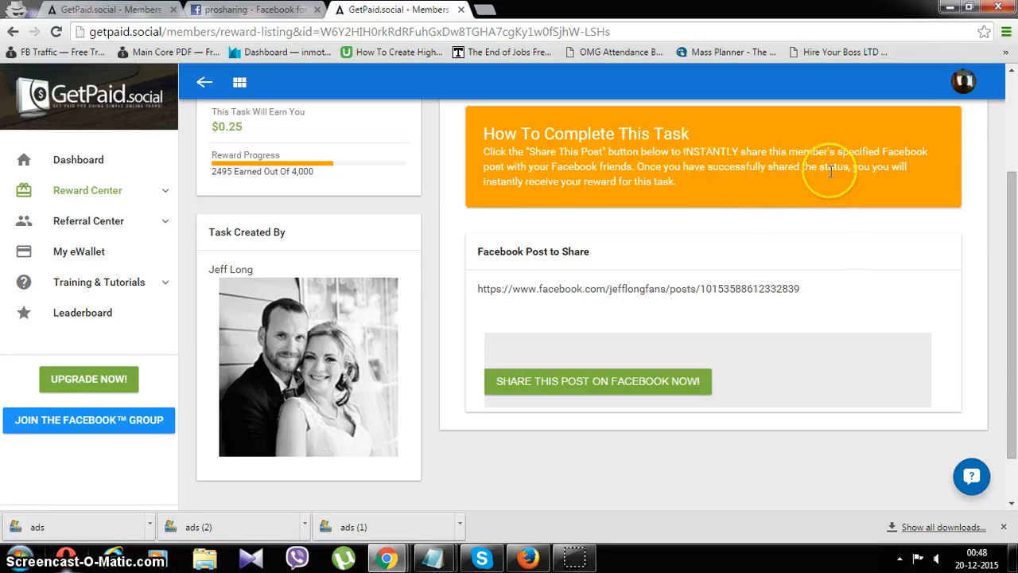
{"action": "mouse_move", "coordinate": [771, 309]}
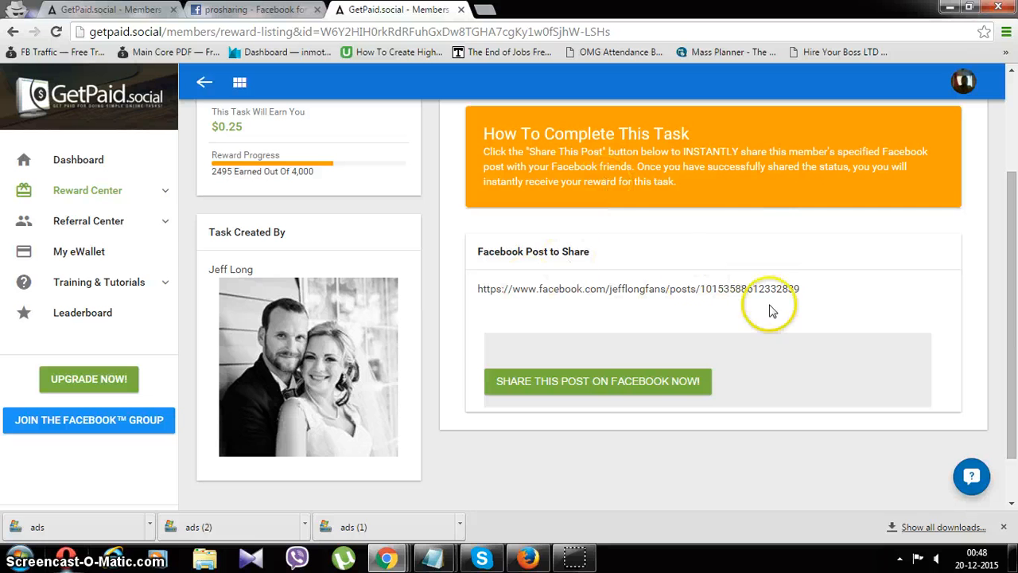